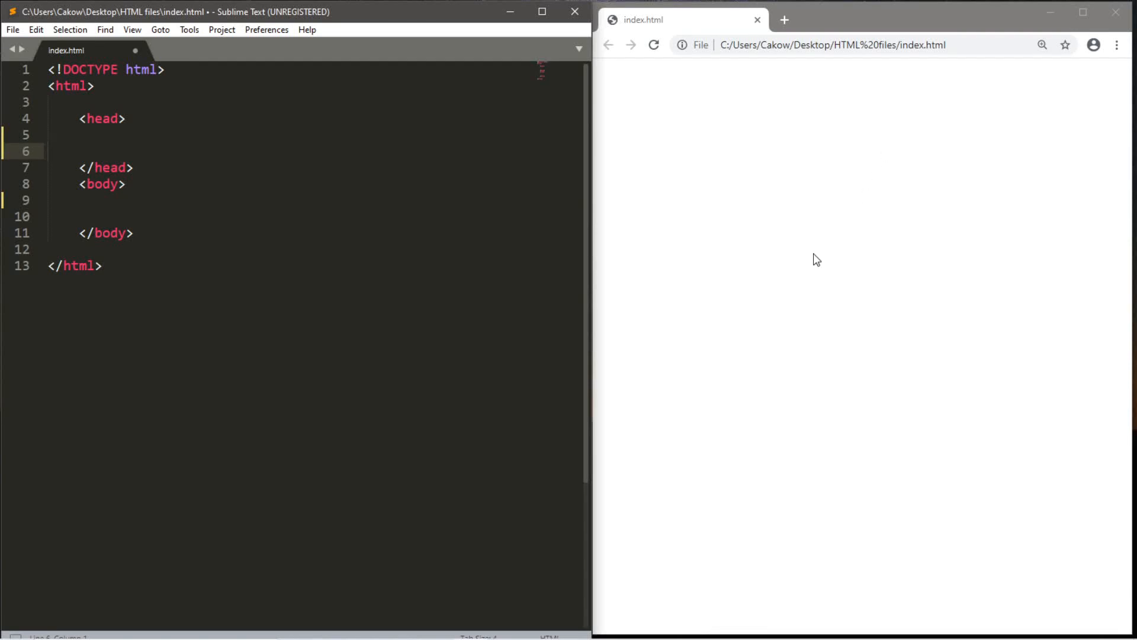
{"action": "mouse_move", "coordinate": [355, 351]}
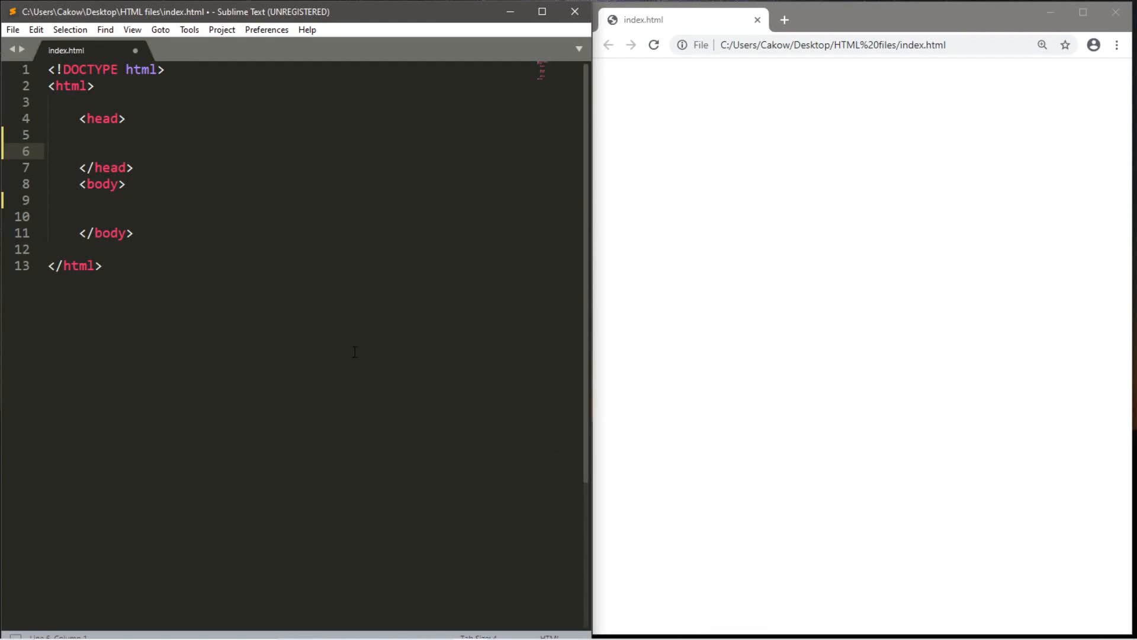
{"action": "mouse_move", "coordinate": [604, 148]}
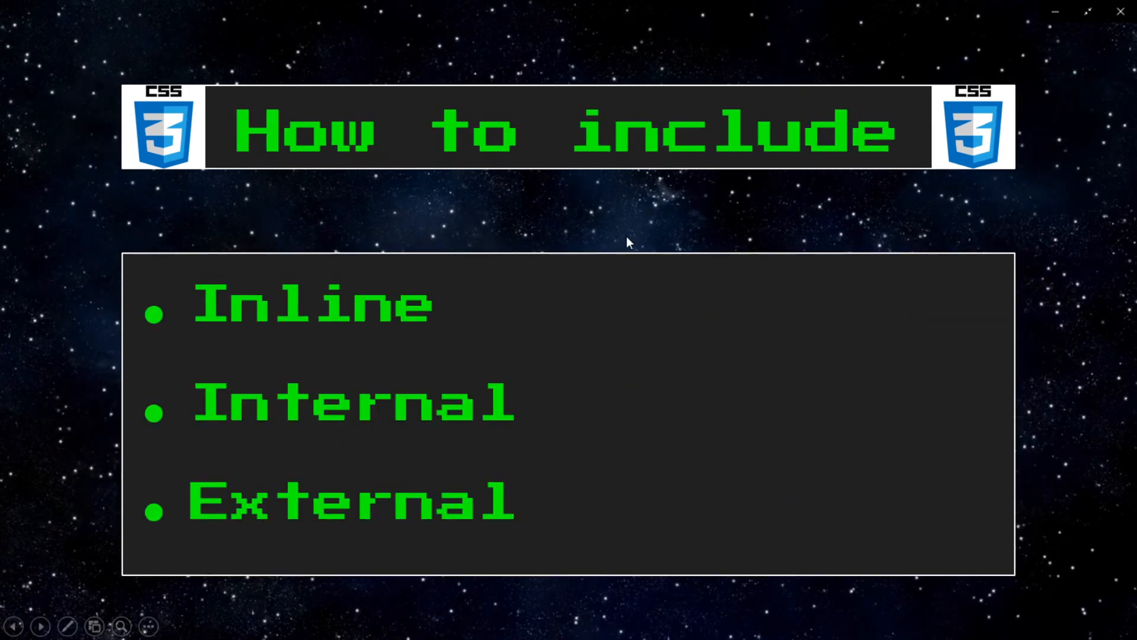
{"action": "mouse_move", "coordinate": [725, 242]}
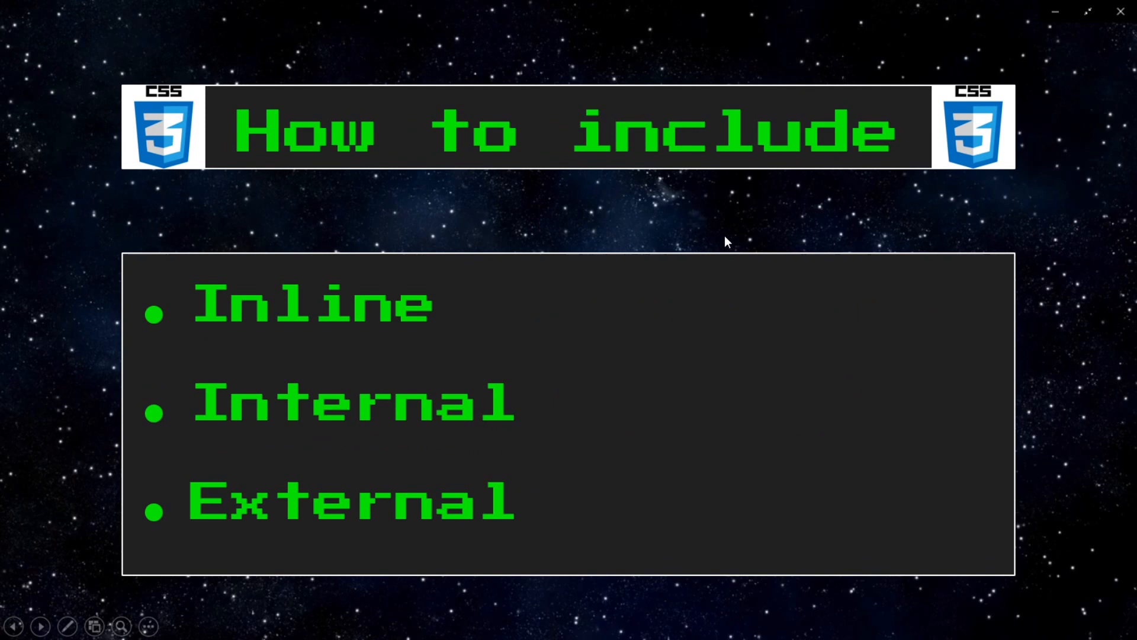
{"action": "mouse_move", "coordinate": [599, 291]}
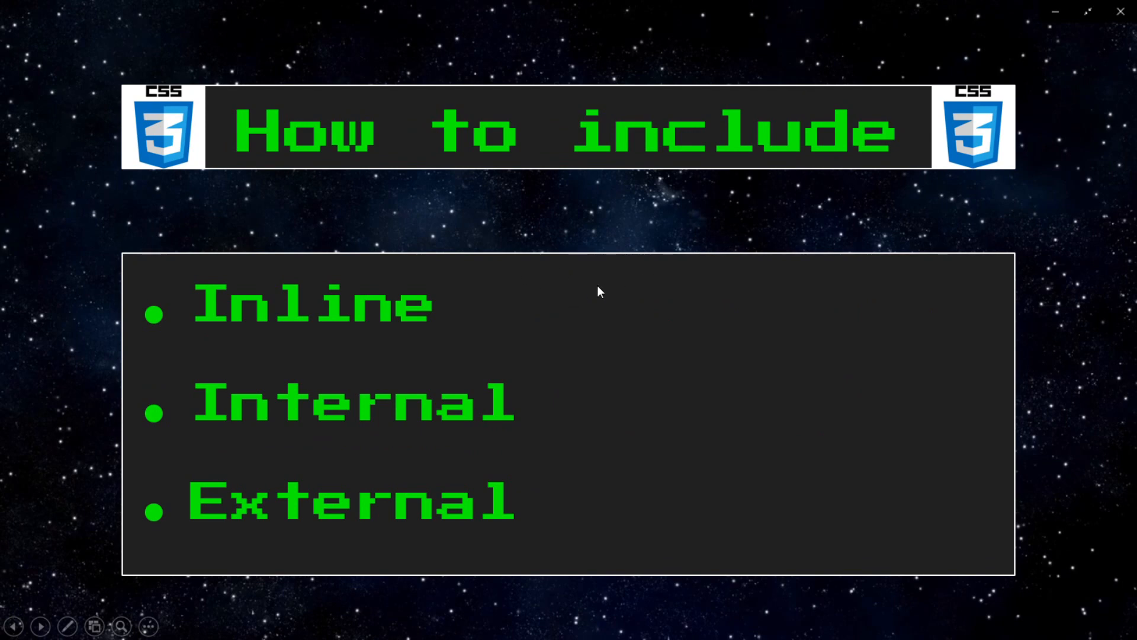
{"action": "mouse_move", "coordinate": [635, 333]}
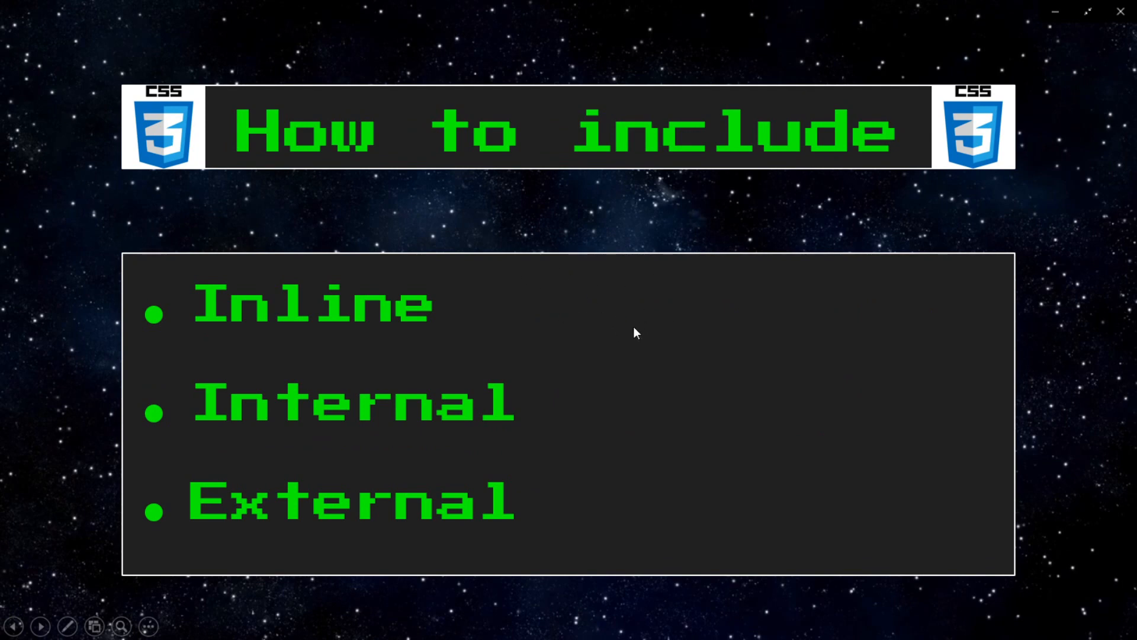
{"action": "mouse_move", "coordinate": [667, 336]}
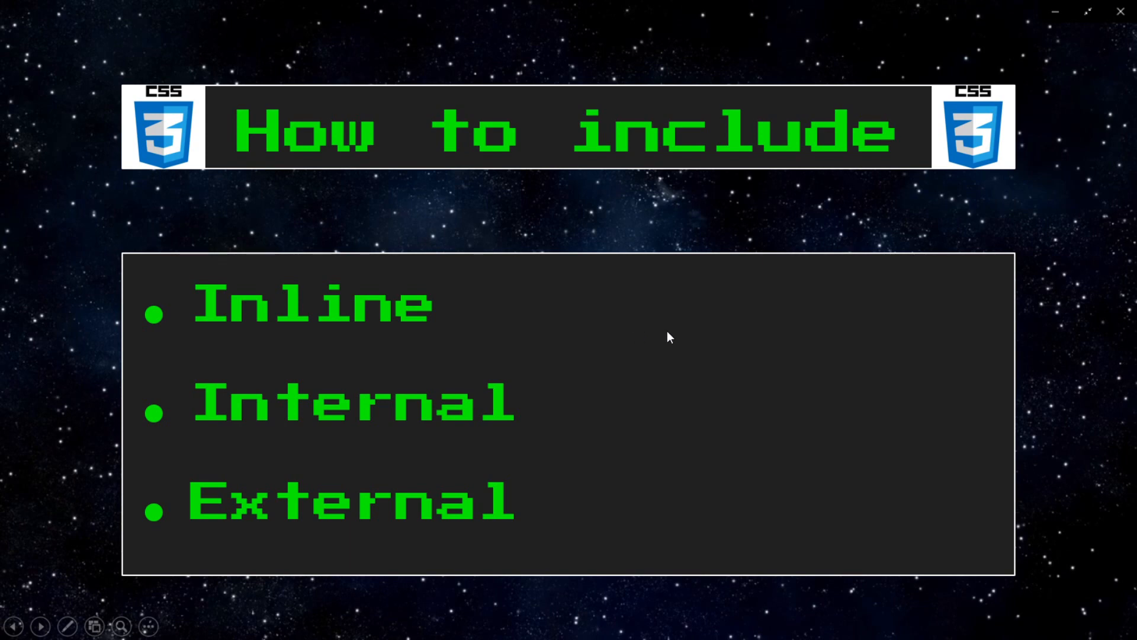
{"action": "mouse_move", "coordinate": [660, 336]}
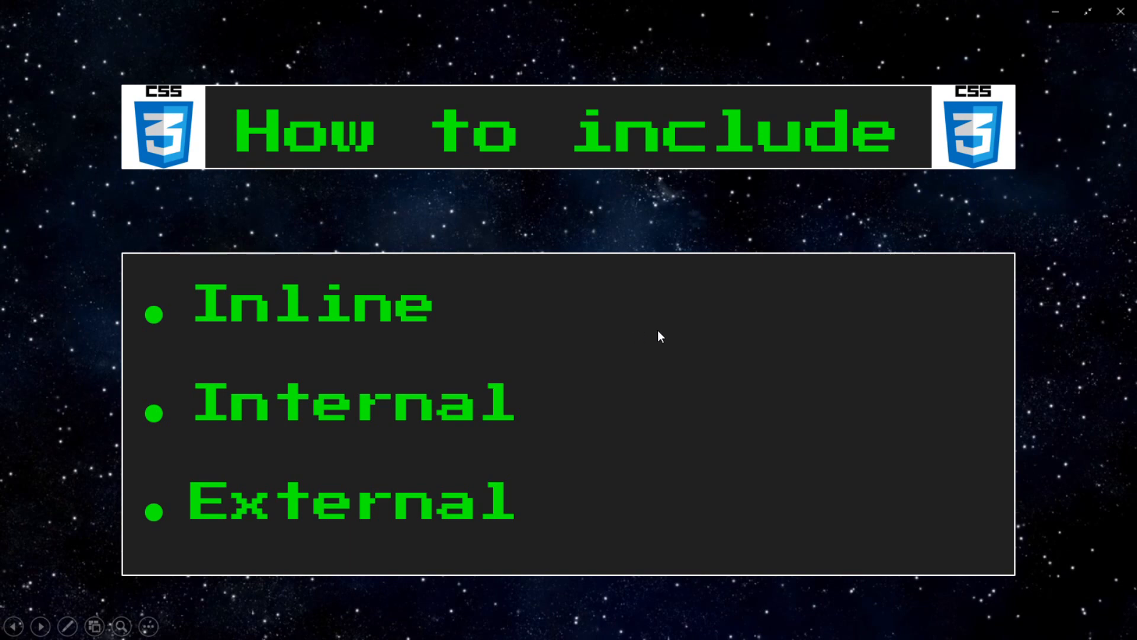
{"action": "mouse_move", "coordinate": [472, 350]}
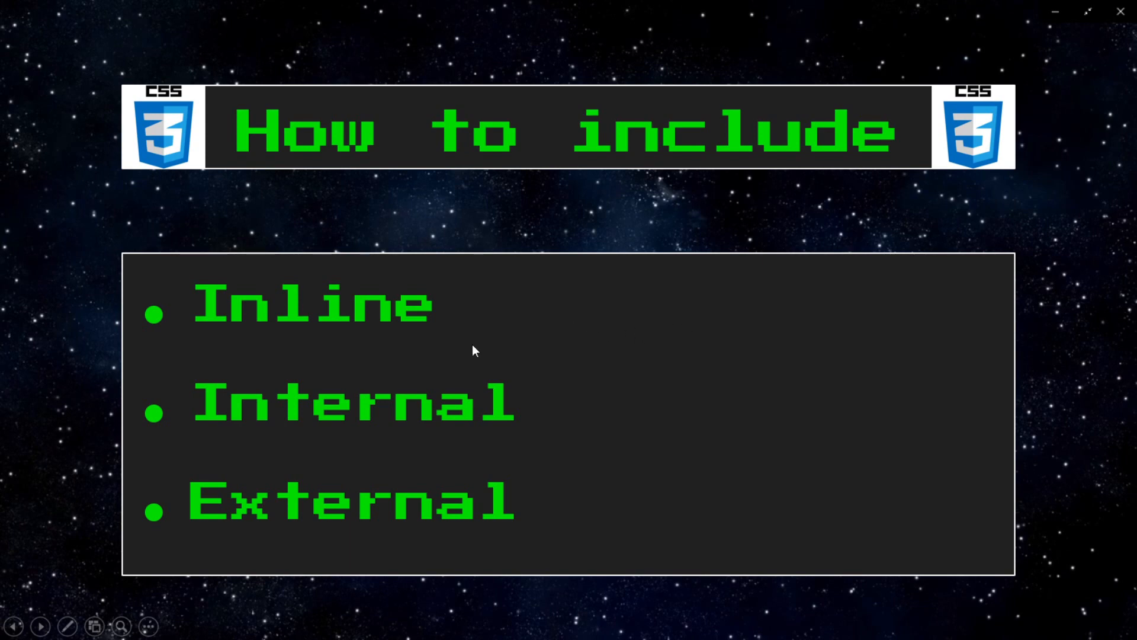
{"action": "mouse_move", "coordinate": [591, 408]}
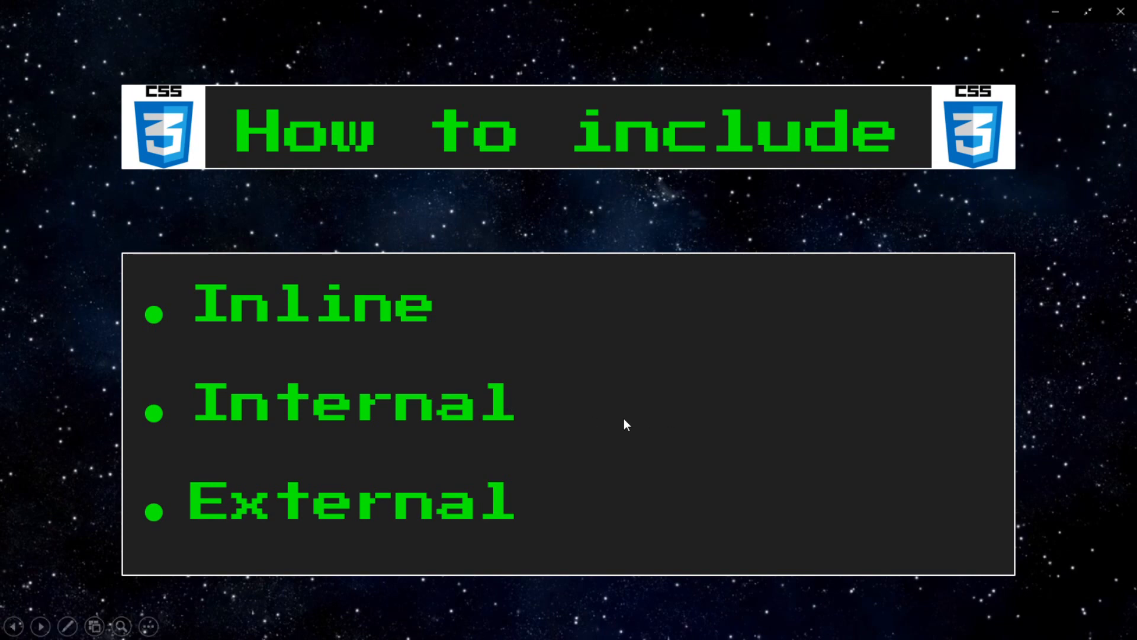
{"action": "mouse_move", "coordinate": [386, 498]}
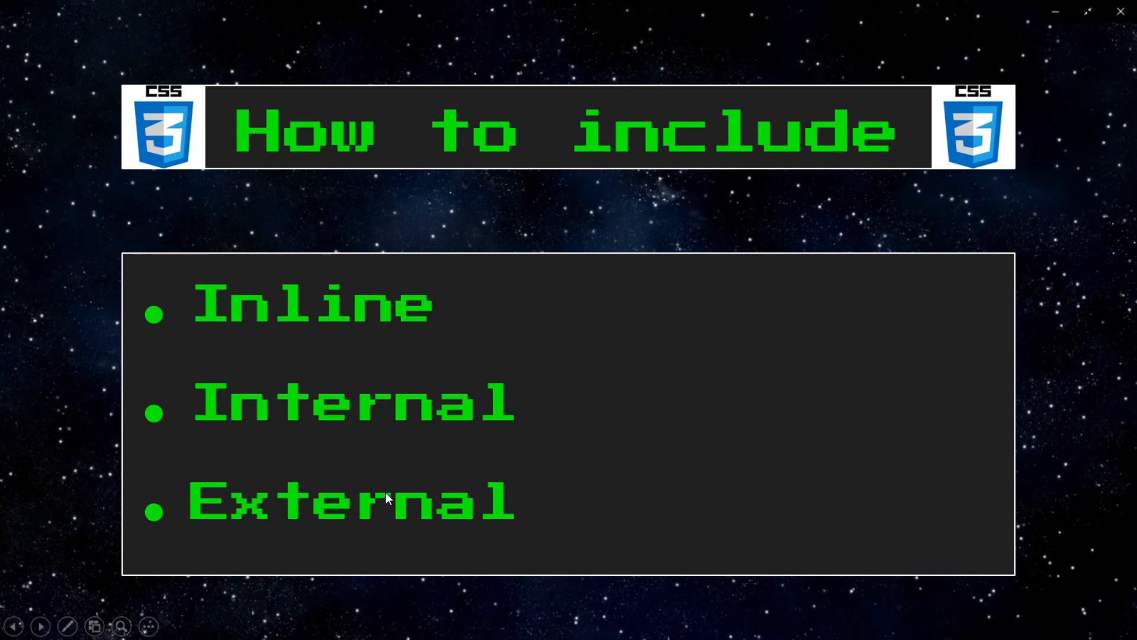
{"action": "mouse_move", "coordinate": [459, 515]}
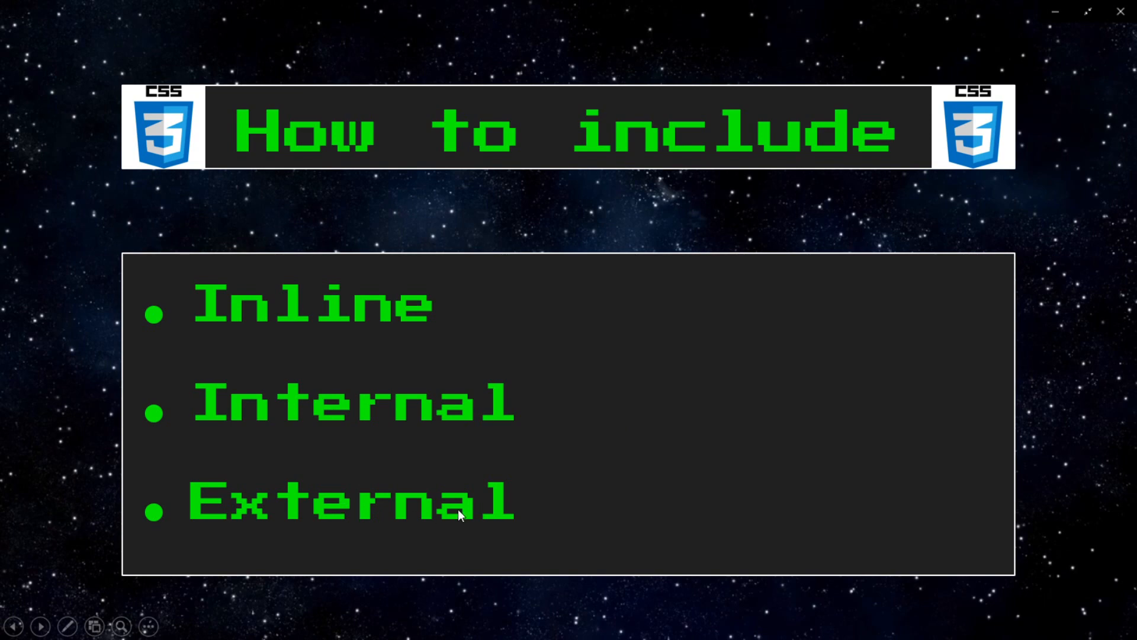
{"action": "mouse_move", "coordinate": [600, 542]}
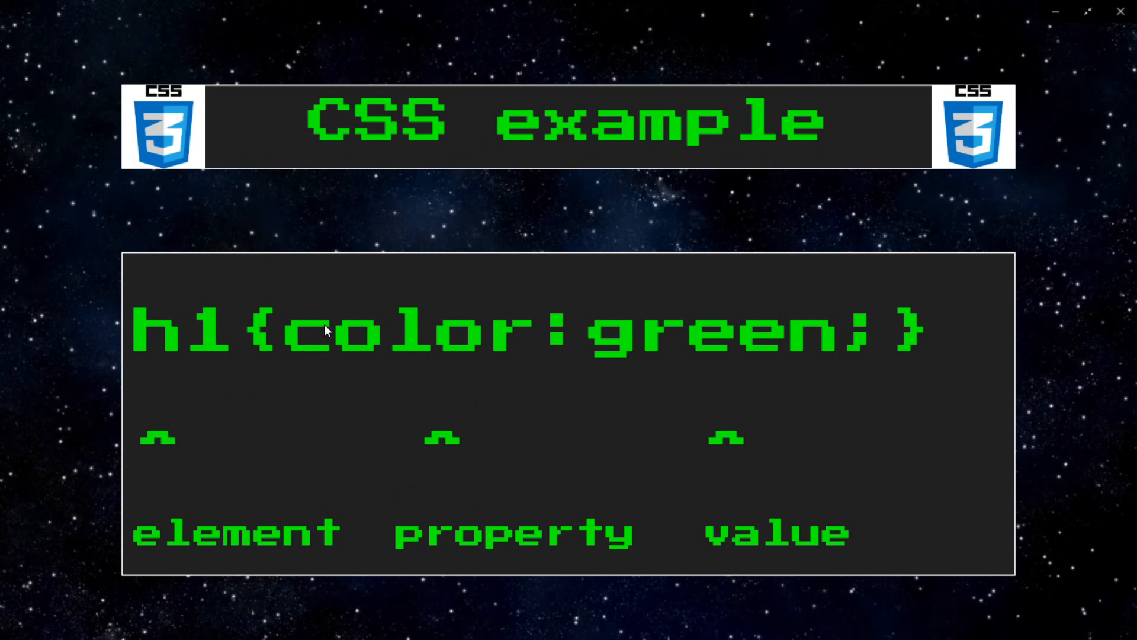
{"action": "mouse_move", "coordinate": [214, 443]}
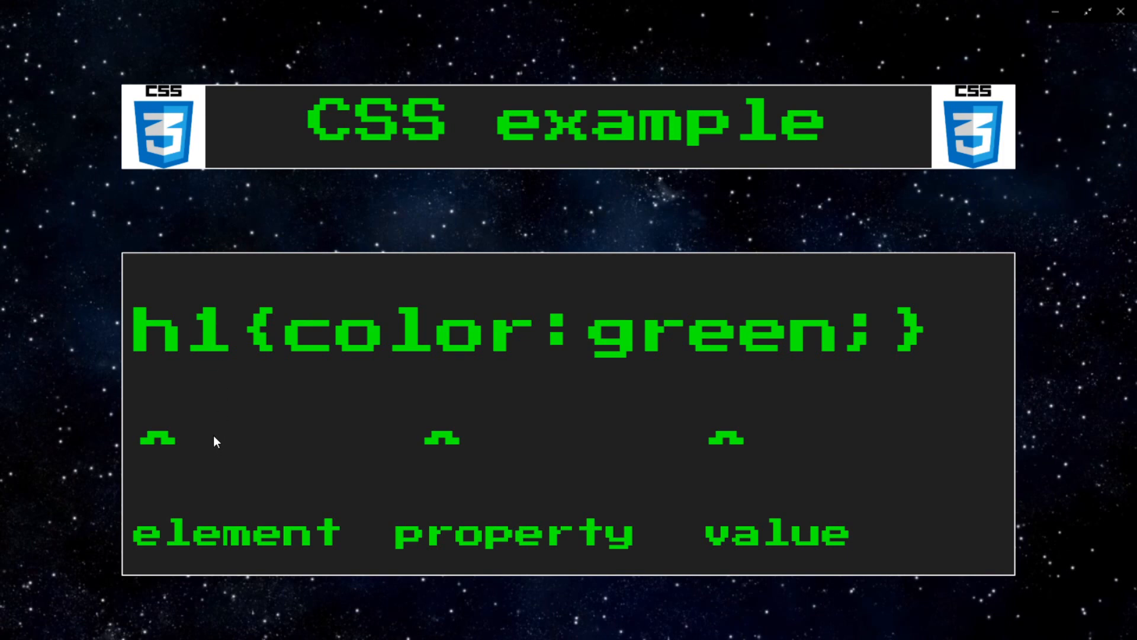
{"action": "mouse_move", "coordinate": [519, 345]}
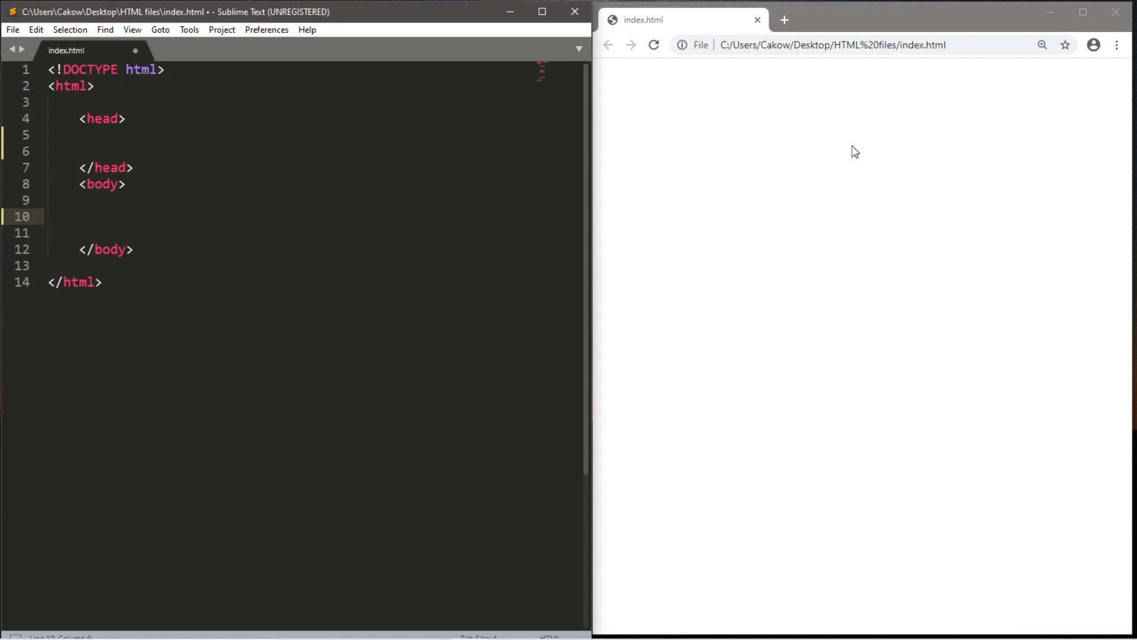
- Add an h1 'CSS Demo' heading and a lorem ipsum paragraph to the body, then refresh the browser
{"action": "type", "text": "<h1>"}
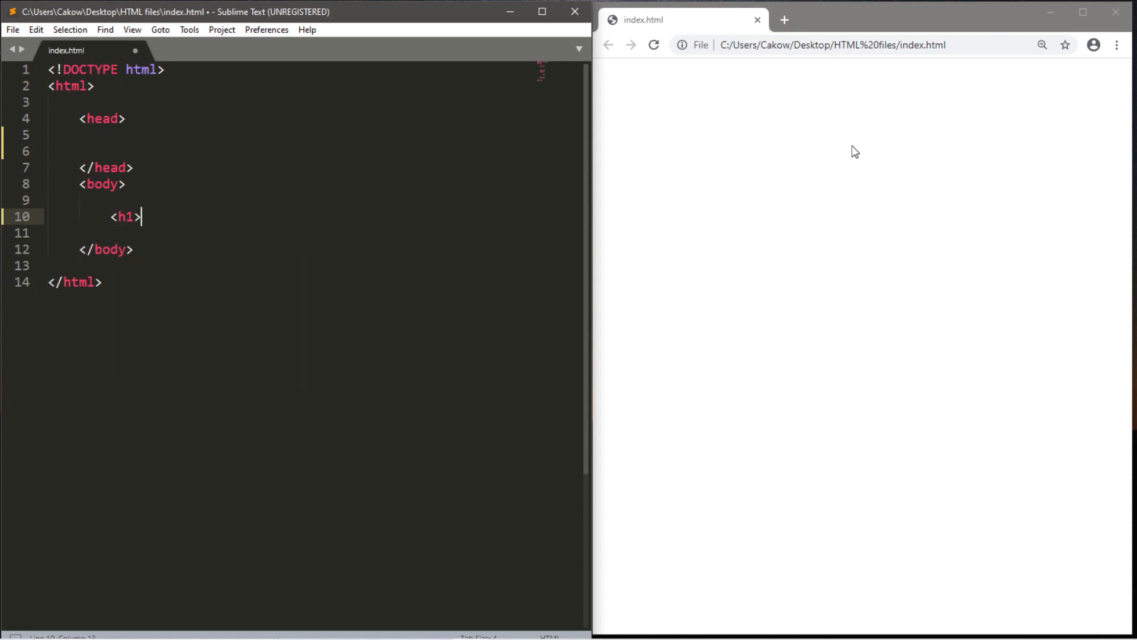
{"action": "type", "text": "CSS D"}
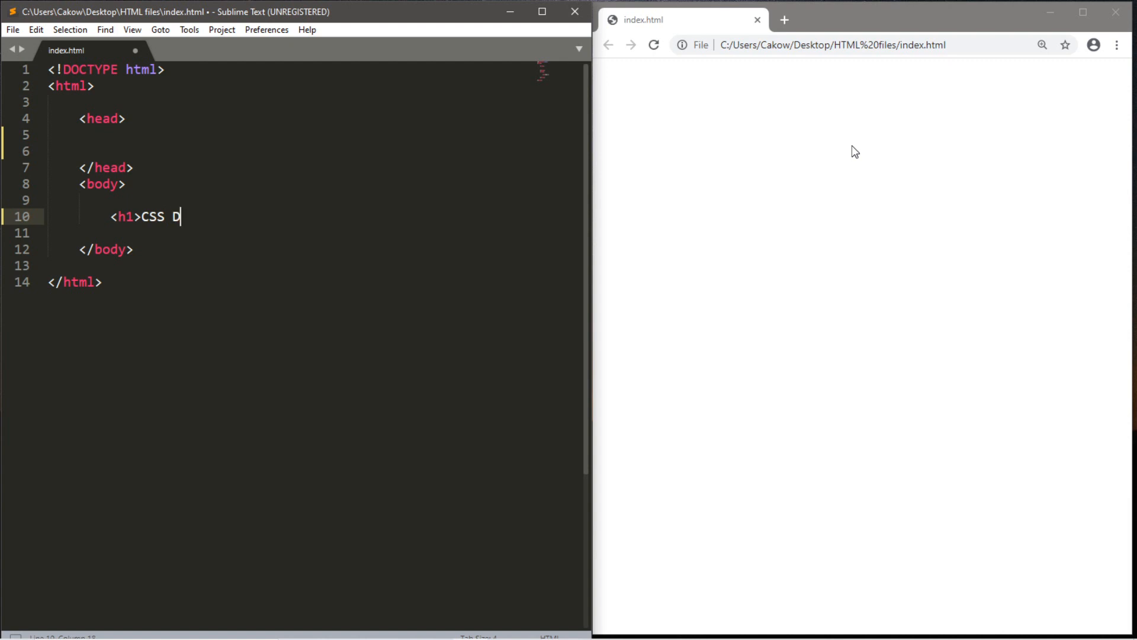
{"action": "type", "text": "emo</h1>"}
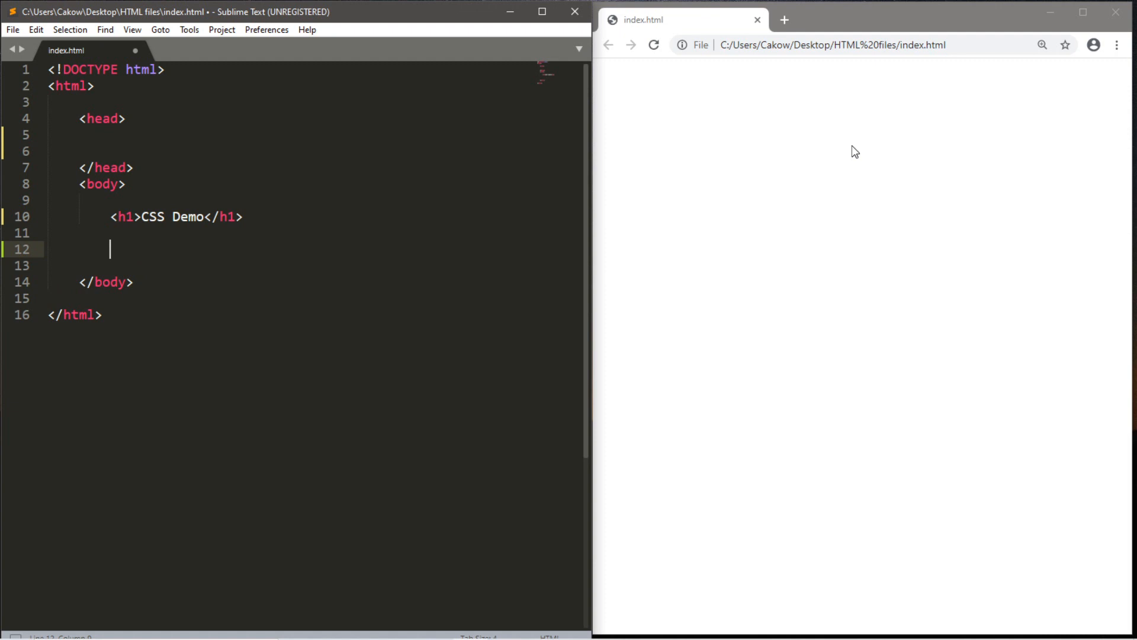
{"action": "type", "text": "1"}
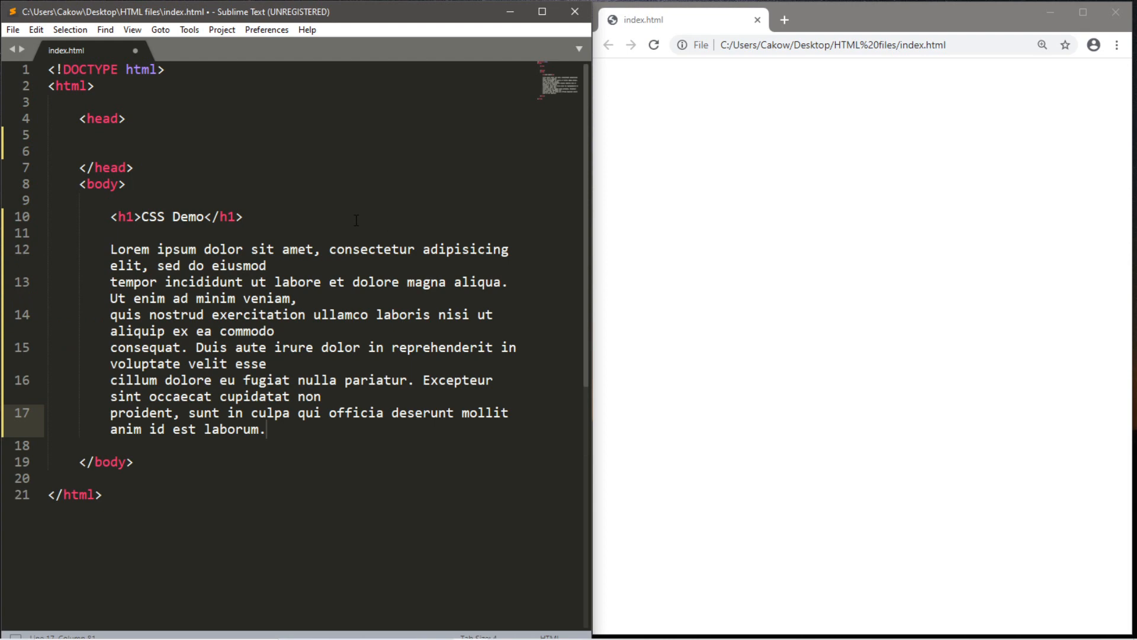
{"action": "type", "text": "<p>"}
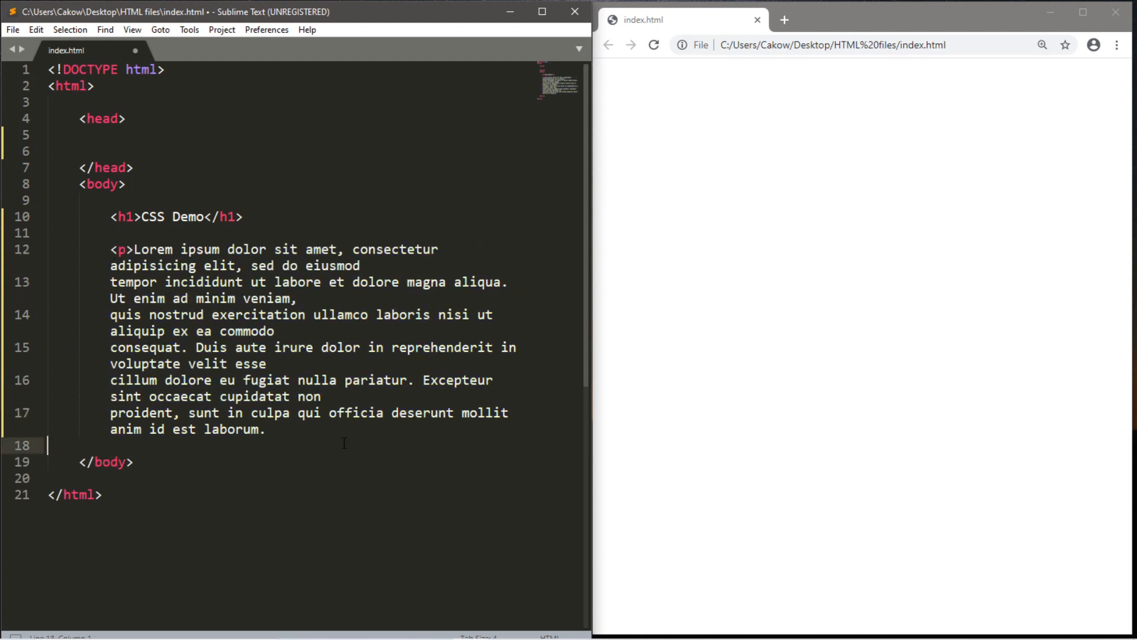
{"action": "type", "text": "<"}
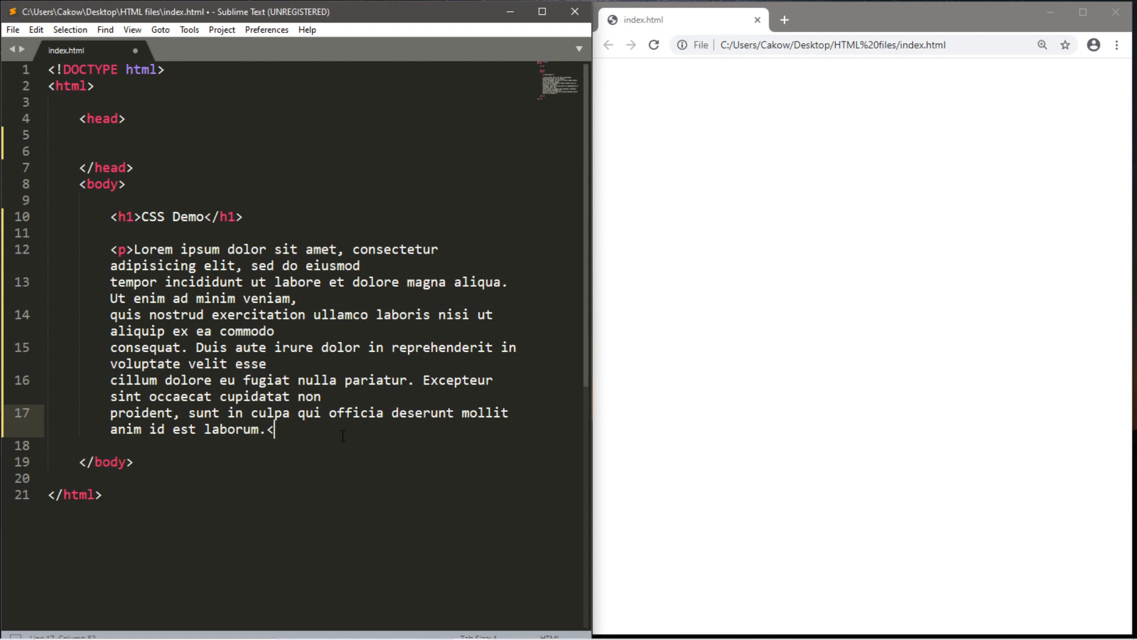
{"action": "left_click", "coordinate": [654, 45]}
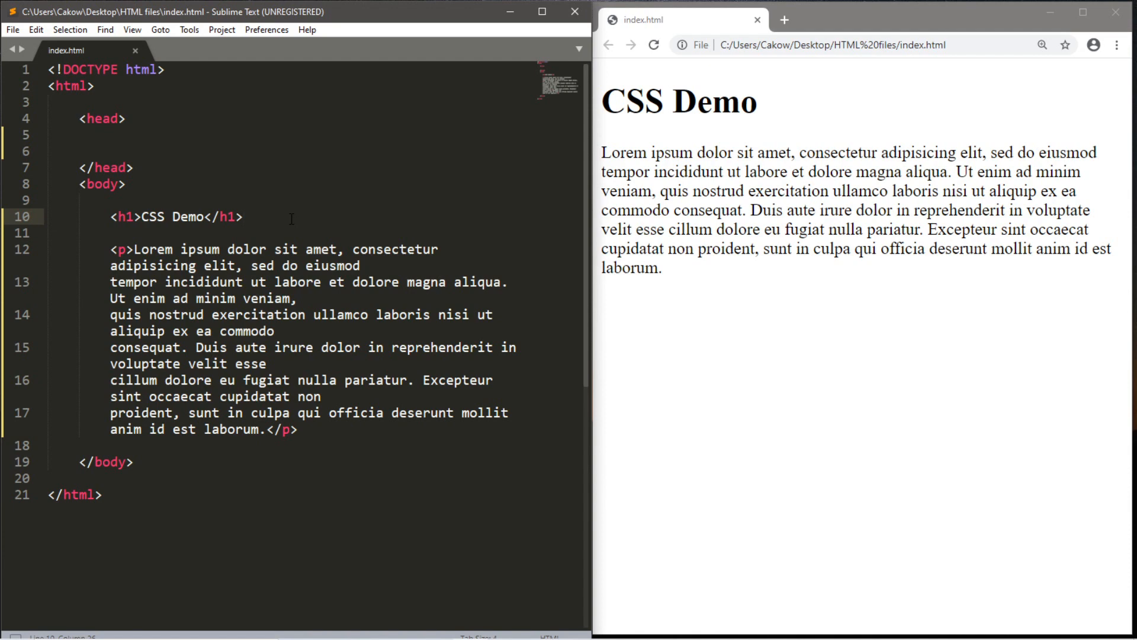
- Add an inline body style with background-color #000000 and color green, and save
{"action": "left_click", "coordinate": [413, 413]}
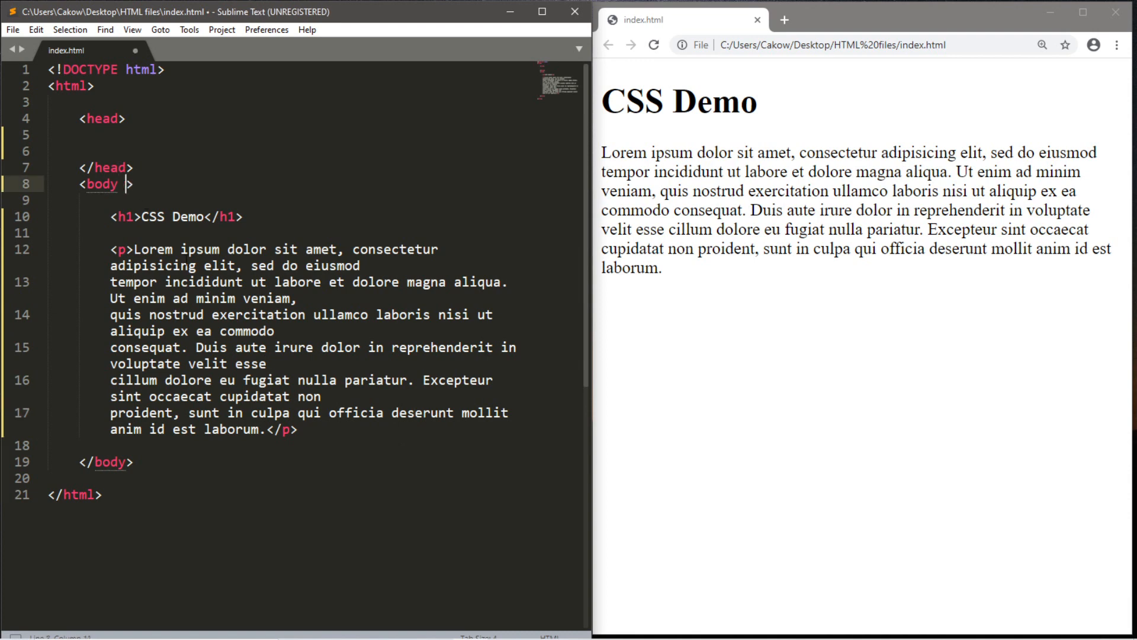
{"action": "type", "text": "style=\""}
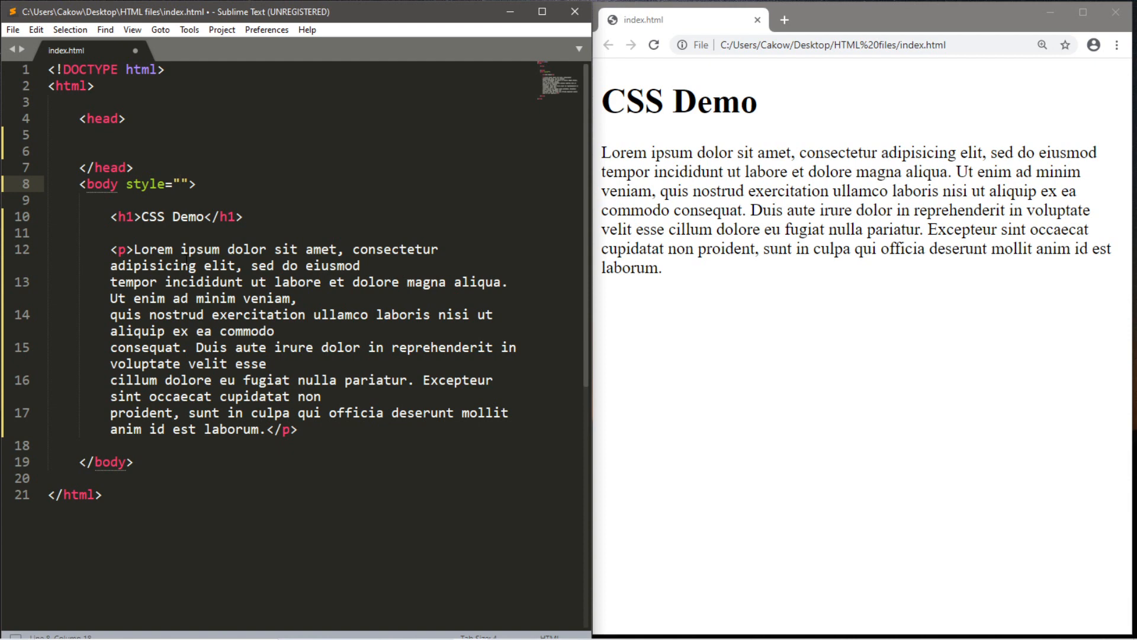
{"action": "type", "text": "background-color:"}
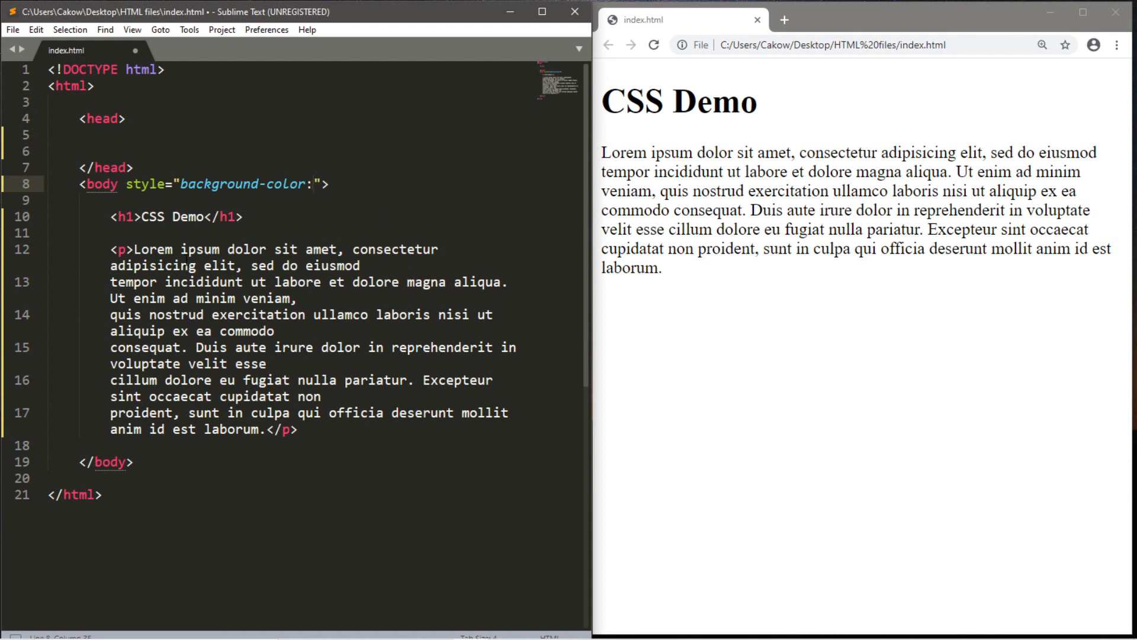
{"action": "type", "text": "bl"}
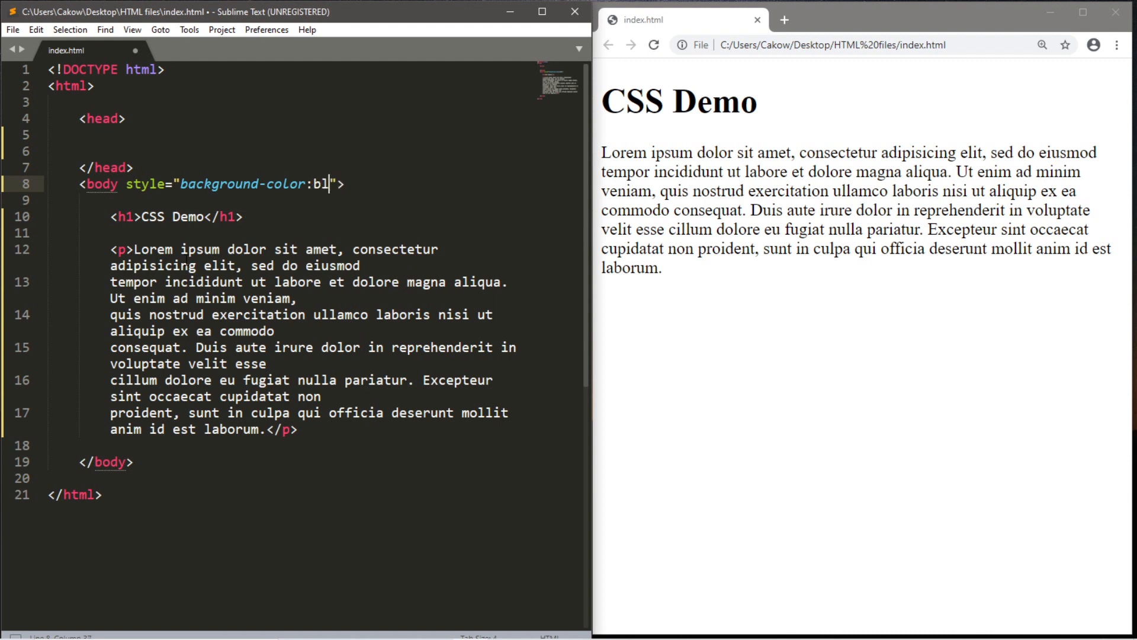
{"action": "key", "text": "Backspace"}
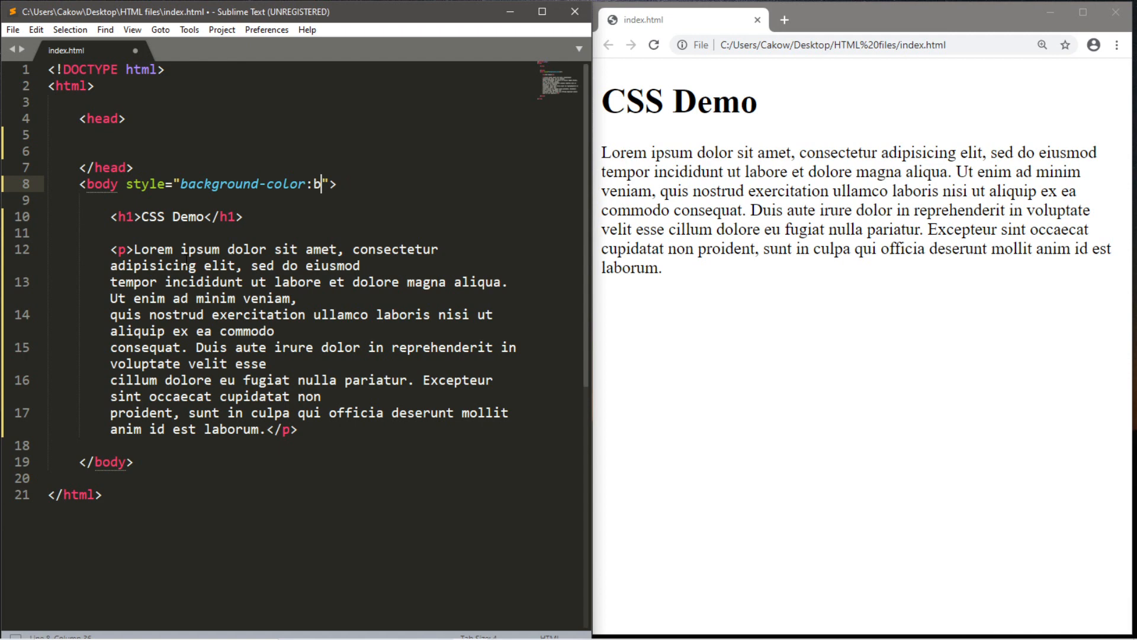
{"action": "type", "text": "#"}
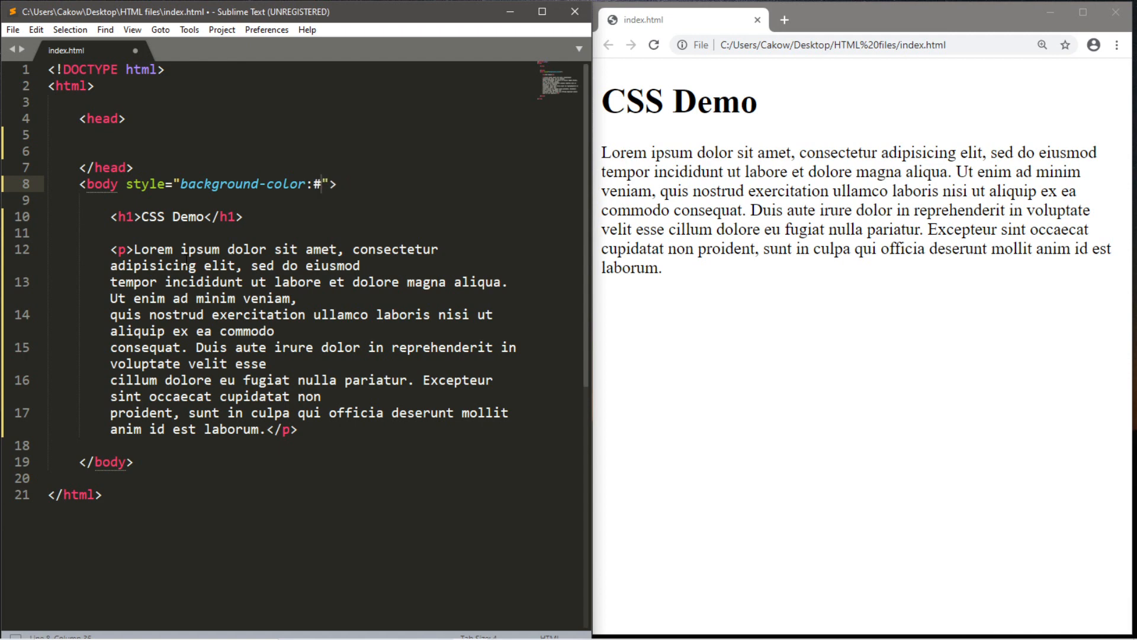
{"action": "type", "text": "0"}
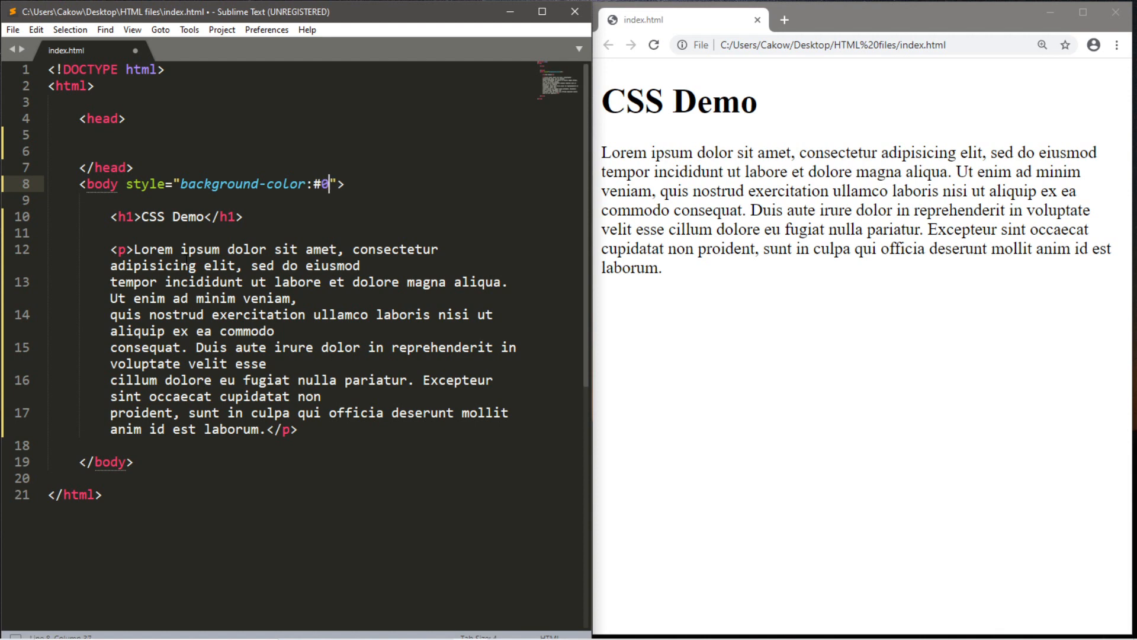
{"action": "type", "text": "00000"}
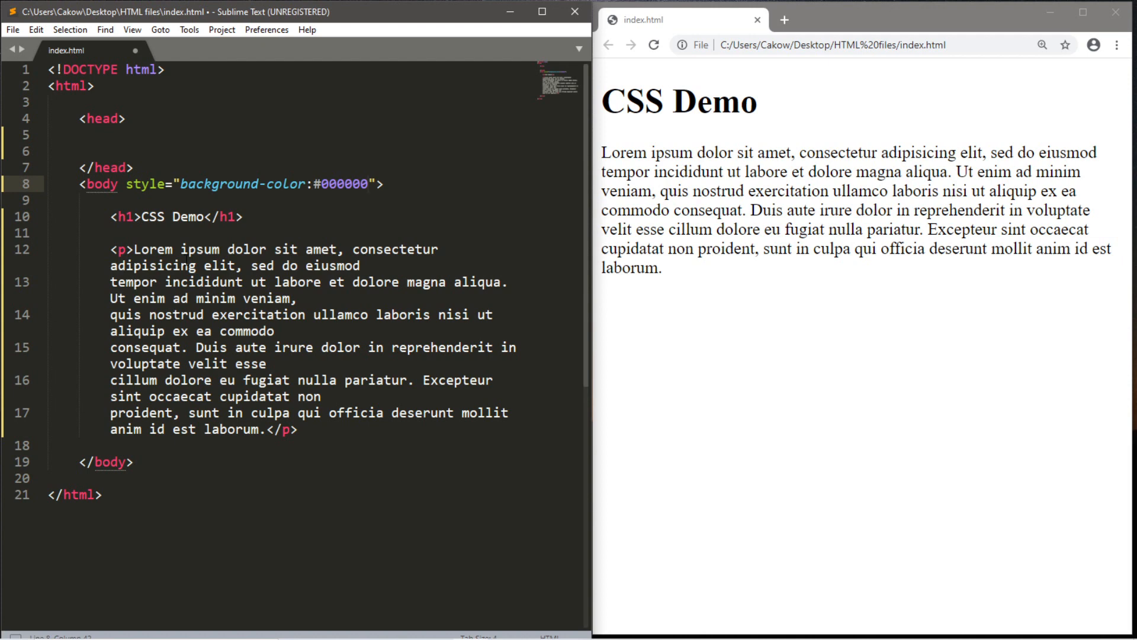
{"action": "type", "text": ";"}
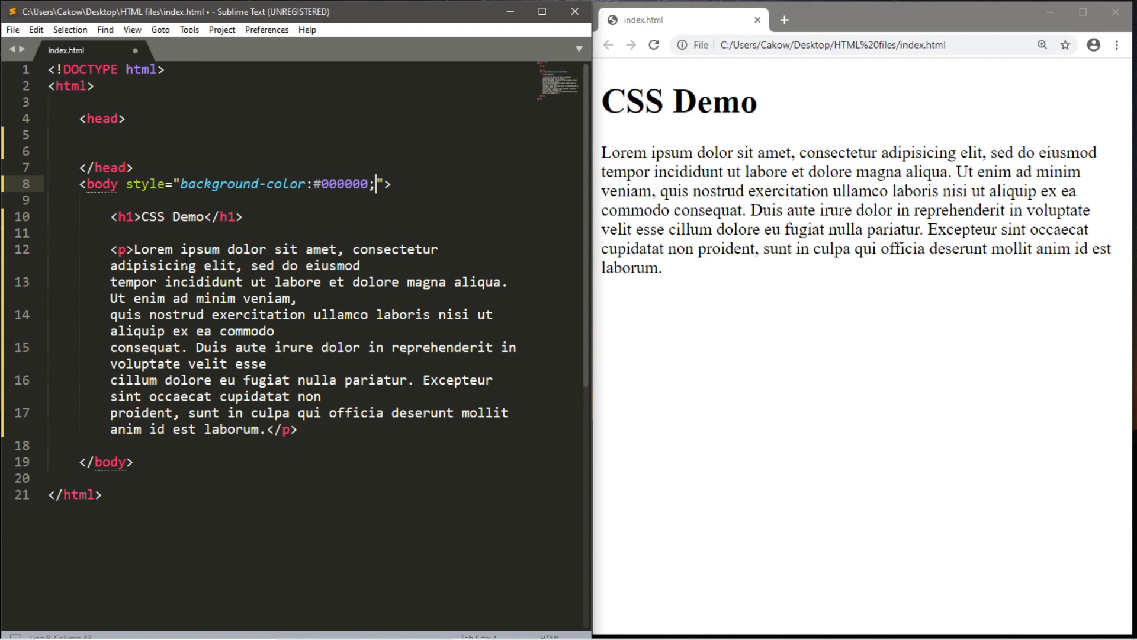
{"action": "type", "text": "color:"}
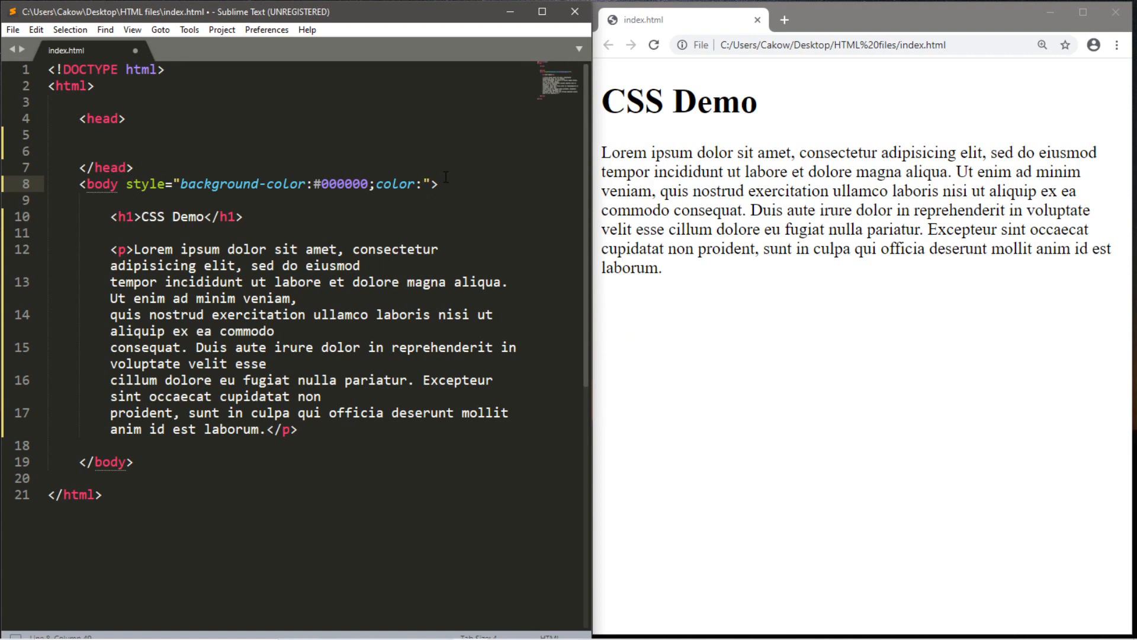
{"action": "type", "text": "green"}
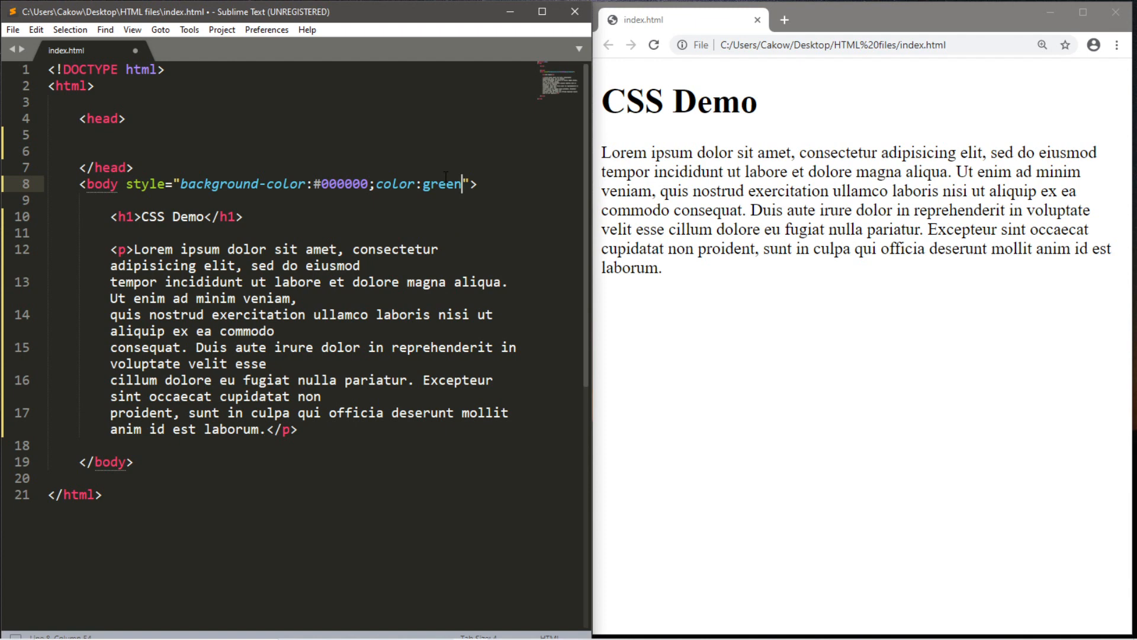
{"action": "key", "text": "ctrl+s"}
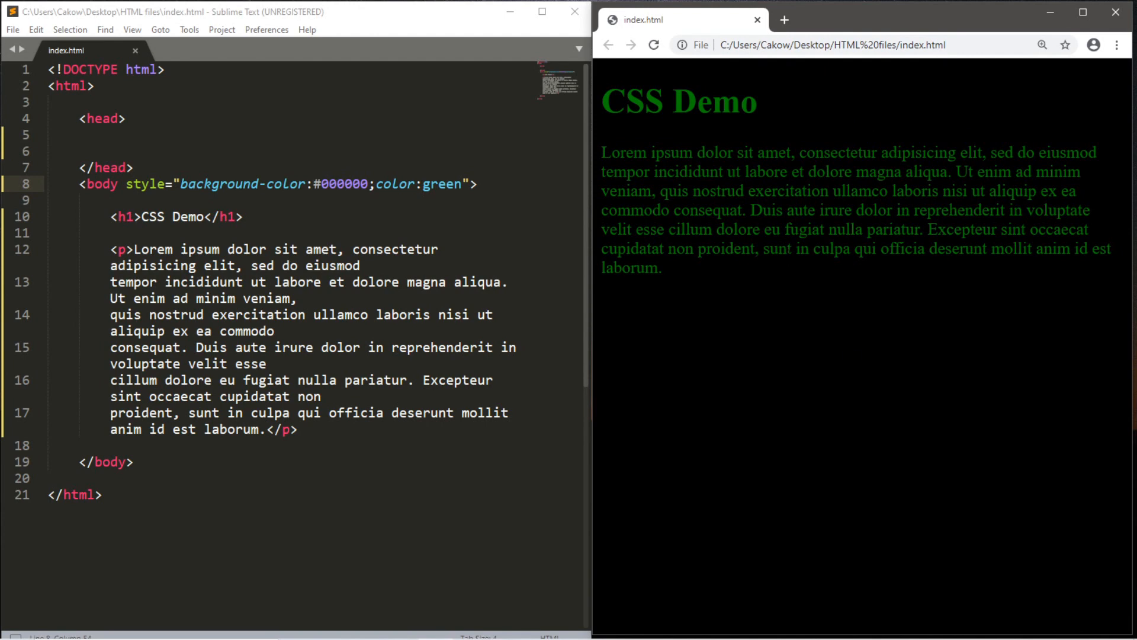
- Change the body colours to #111111 background and #00aa00 text, save, and reload the browser
{"action": "double_click", "coordinate": [344, 183]}
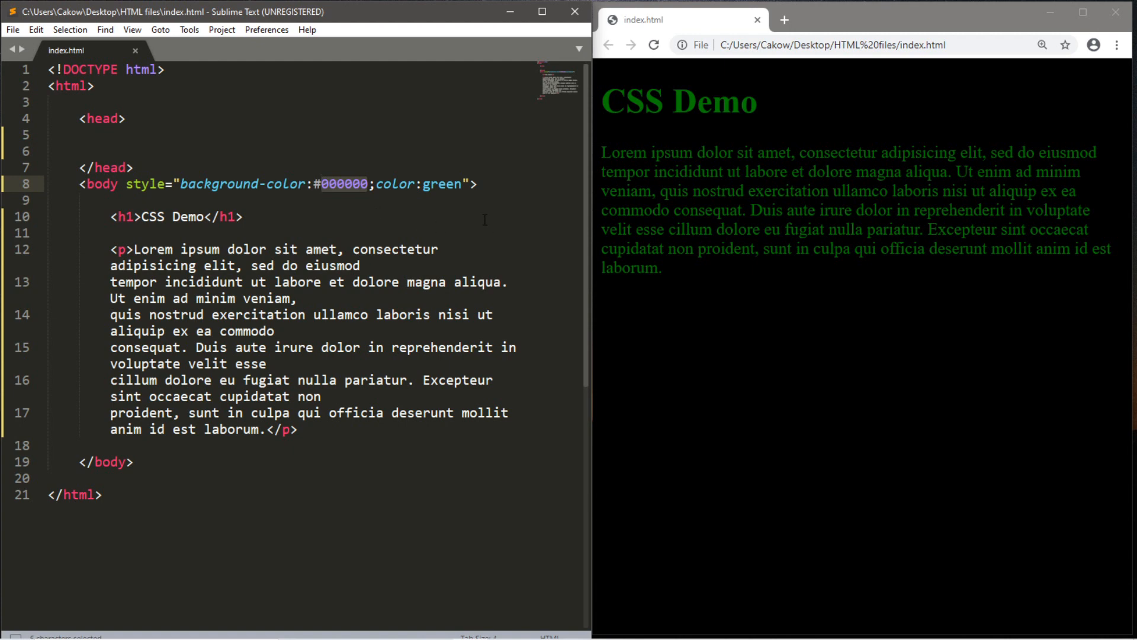
{"action": "type", "text": "11111"}
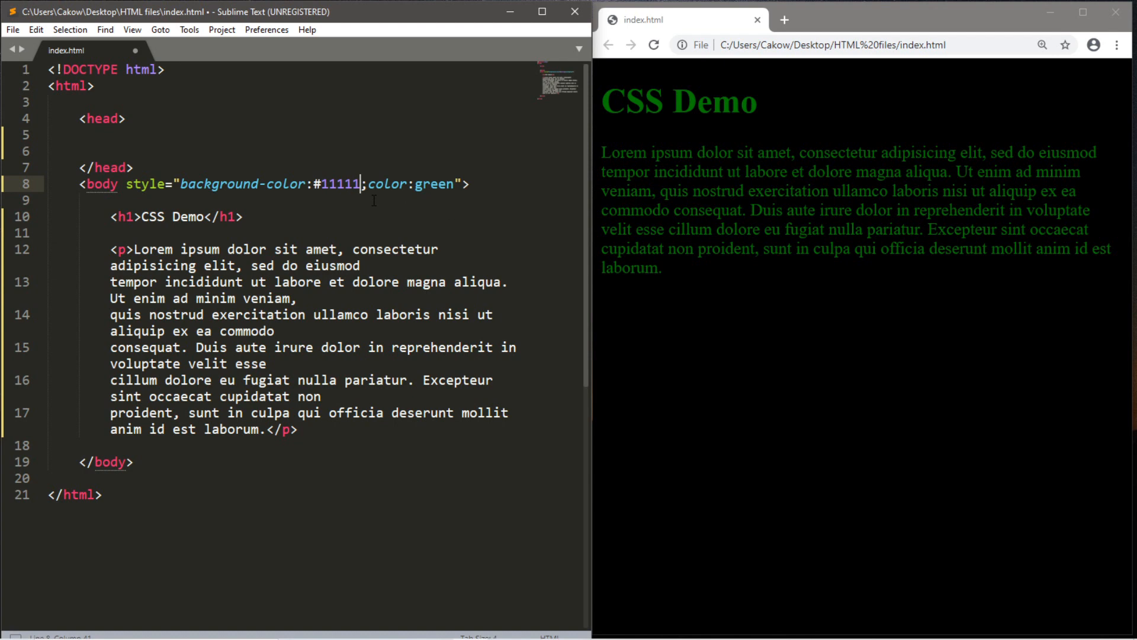
{"action": "type", "text": "1"}
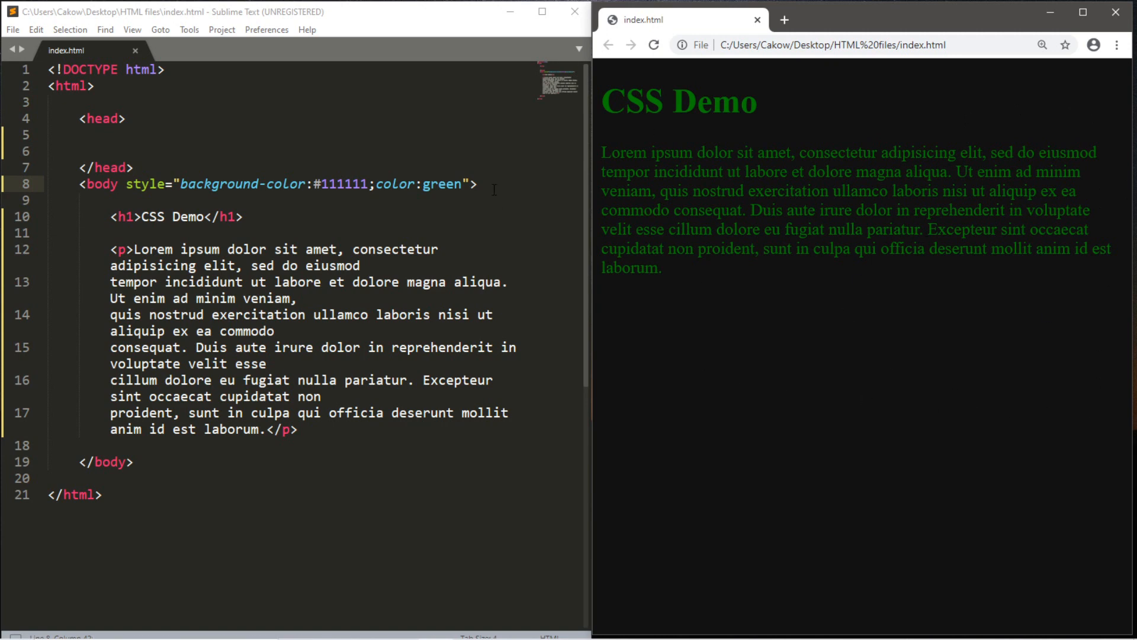
{"action": "double_click", "coordinate": [440, 184]}
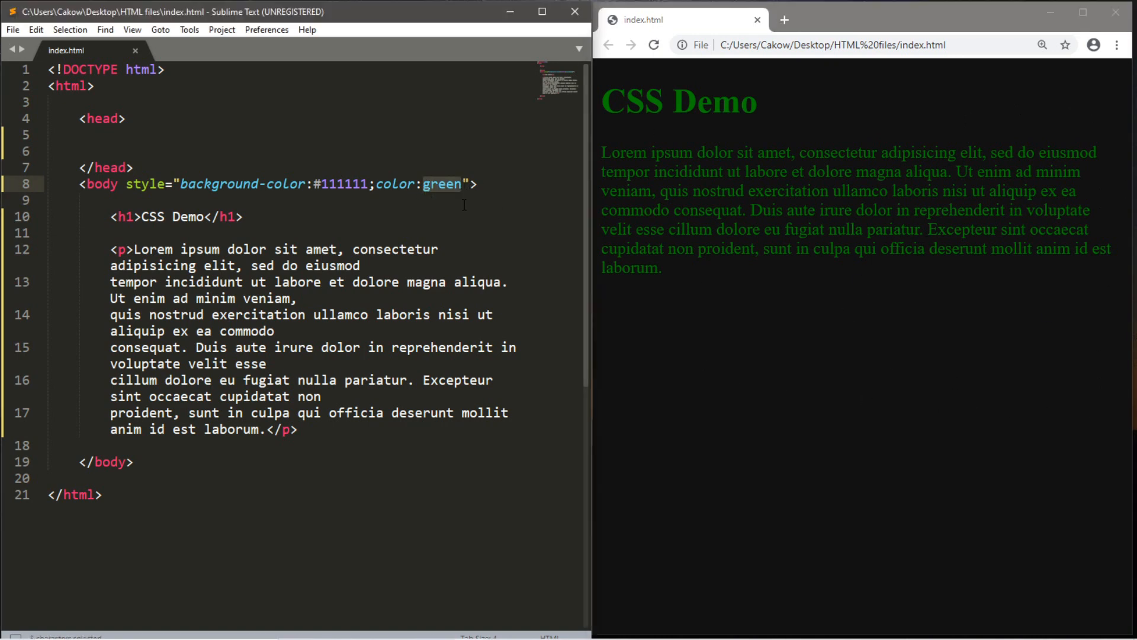
{"action": "type", "text": "#"}
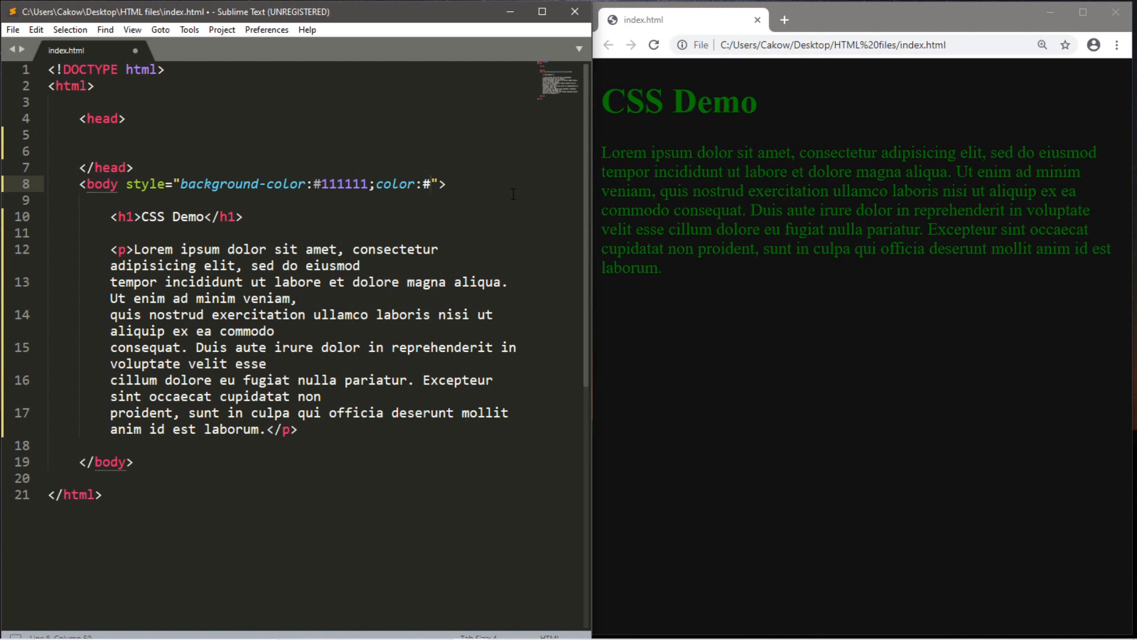
{"action": "type", "text": "00"}
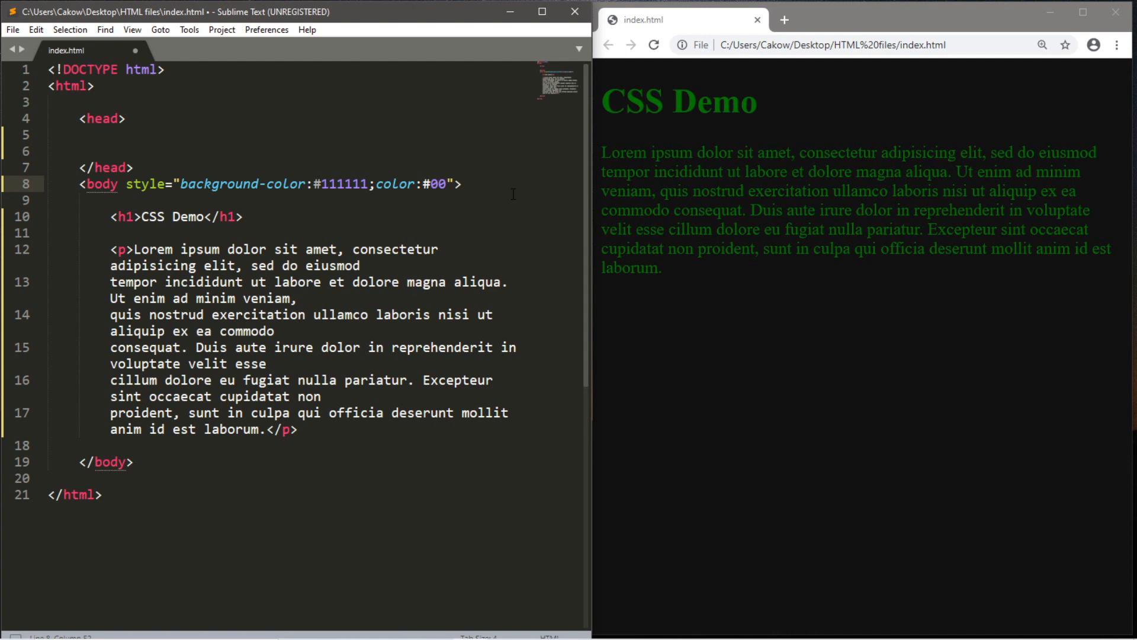
{"action": "type", "text": "aa00"}
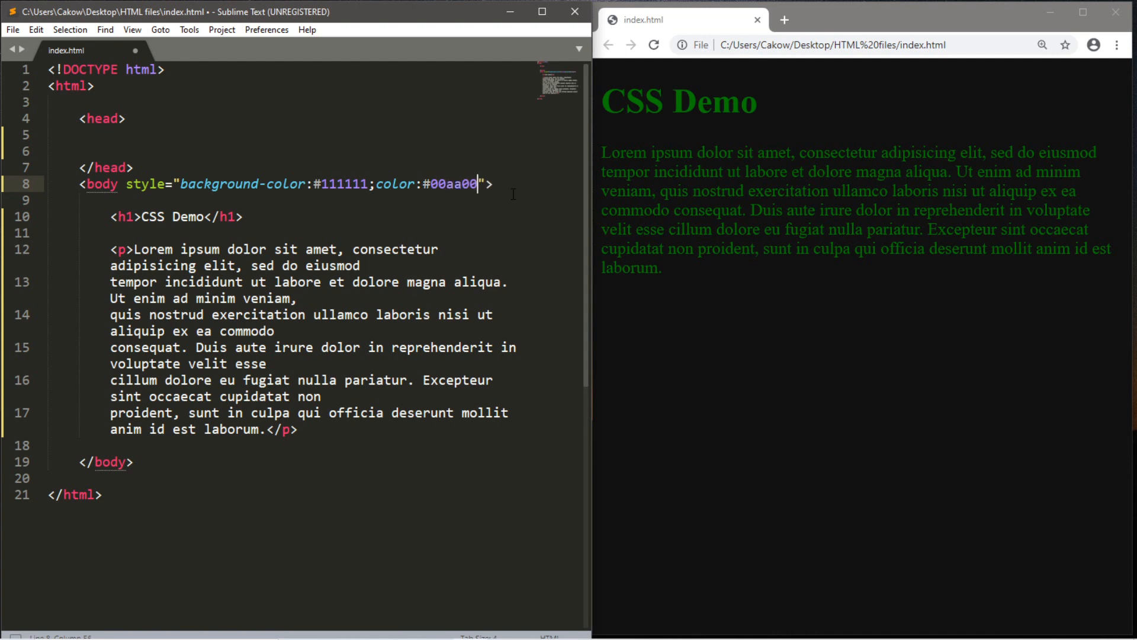
{"action": "key", "text": "ctrl+s"}
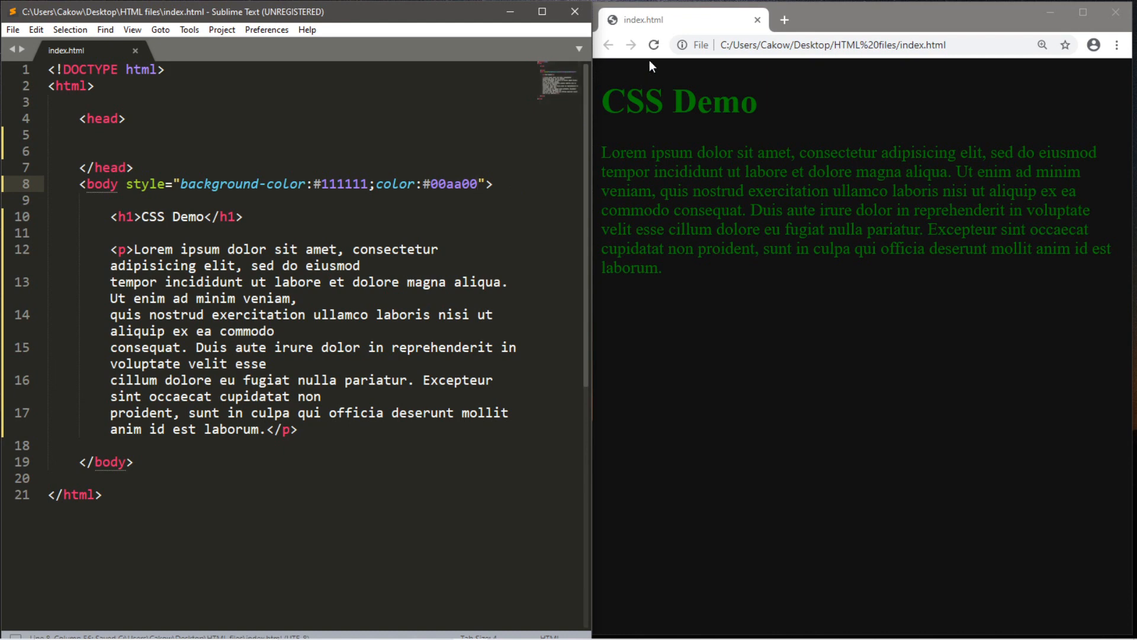
{"action": "mouse_move", "coordinate": [654, 45]}
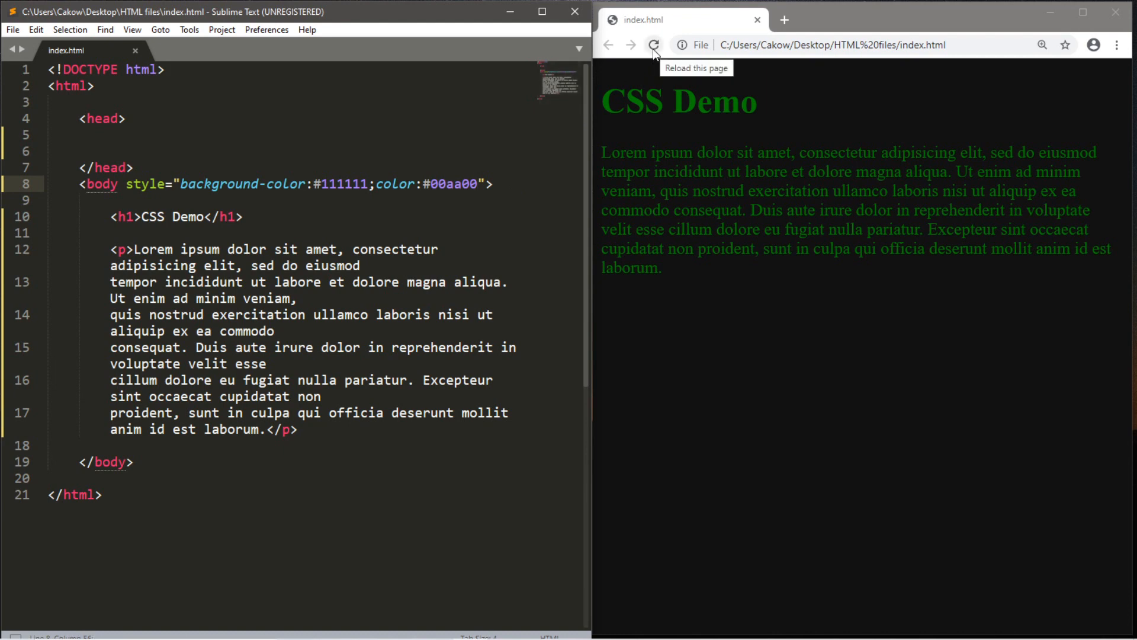
{"action": "left_click", "coordinate": [653, 45]}
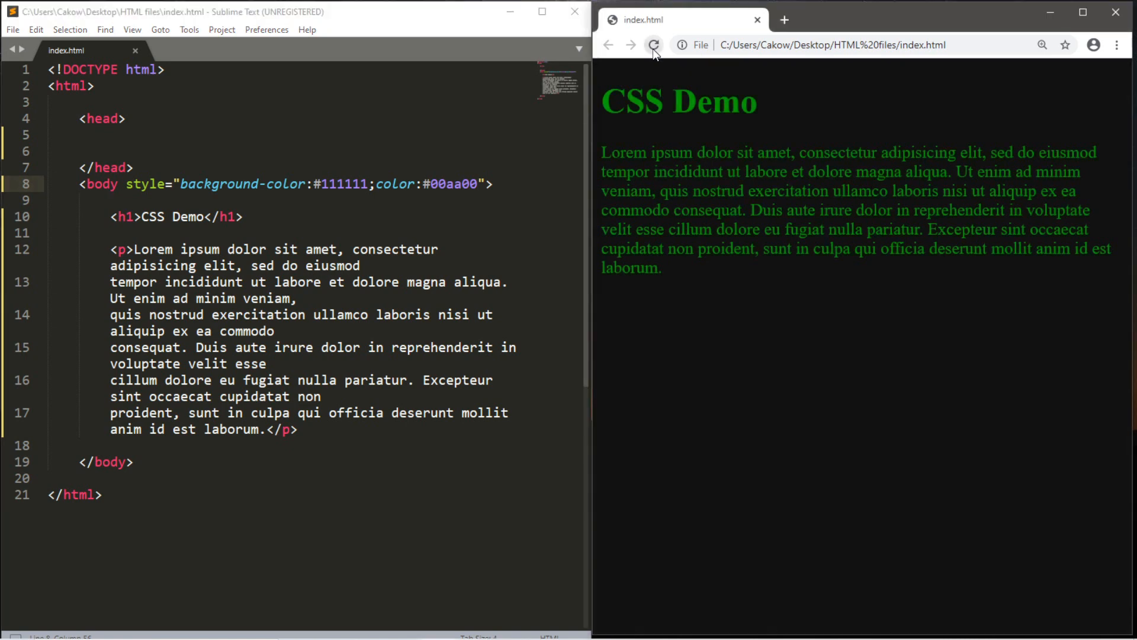
{"action": "left_click", "coordinate": [653, 44]}
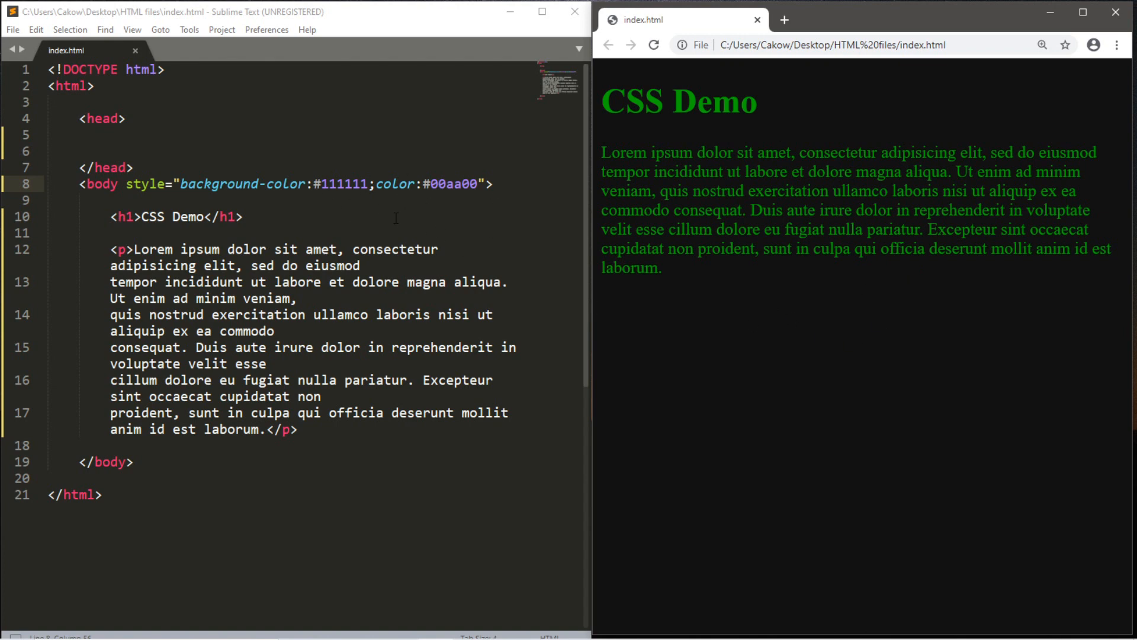
{"action": "mouse_move", "coordinate": [851, 297]}
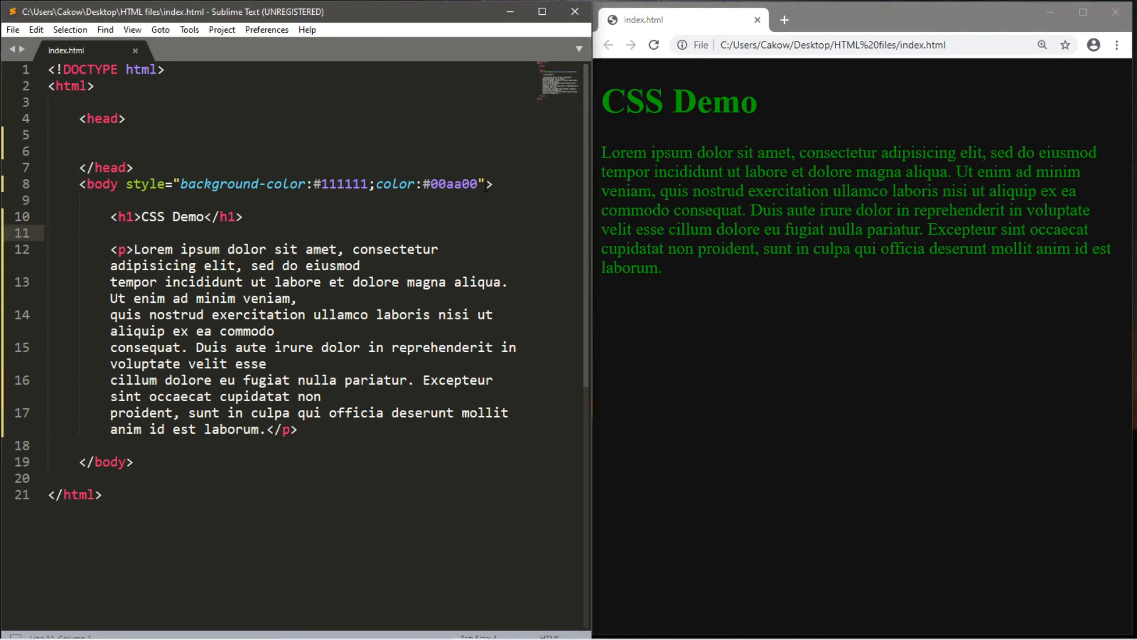
- Move the style attribute 'background-color:#111111;color:#00aa00' from body onto the h1 heading
{"action": "left_click_drag", "start_coordinate": [126, 184], "coordinate": [486, 183]}
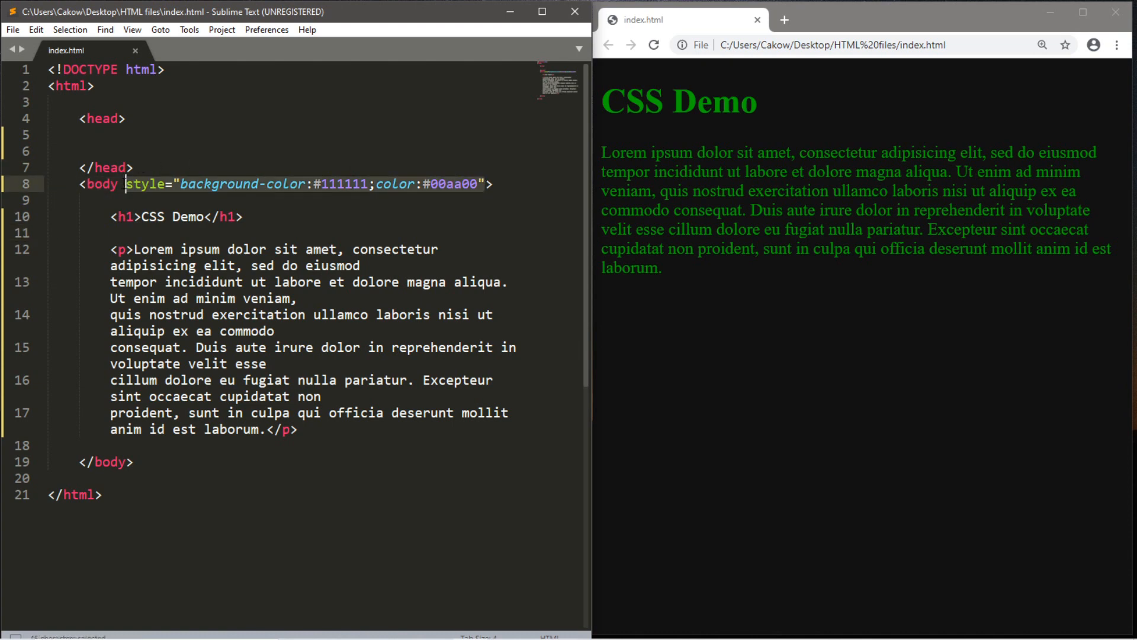
{"action": "key", "text": "ctrl+c"}
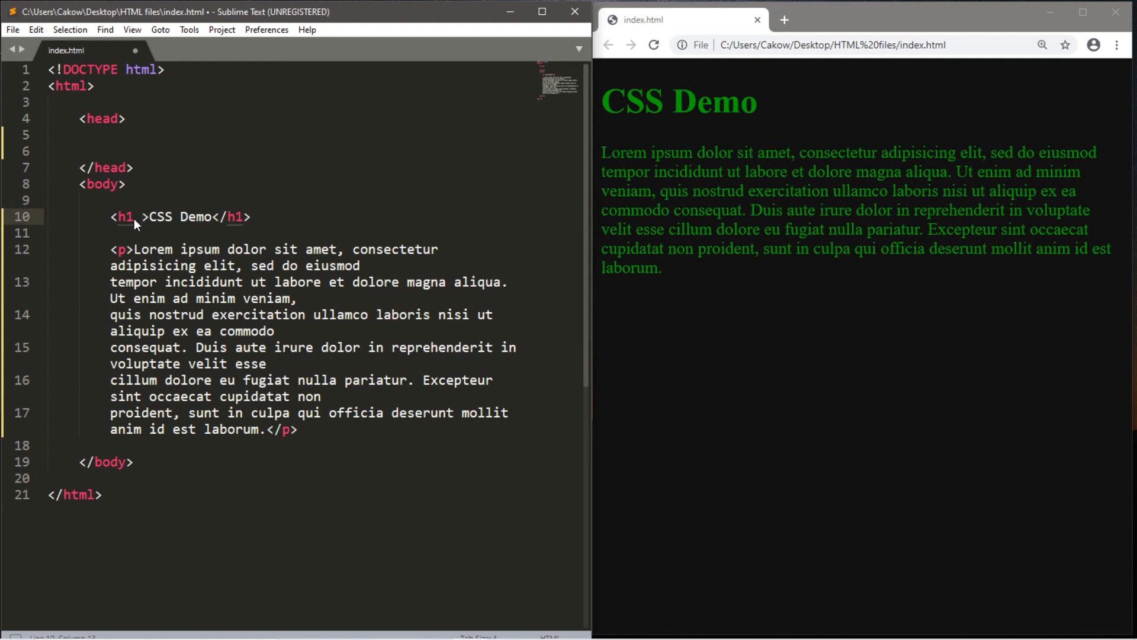
{"action": "type", "text": "style=\"background-color:#111111;color:#00aa00\""}
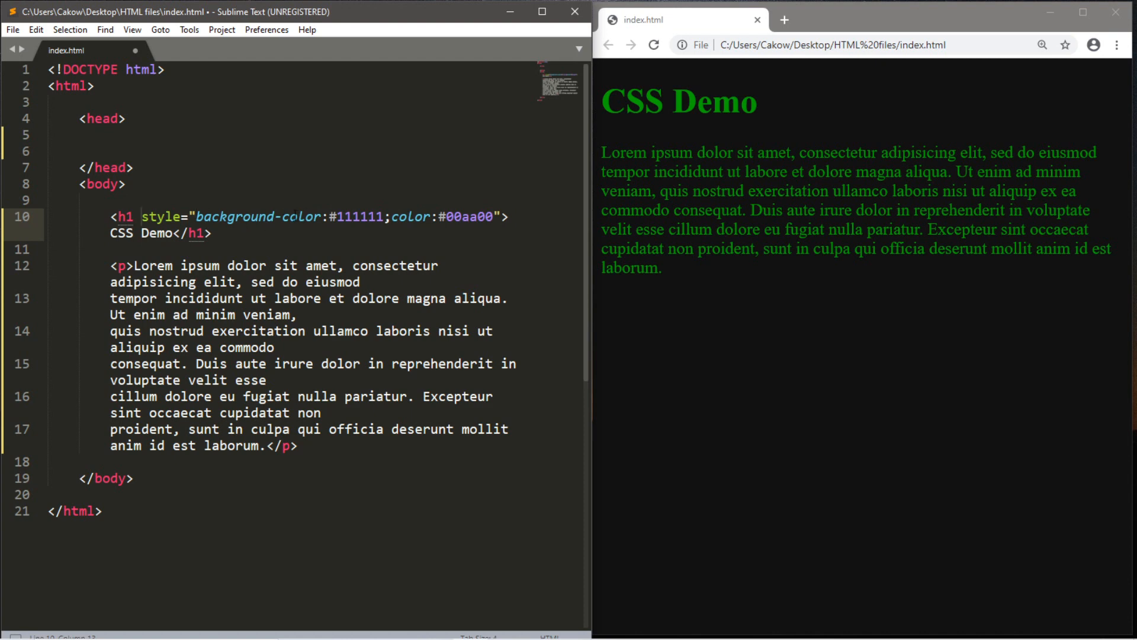
{"action": "left_click", "coordinate": [350, 281]}
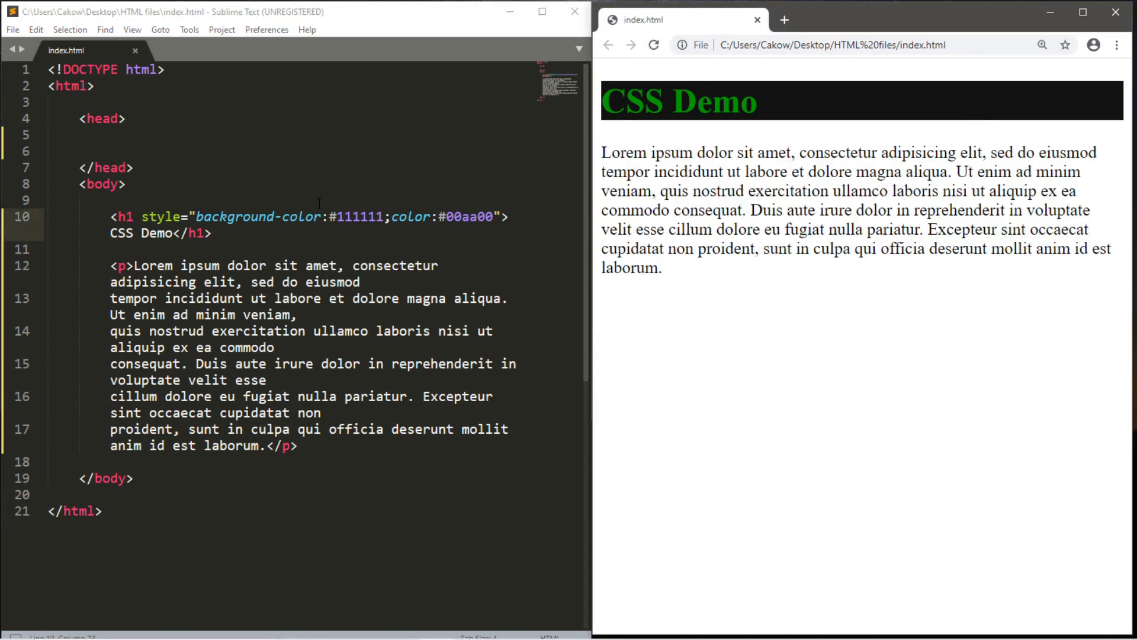
{"action": "left_click", "coordinate": [136, 216]}
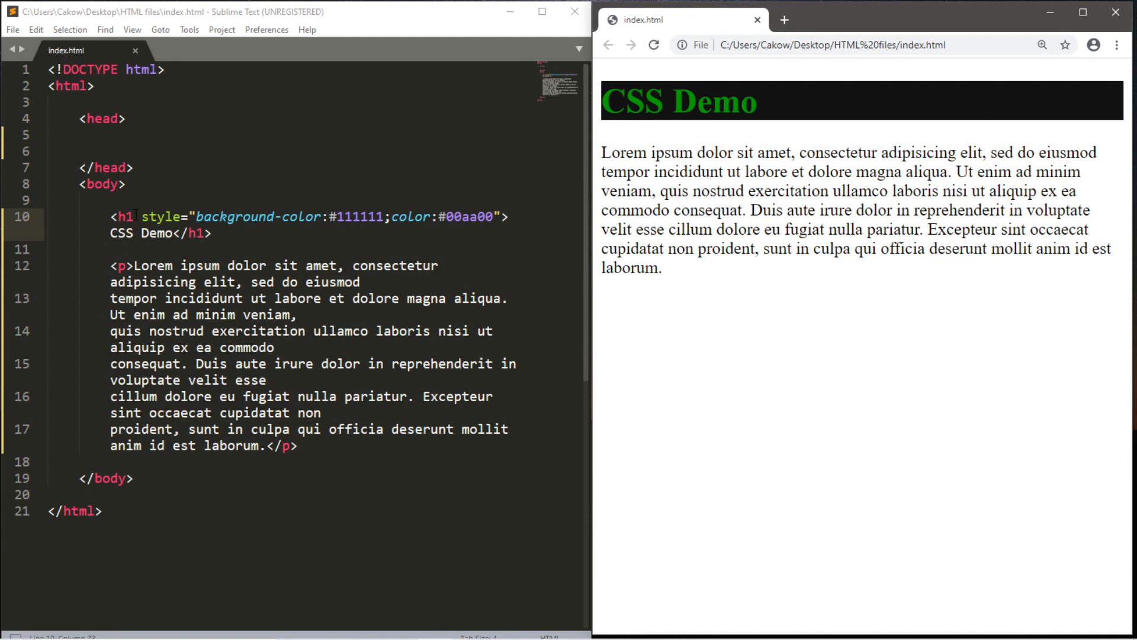
{"action": "mouse_move", "coordinate": [702, 135]}
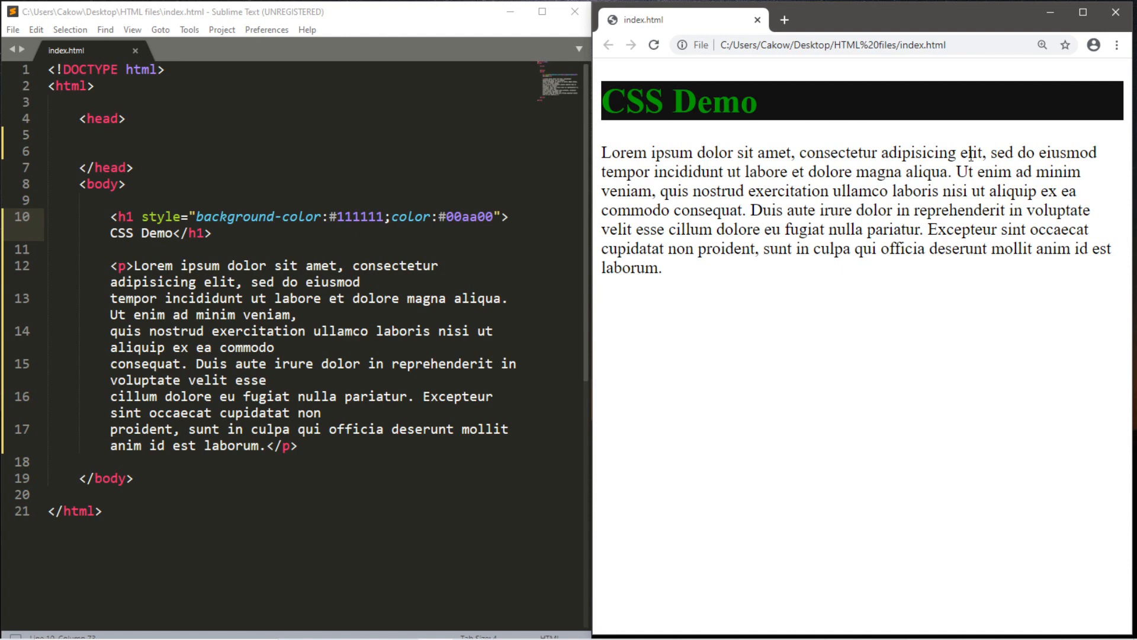
{"action": "mouse_move", "coordinate": [796, 190]}
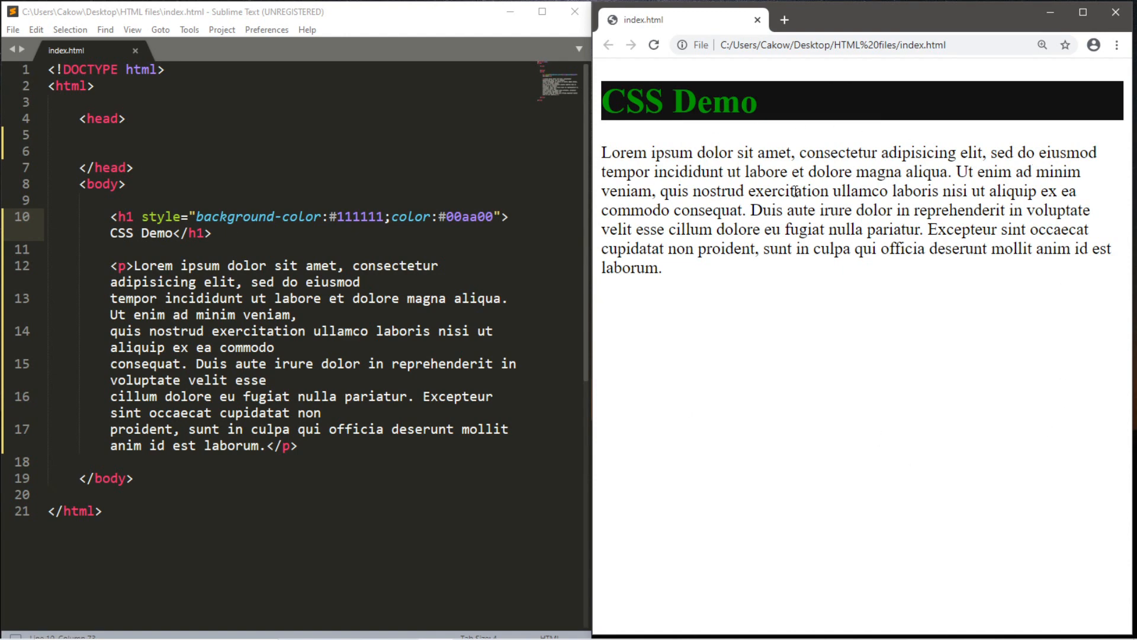
{"action": "left_click", "coordinate": [213, 233]}
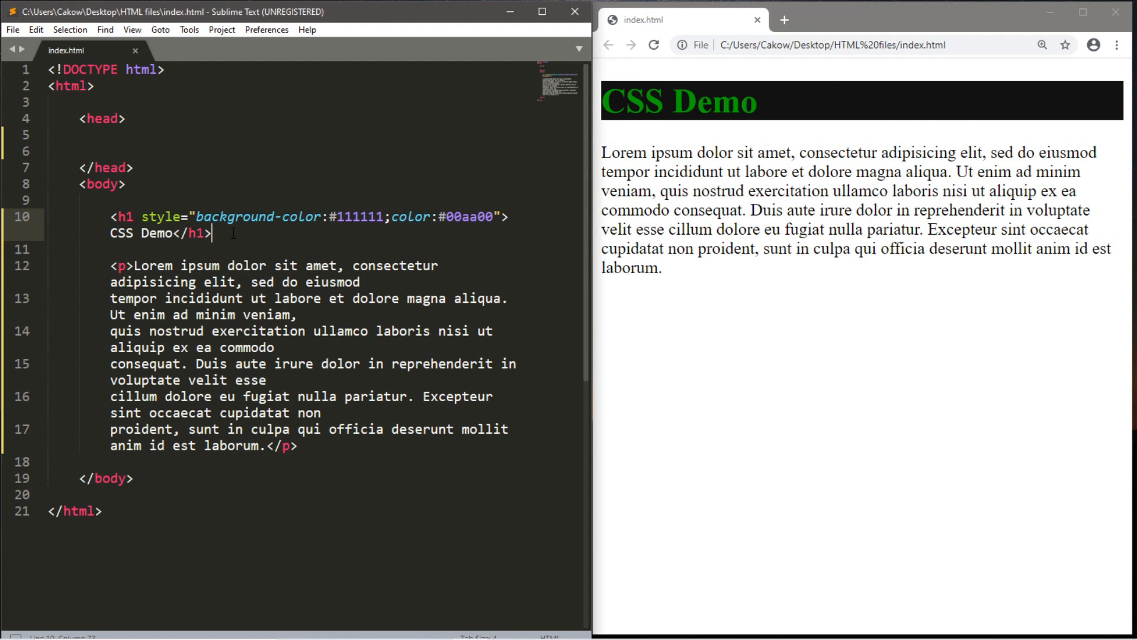
- Add a plain <h1>CSS Demo</h1> heading and refresh the browser to check it
{"action": "type", "text": "<h1>CSS Demo</h1>"}
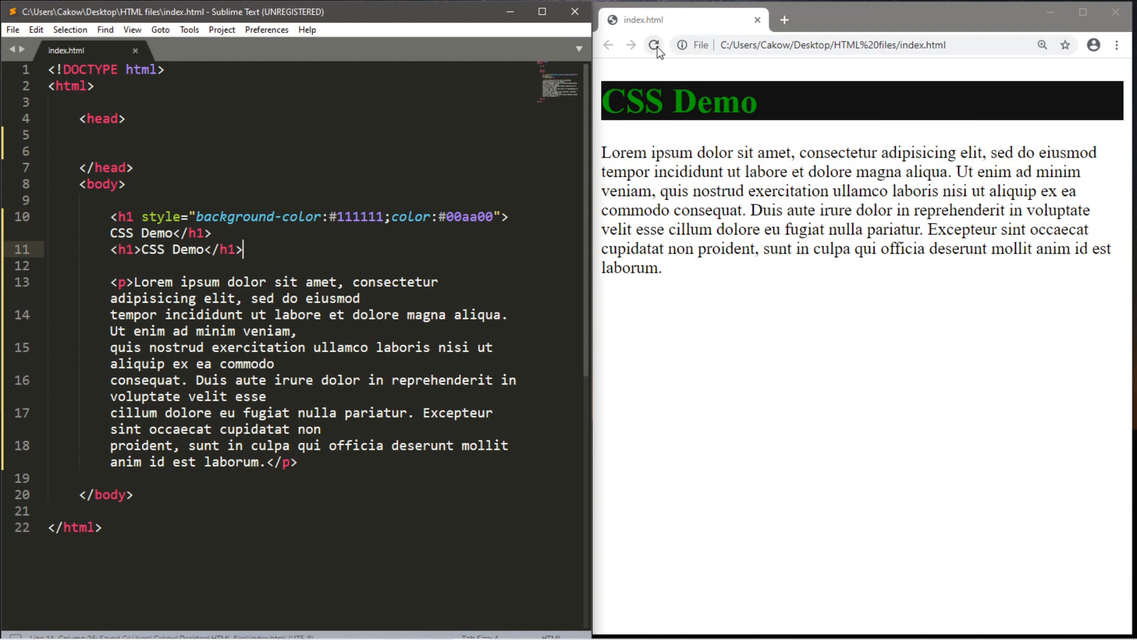
{"action": "left_click", "coordinate": [653, 44]}
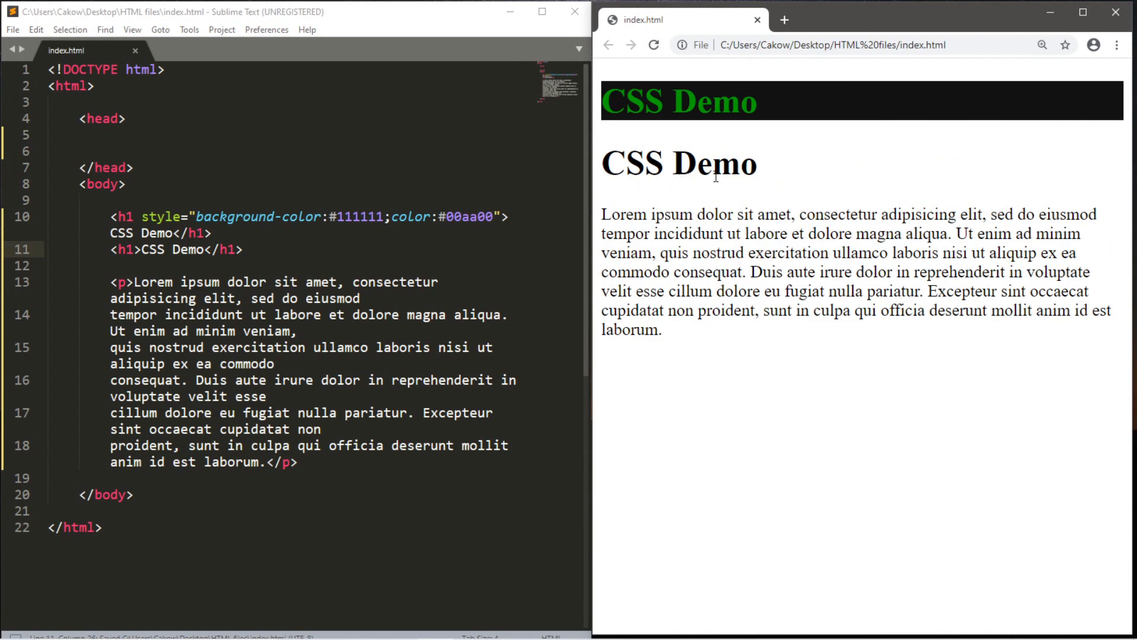
{"action": "mouse_move", "coordinate": [871, 177]}
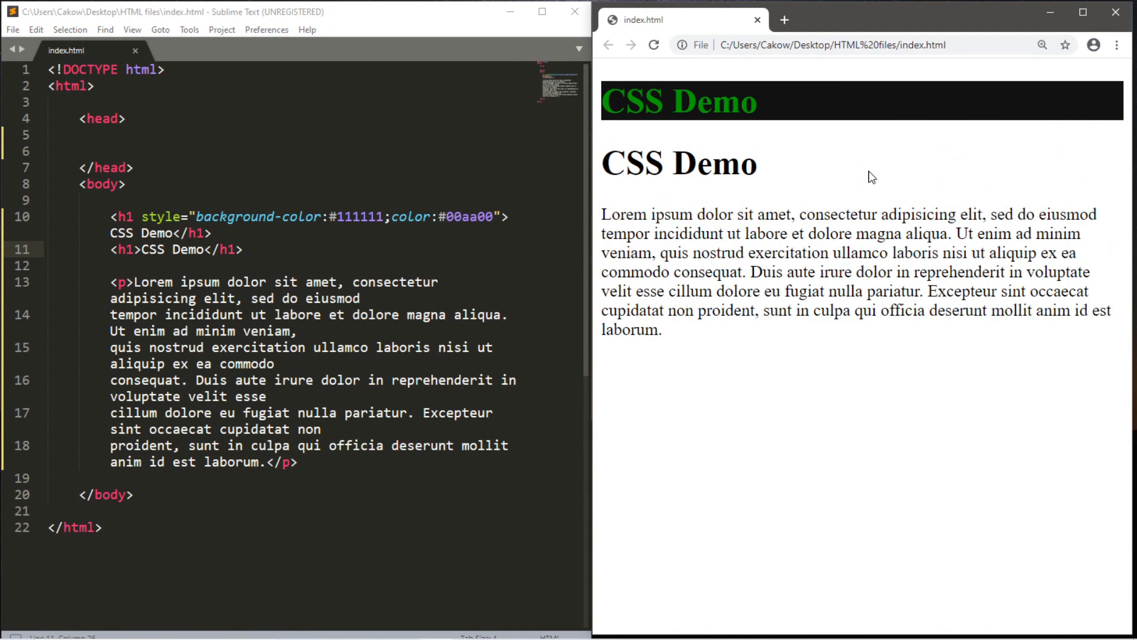
{"action": "mouse_move", "coordinate": [671, 199]}
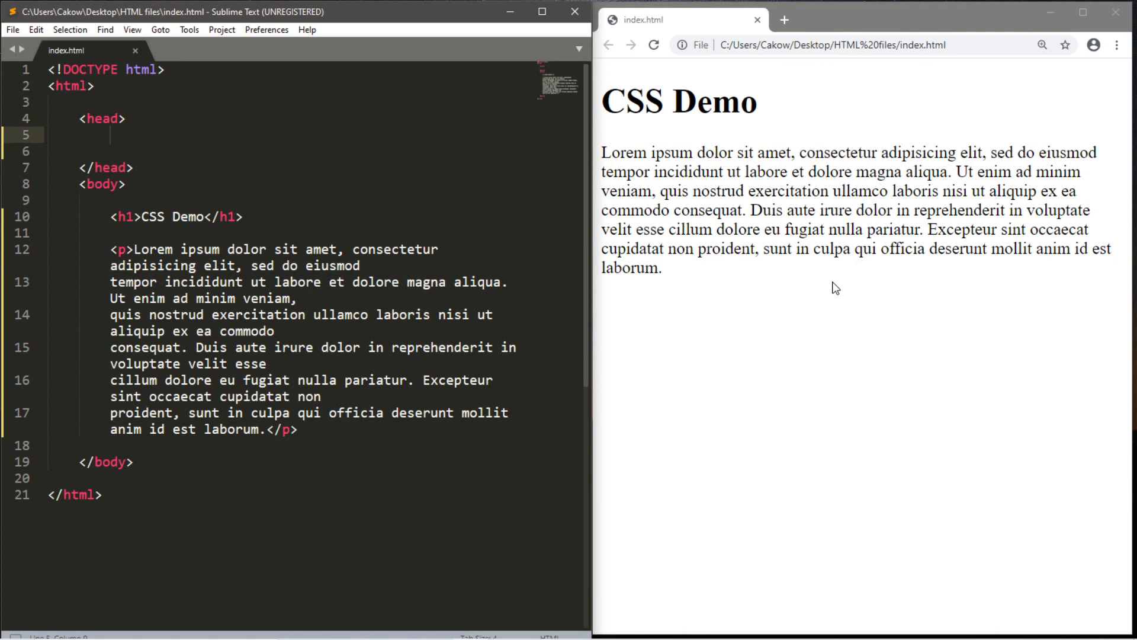
{"action": "left_click", "coordinate": [110, 136]}
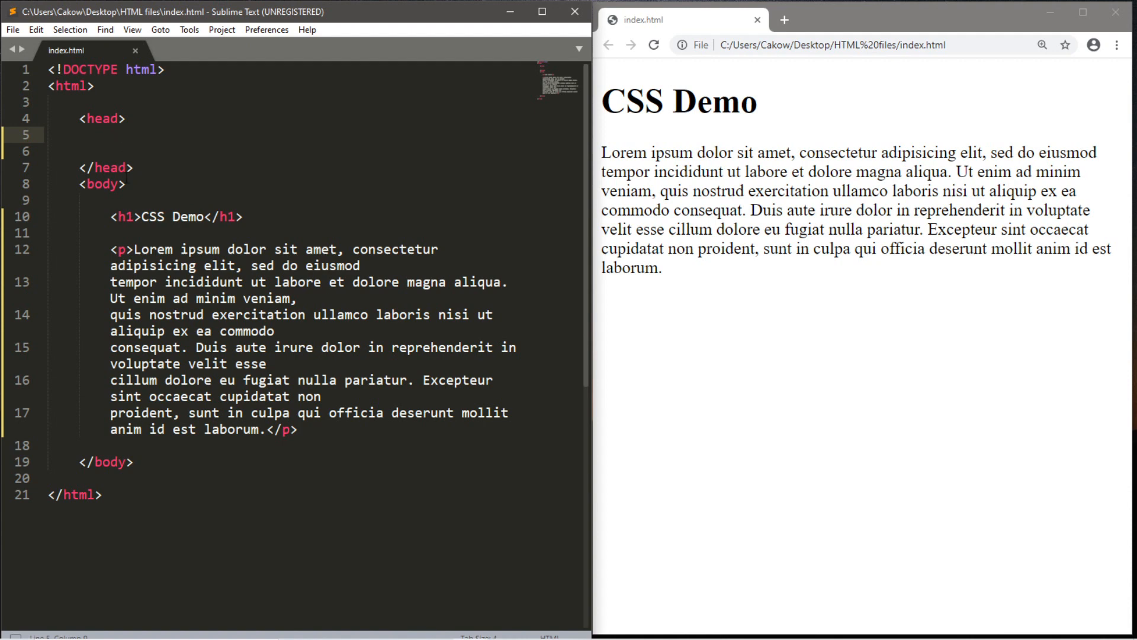
- Start a <style> block in the head with a p rule and its background property
{"action": "type", "text": "<s"}
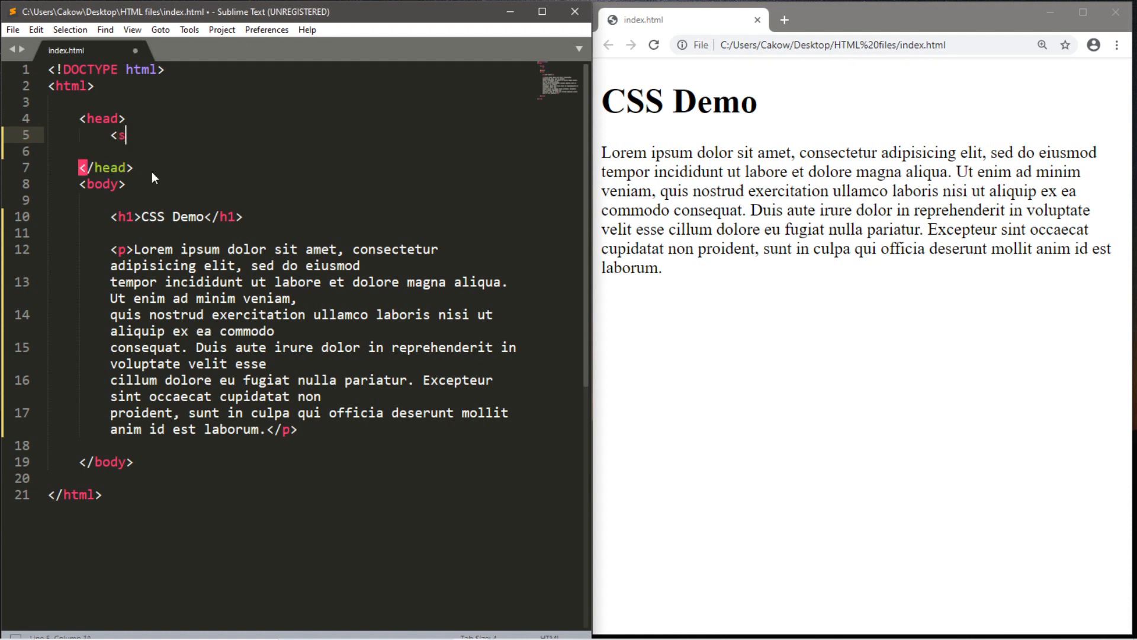
{"action": "type", "text": "tyle>"}
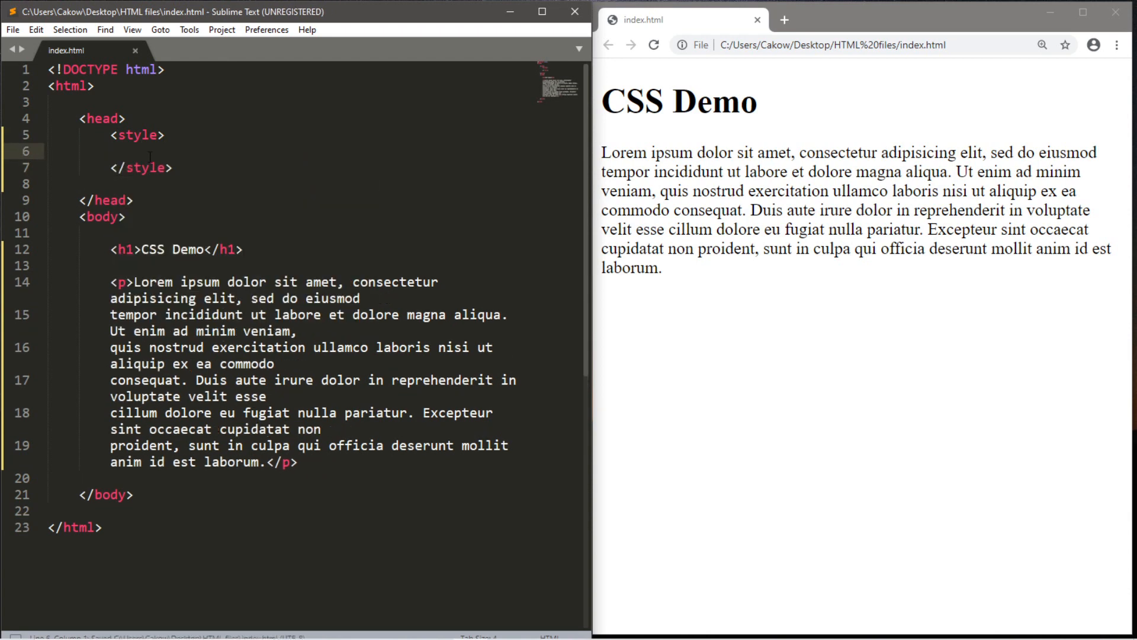
{"action": "key", "text": "Enter"}
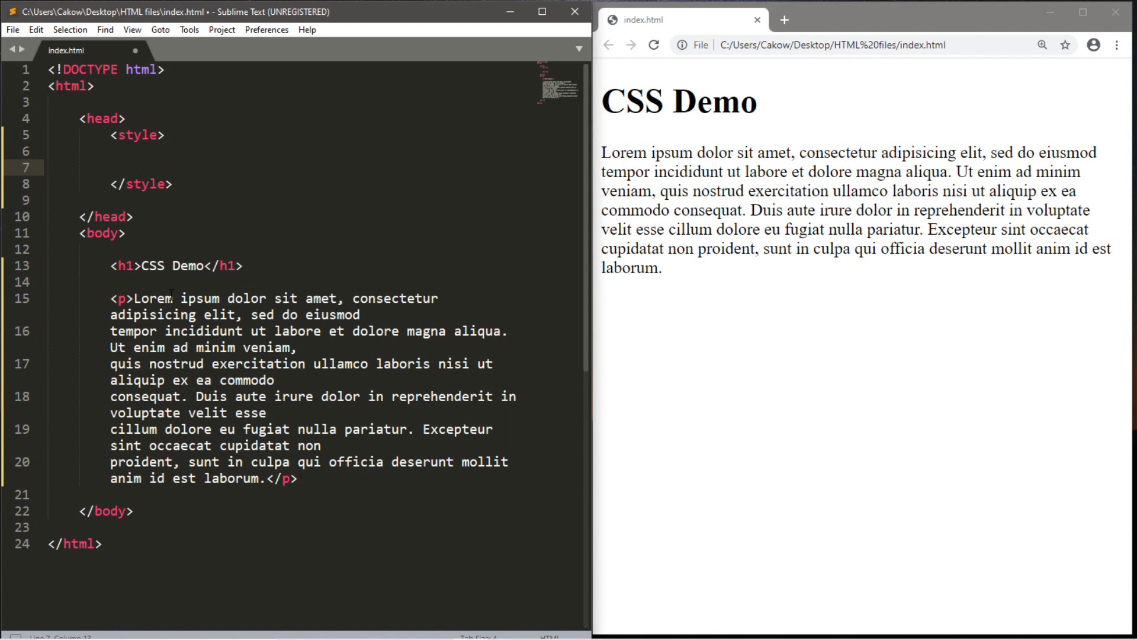
{"action": "type", "text": "p{"}
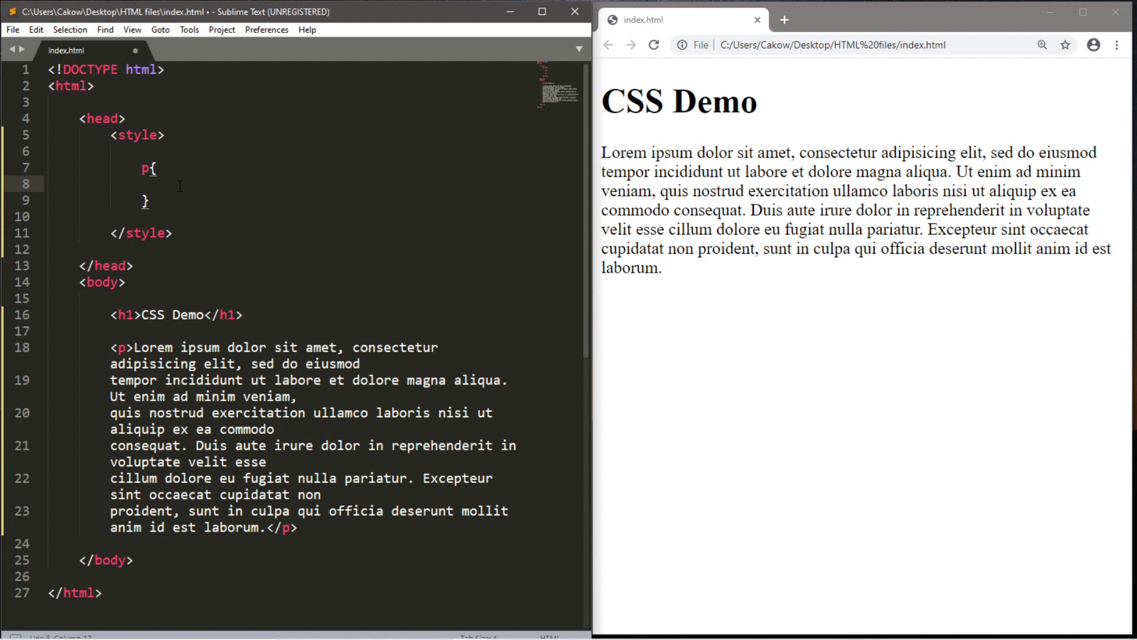
{"action": "type", "text": "b"}
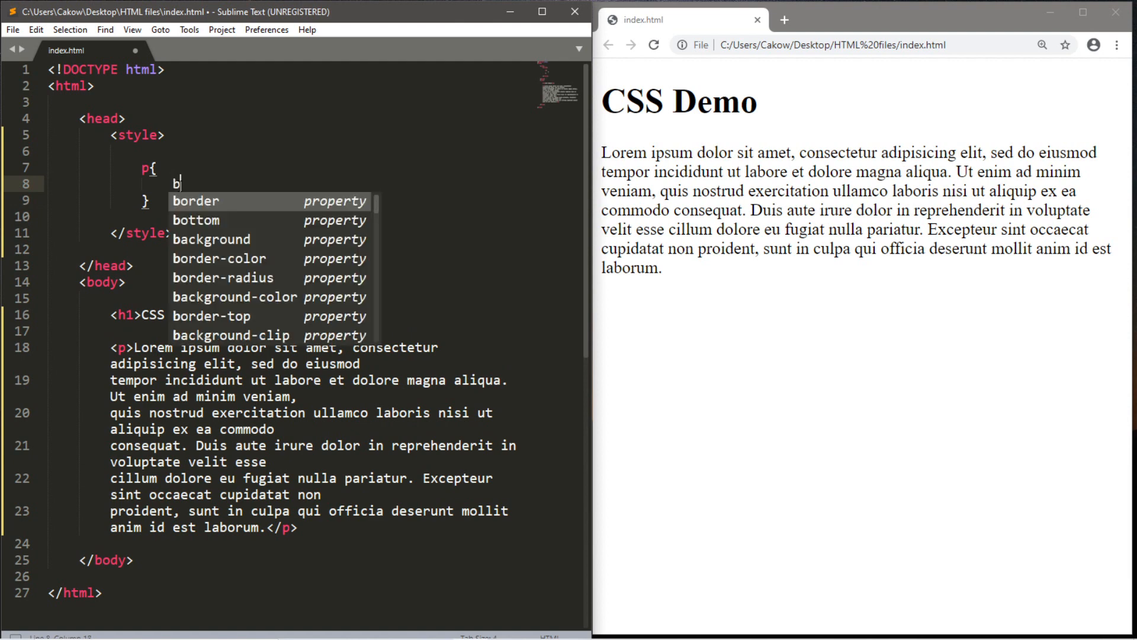
{"action": "type", "text": "ackground-color:;"}
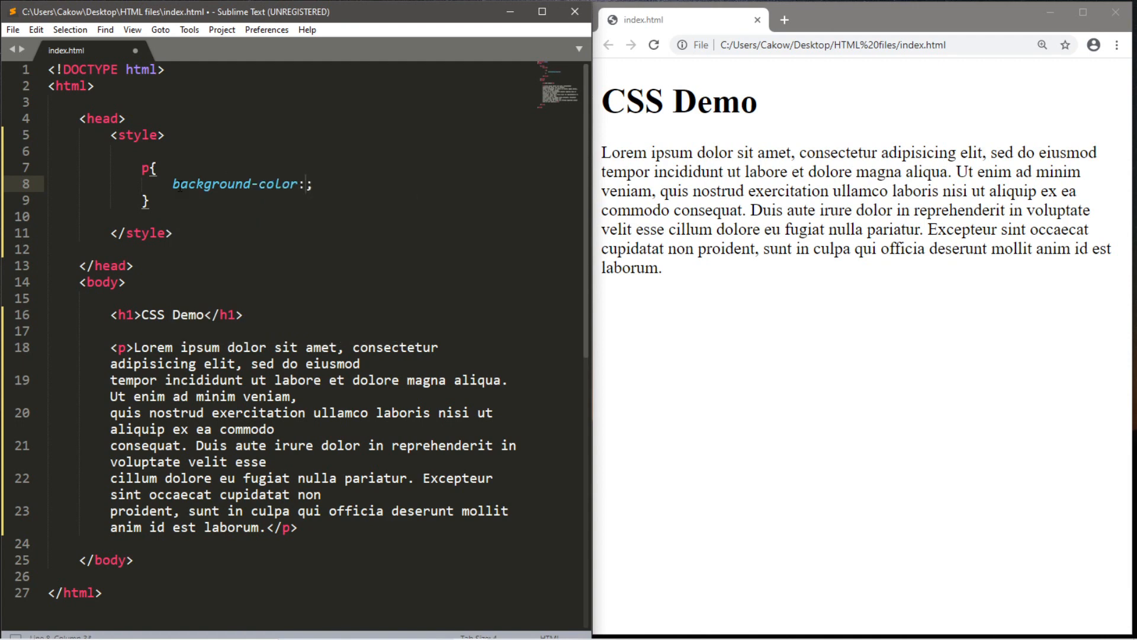
- Set the p rule to #111111 background and #00aa00 color, save, and refresh the browser
{"action": "type", "text": "#"}
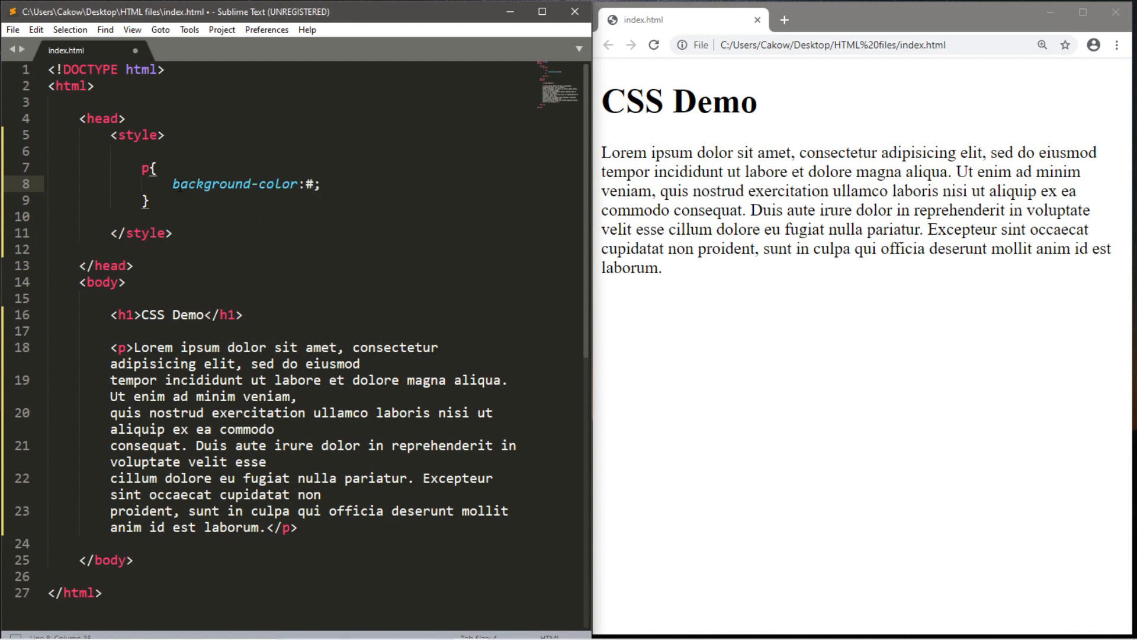
{"action": "type", "text": "1111"}
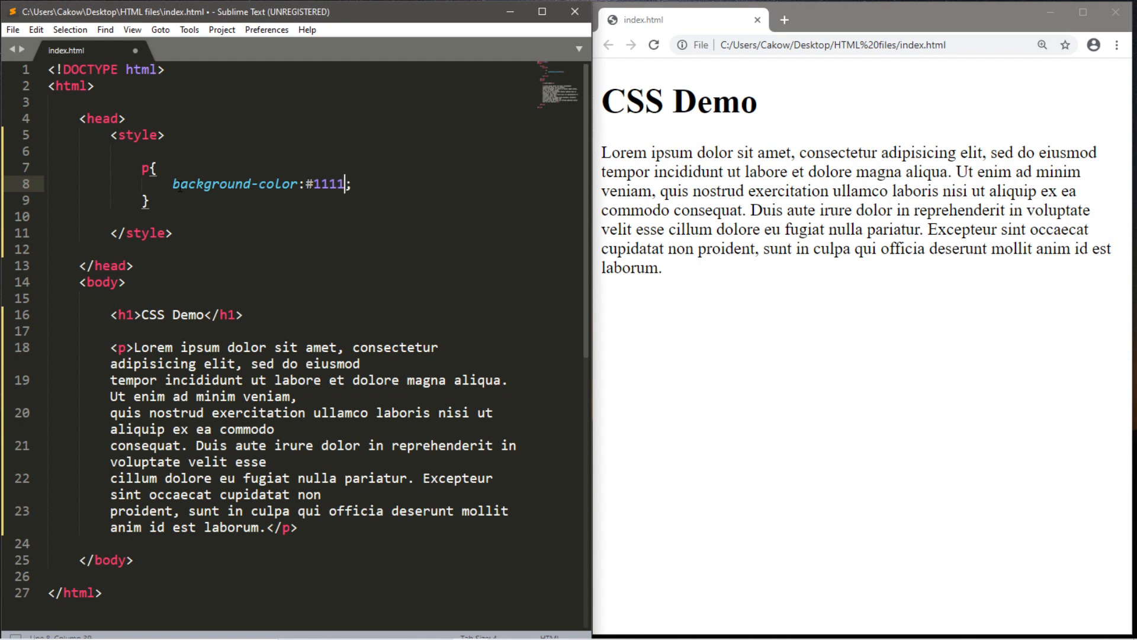
{"action": "type", "text": "11"}
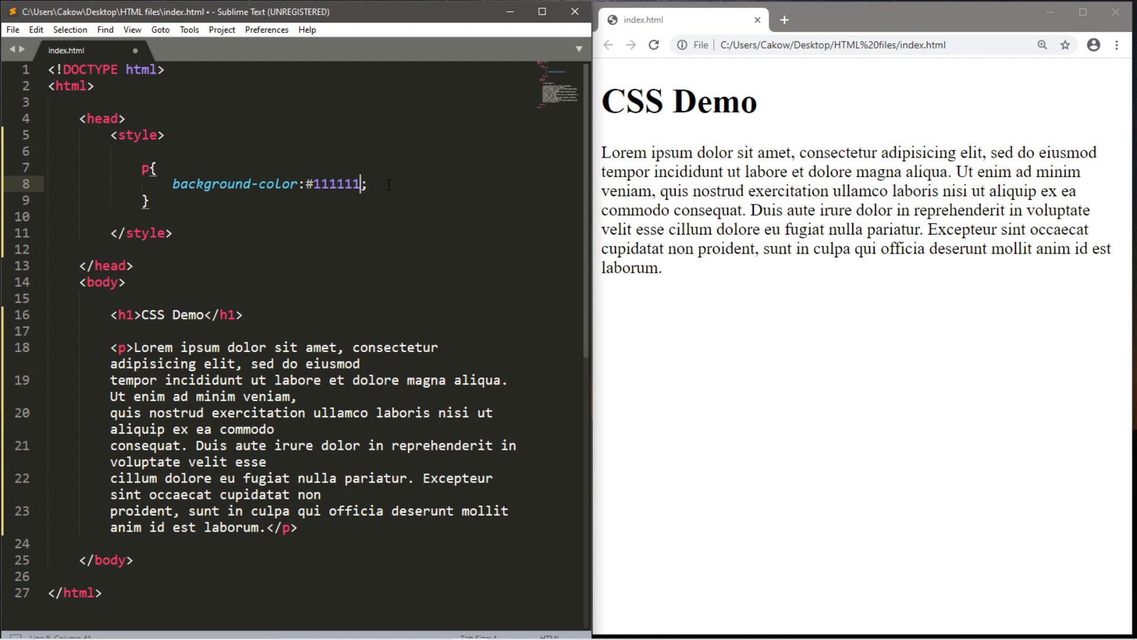
{"action": "key", "text": "ctrl+s"}
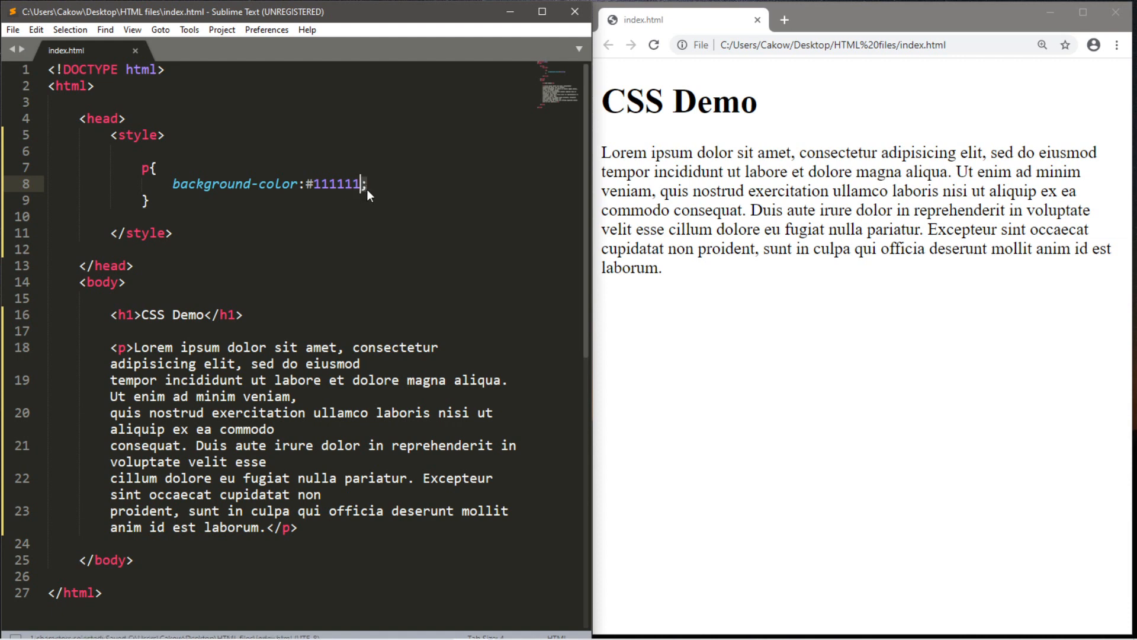
{"action": "type", "text": "color"}
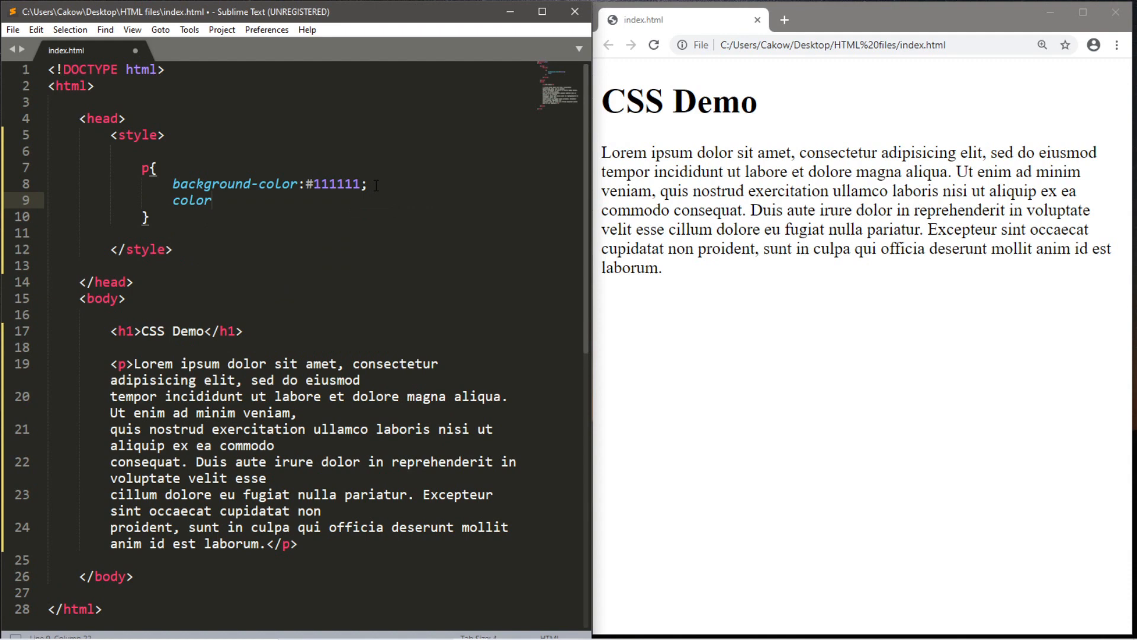
{"action": "type", "text": ":#;"}
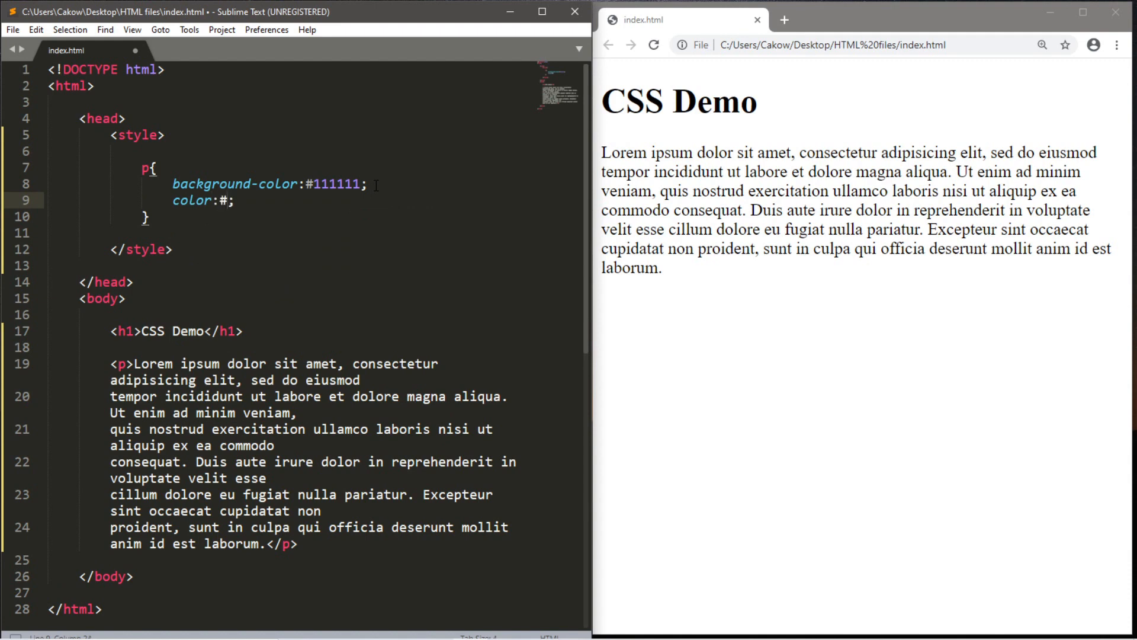
{"action": "type", "text": "00aa00"}
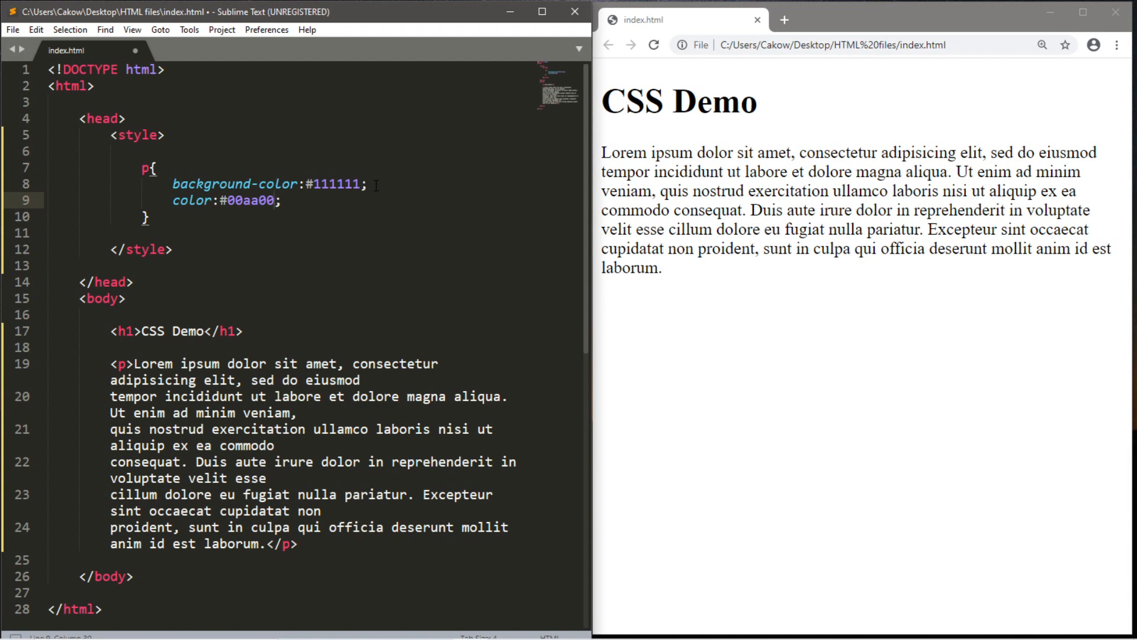
{"action": "left_click", "coordinate": [653, 45]}
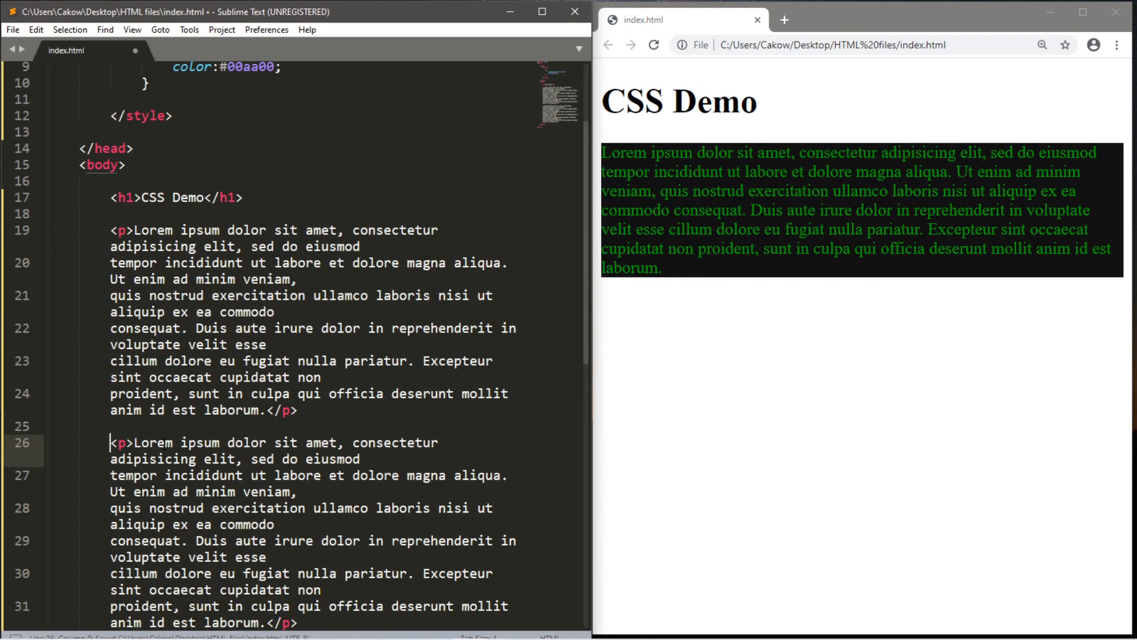
- Place the cursor in the first paragraph's opening tag to begin adding an id
{"action": "left_click", "coordinate": [653, 45]}
{"action": "type", "text": " id="}
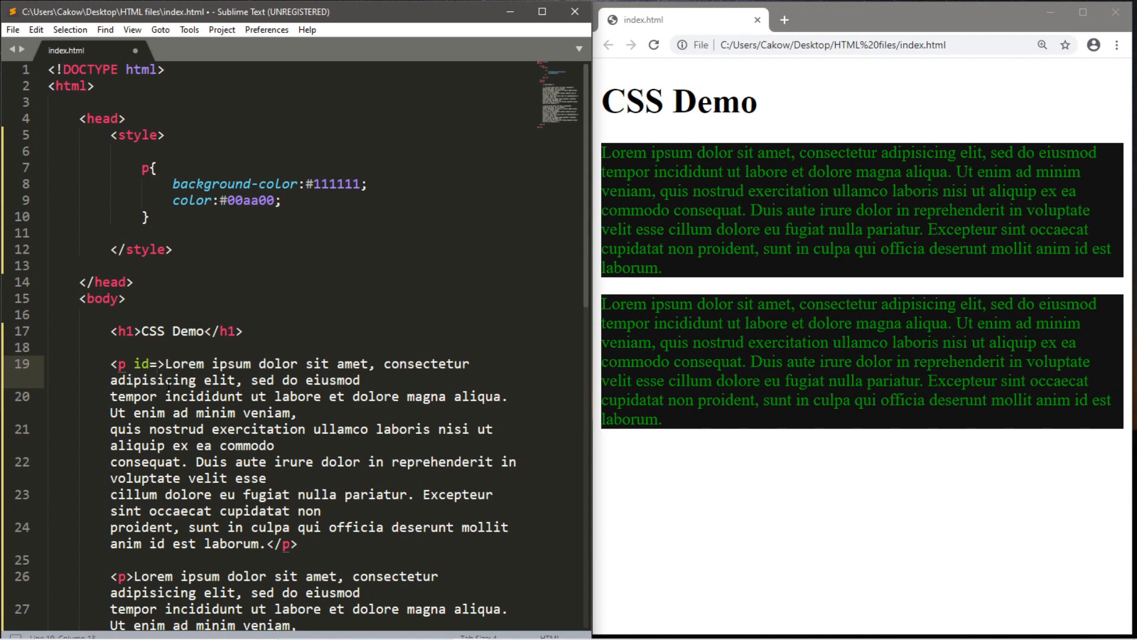
- Add id="paragraph1" to the first <p> and id="paragraph2" to the second
{"action": "type", "text": "\"parag\""}
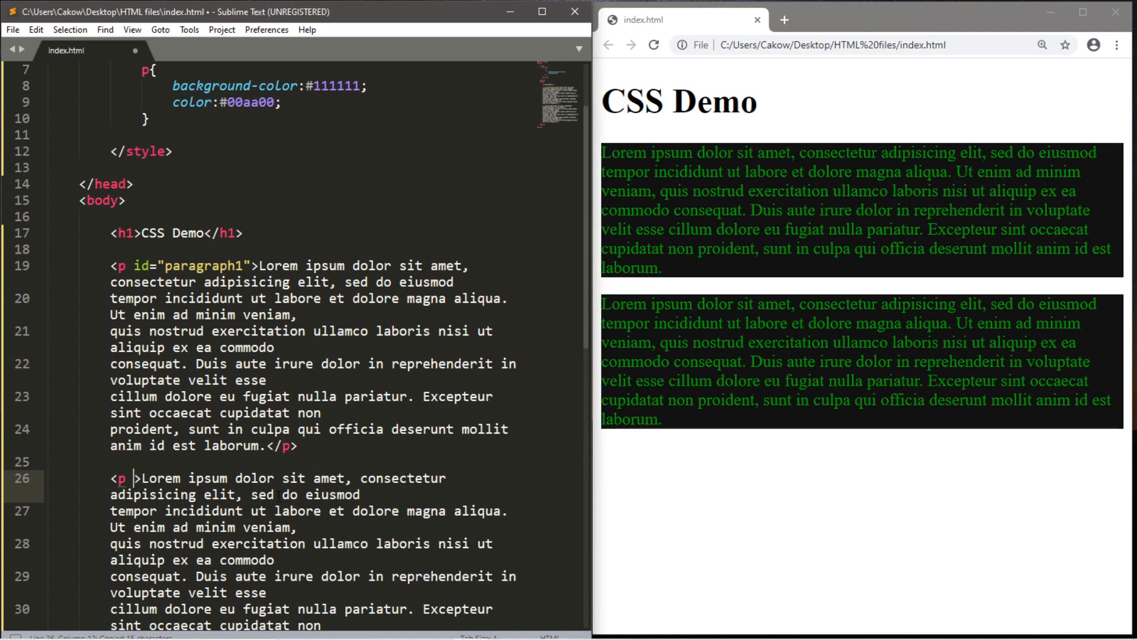
{"action": "type", "text": "id=\"paragraph2\""}
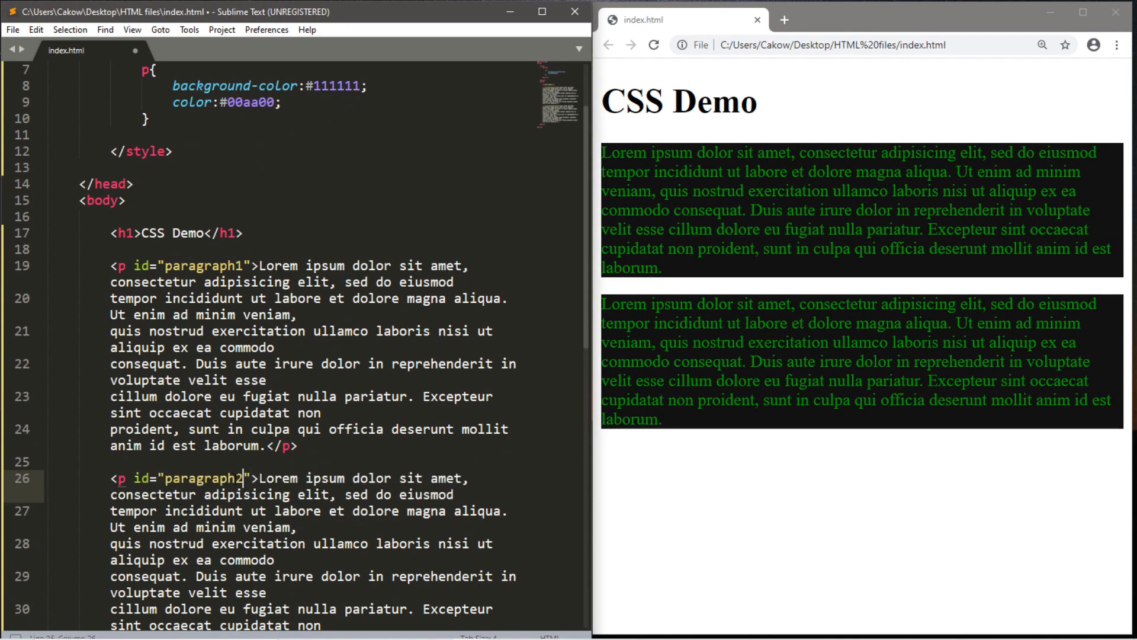
{"action": "left_click", "coordinate": [653, 45]}
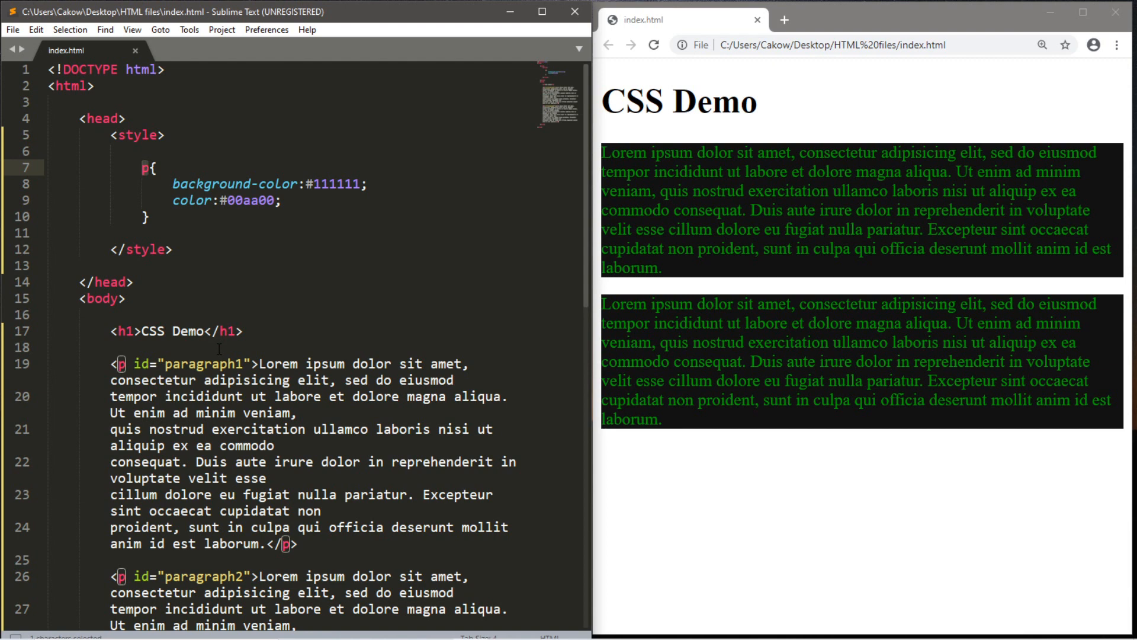
- Change the style rule's p selector to #paragraph2 so only the second paragraph is styled
{"action": "type", "text": "#"}
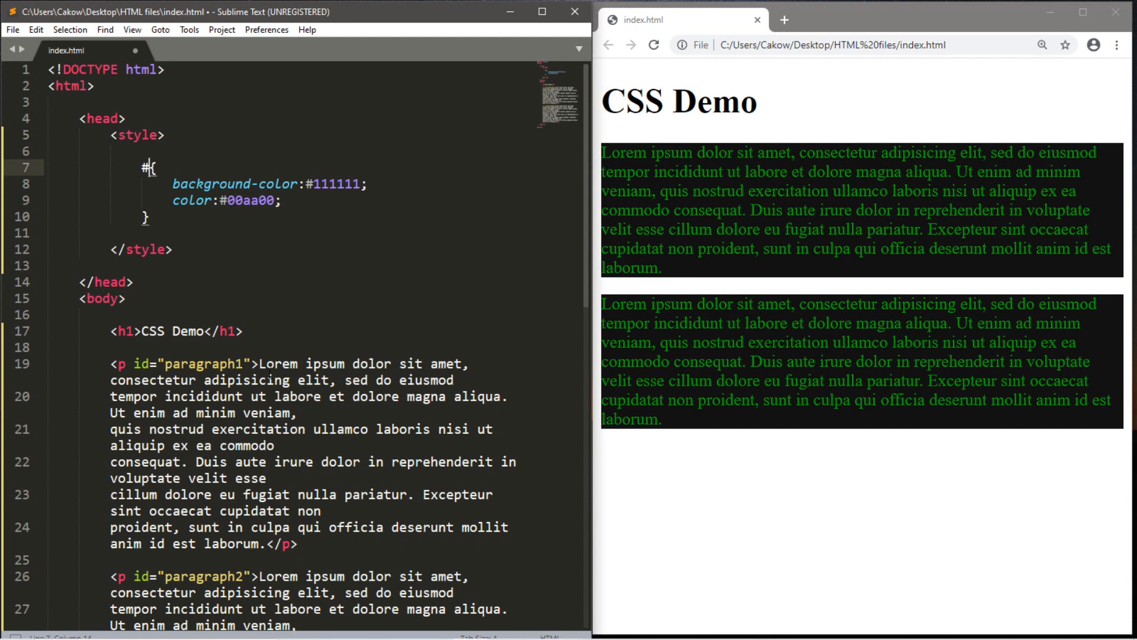
{"action": "type", "text": "paragrap"}
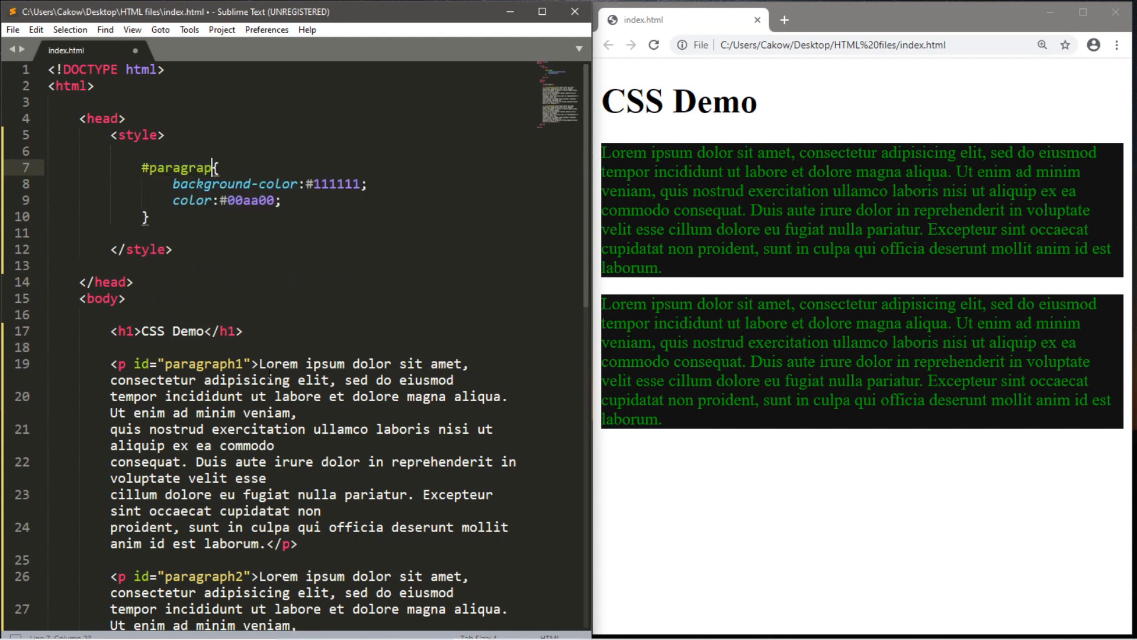
{"action": "type", "text": "h1"}
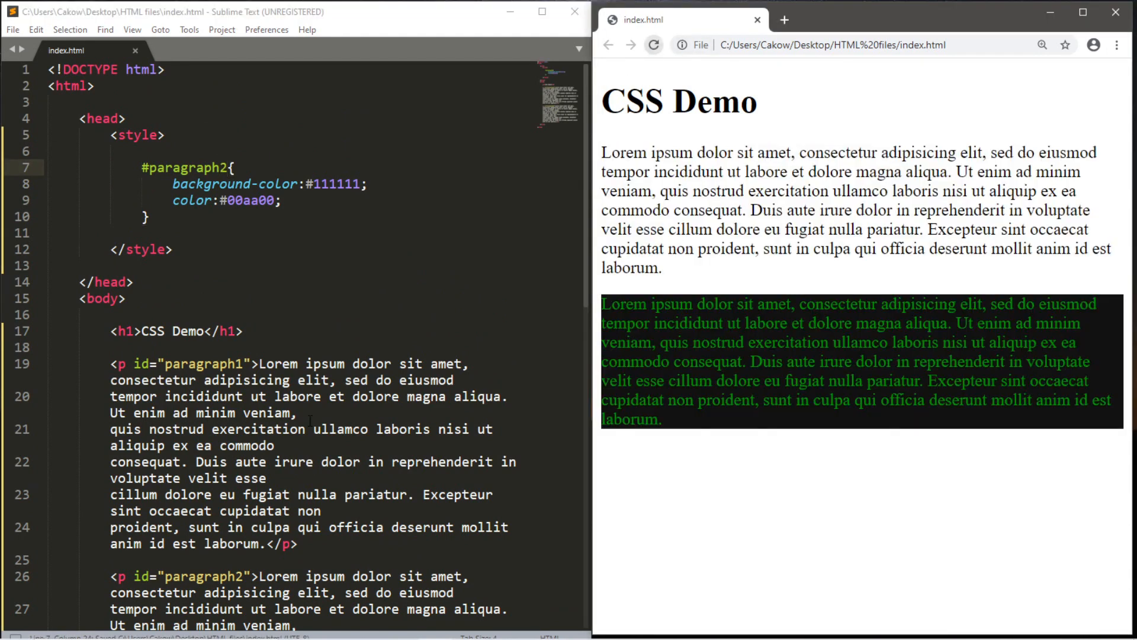
{"action": "scroll", "scroll_direction": "down", "scroll_amount": 3}
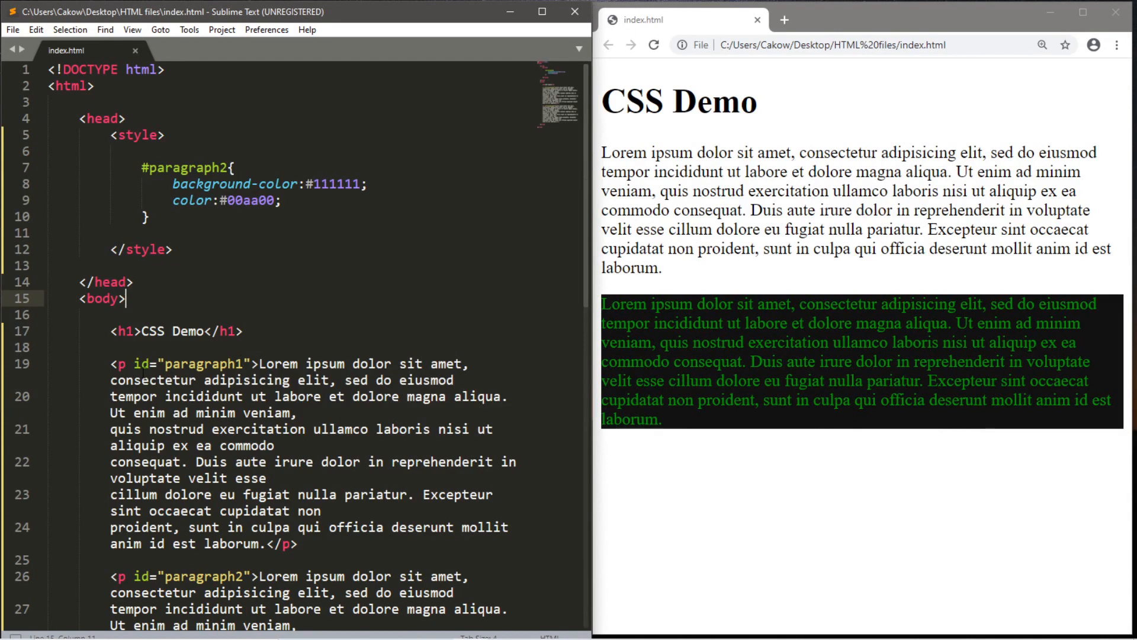
- Add class="top" to the heading and first paragraph, with a .top rule of #111111 background and #00aa00 text
{"action": "double_click", "coordinate": [141, 363]}
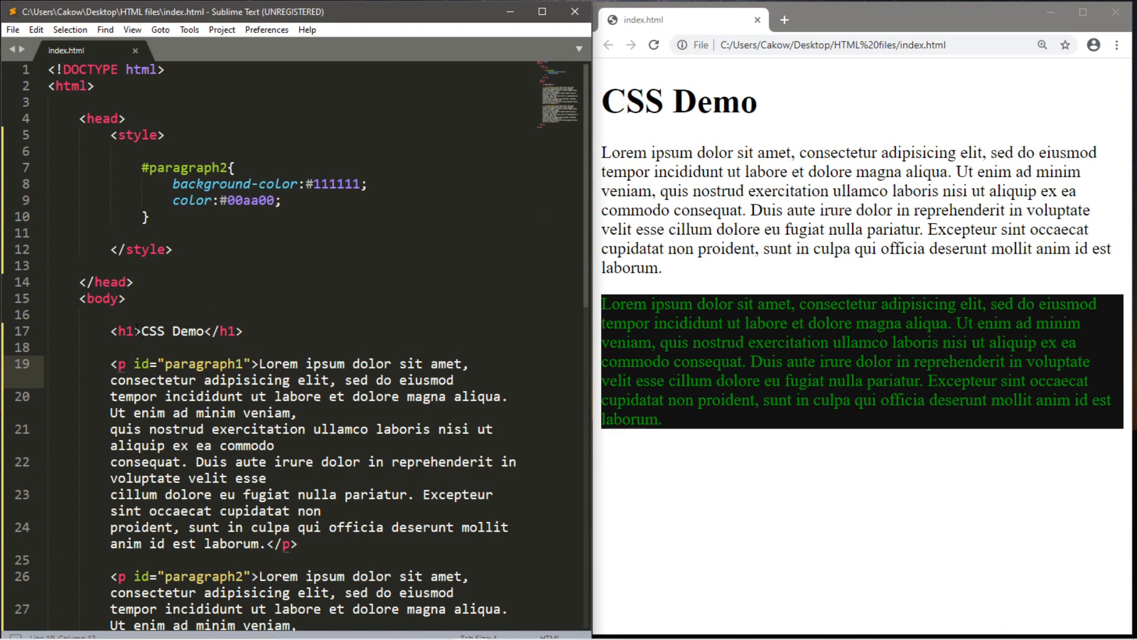
{"action": "type", "text": "class=\"top"}
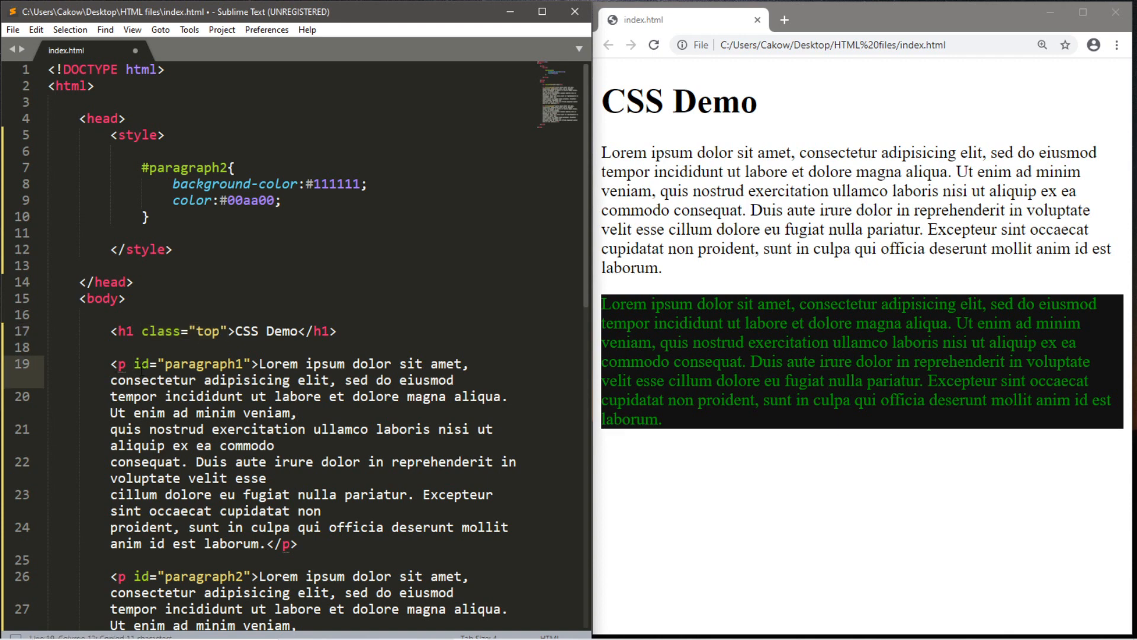
{"action": "type", "text": "class=\"top\""}
{"action": "left_click", "coordinate": [253, 167]}
{"action": "type", "text": ".{"}
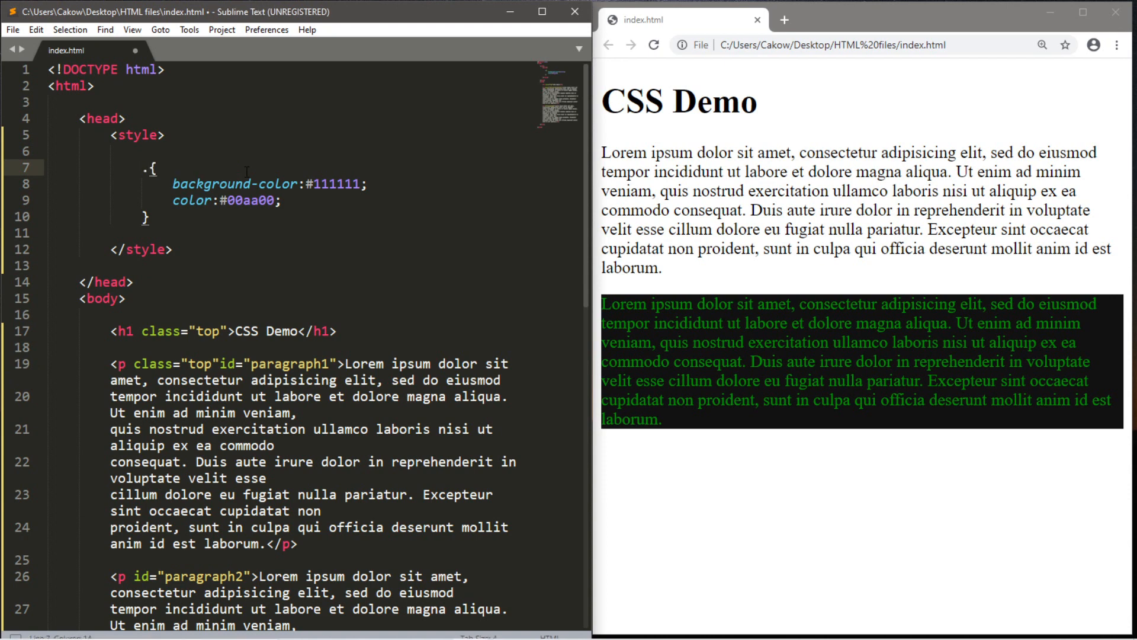
{"action": "type", "text": "top"}
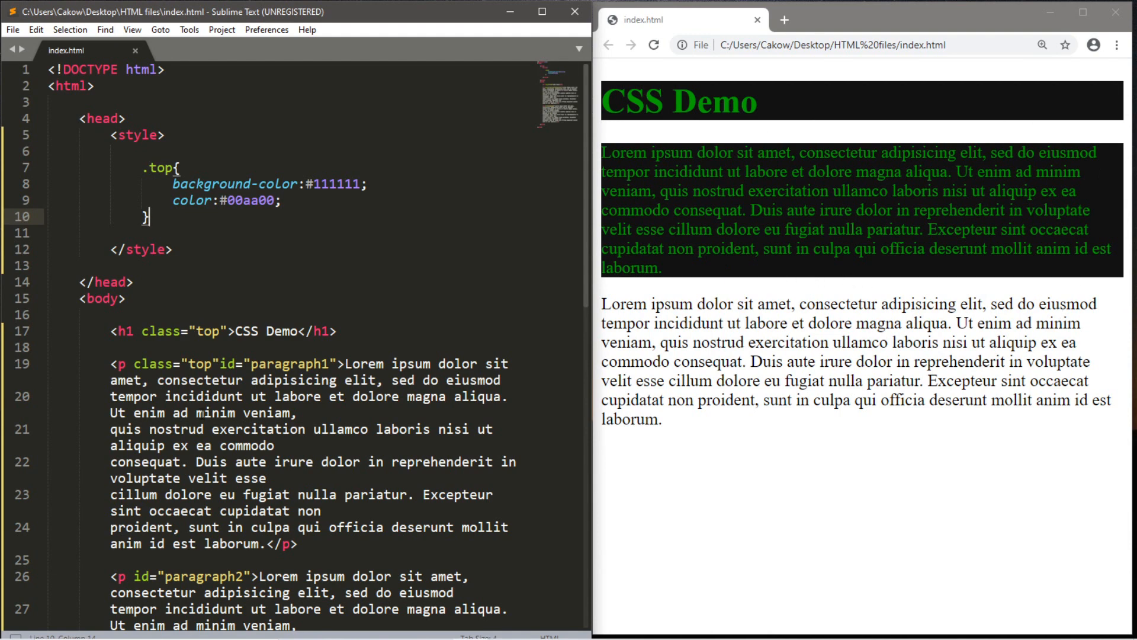
- Change the .top selector to p.top so only paragraphs get the dark green style
{"action": "scroll", "scroll_direction": "down", "scroll_amount": 3}
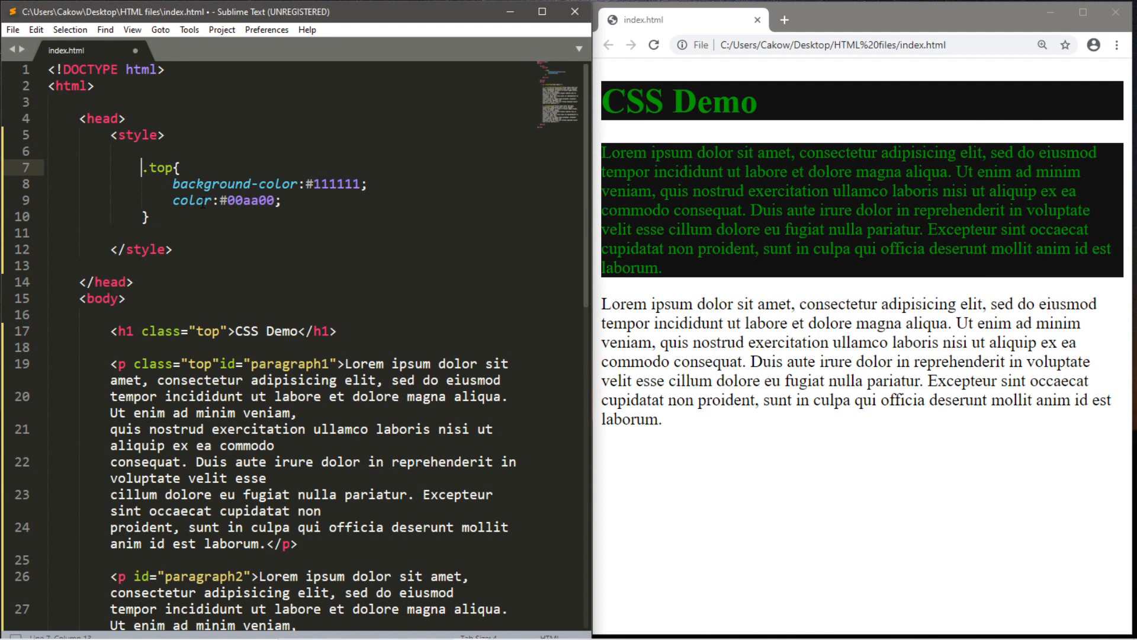
{"action": "type", "text": "p"}
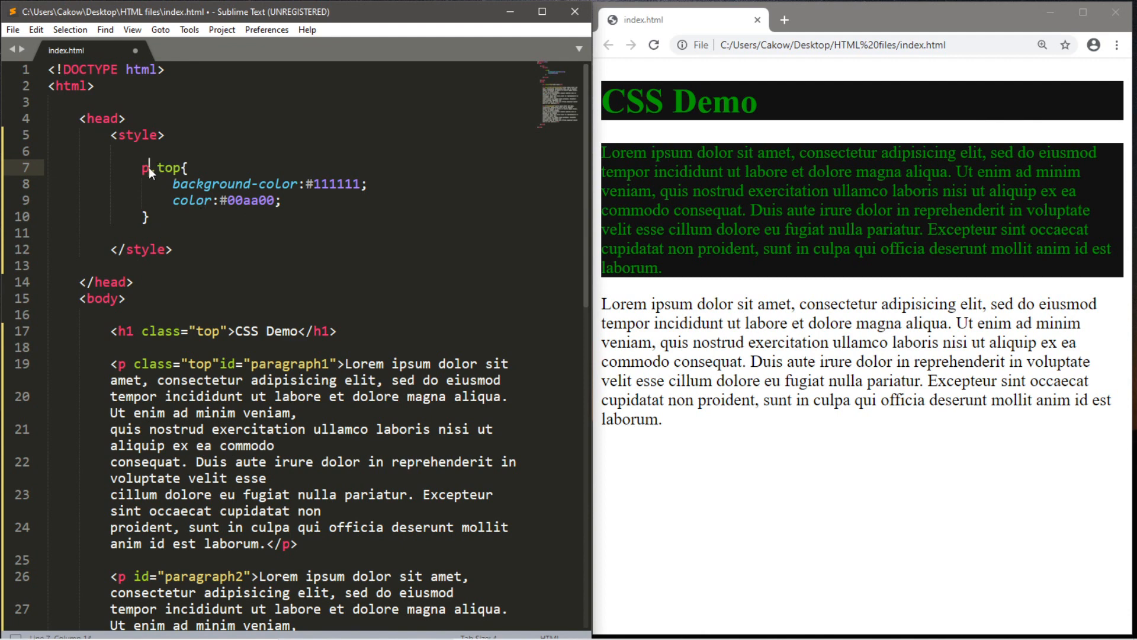
{"action": "double_click", "coordinate": [168, 168]}
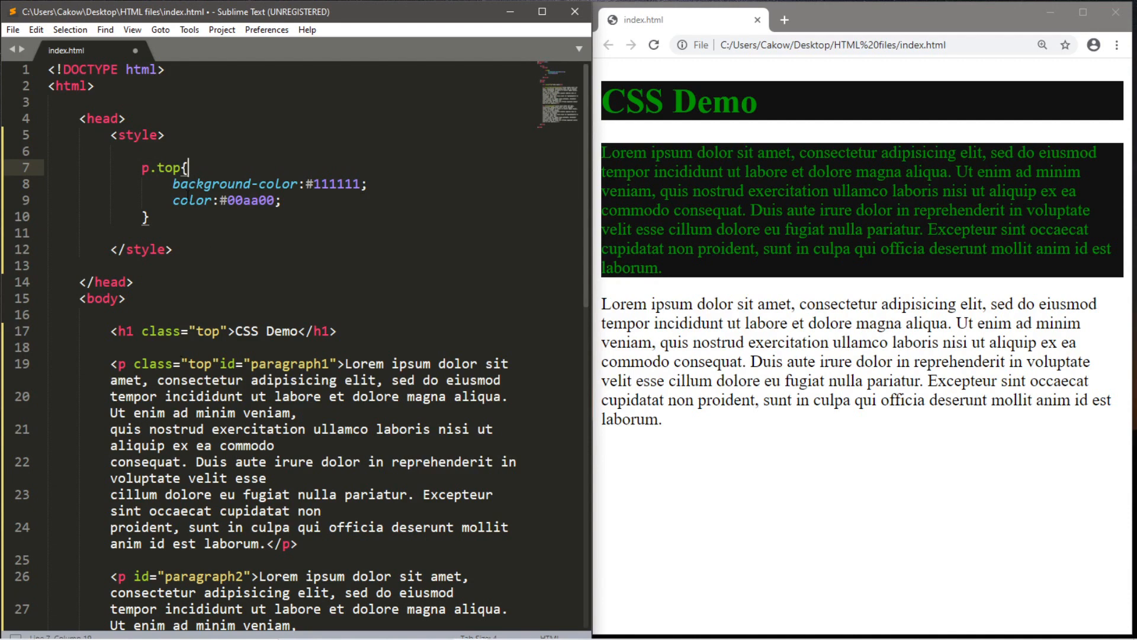
{"action": "double_click", "coordinate": [165, 167]}
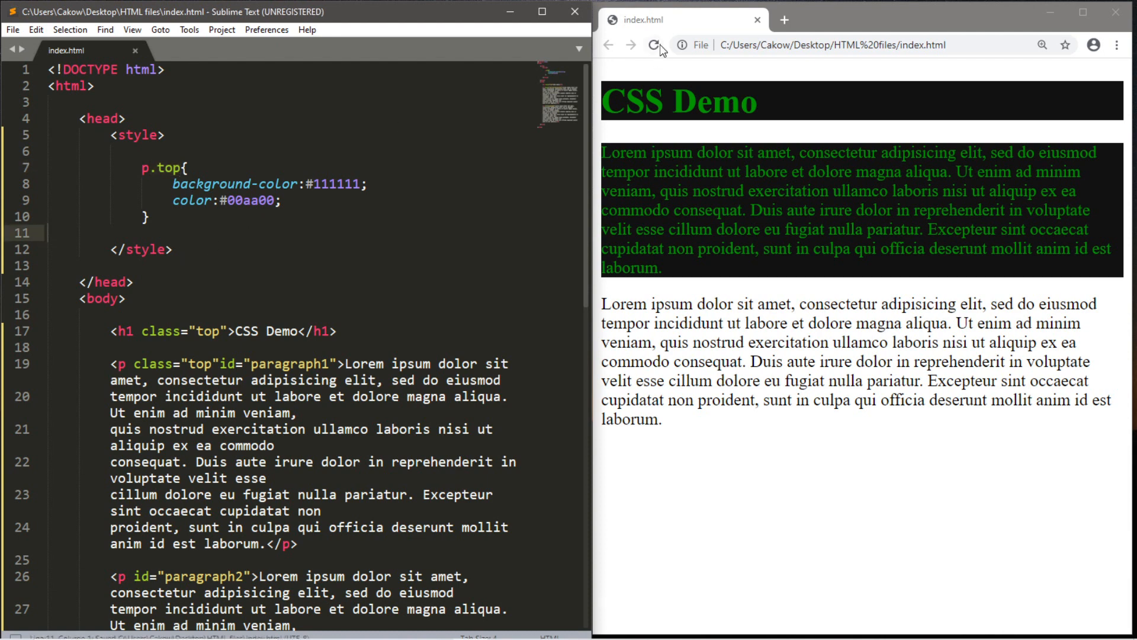
- Reload the browser preview to see the heading unstyled with only the paragraph styled
{"action": "left_click", "coordinate": [653, 44]}
{"action": "type", "text": "h1,{"}
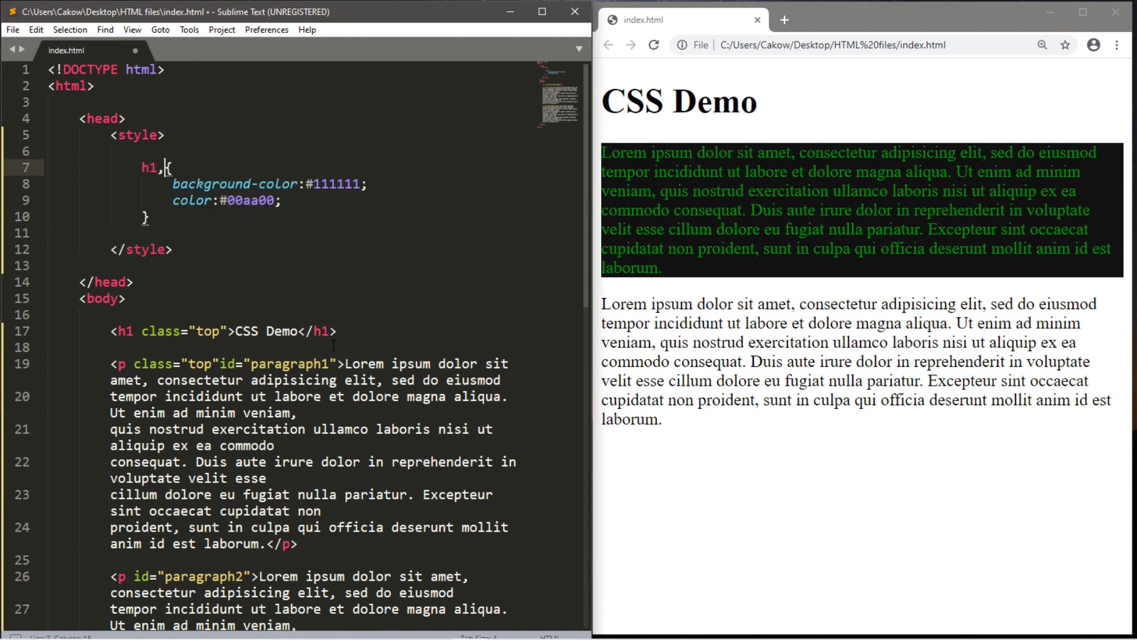
- Change the selector to h1,p, strip the style block and attributes, and reload the preview
{"action": "type", "text": "p"}
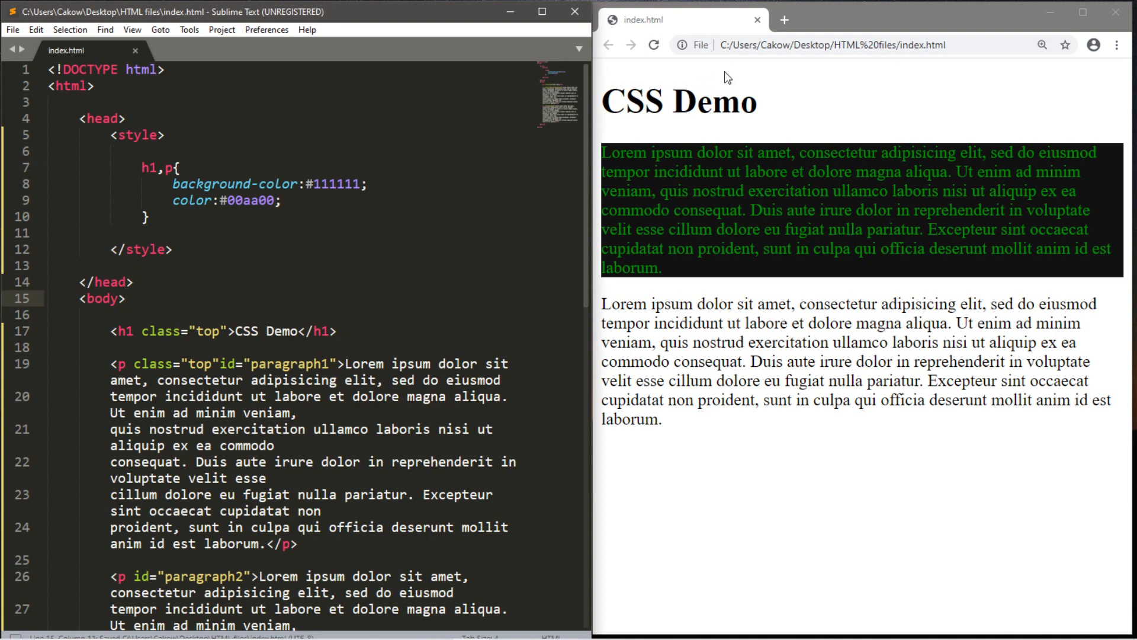
{"action": "left_click", "coordinate": [653, 44]}
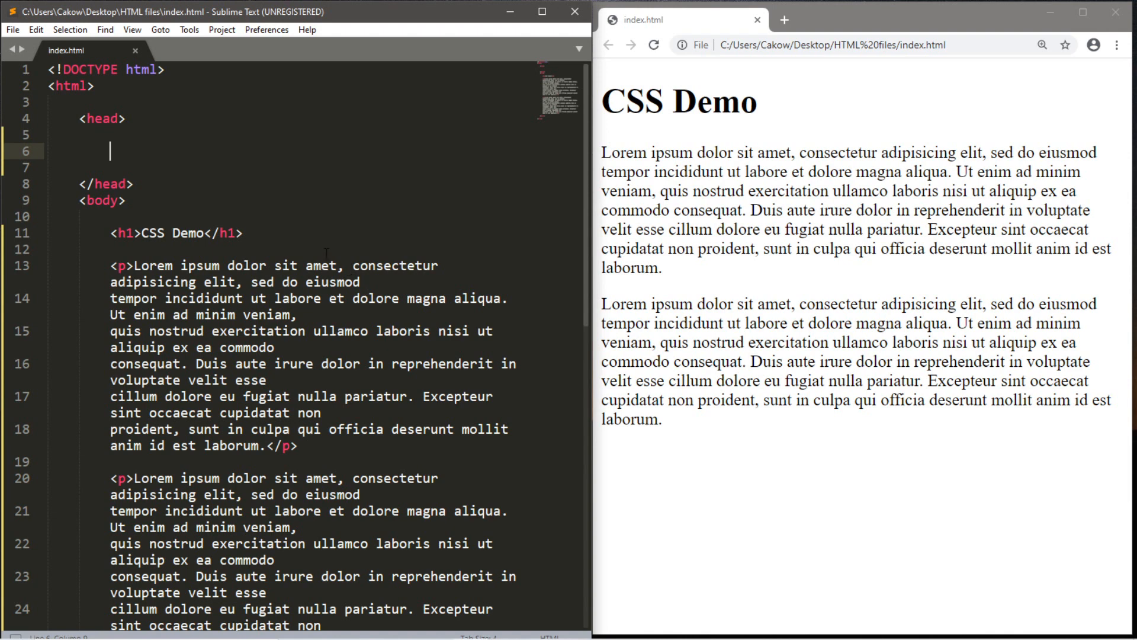
{"action": "mouse_move", "coordinate": [327, 180]}
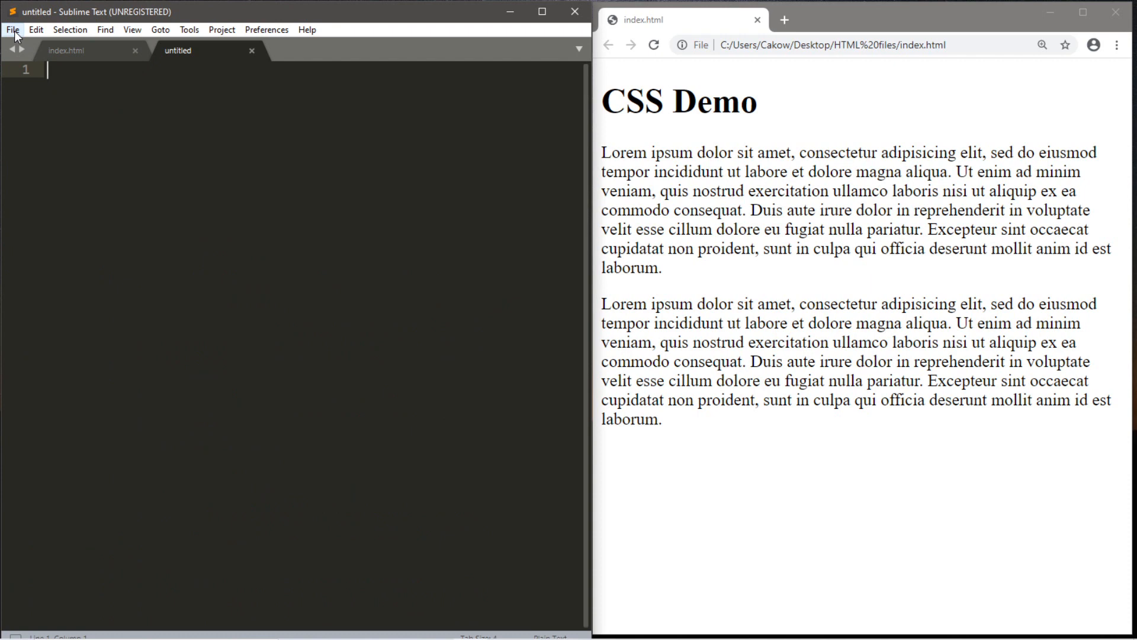
- Save the new blank file as style.css in the HTML files folder
{"action": "left_click", "coordinate": [12, 29]}
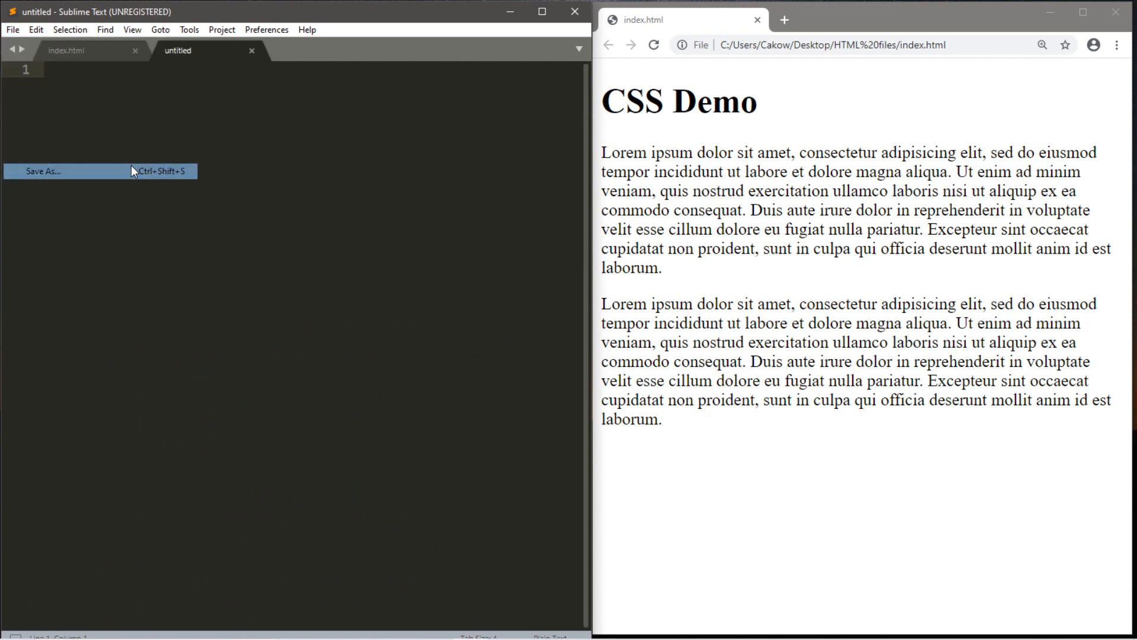
{"action": "left_click", "coordinate": [43, 171]}
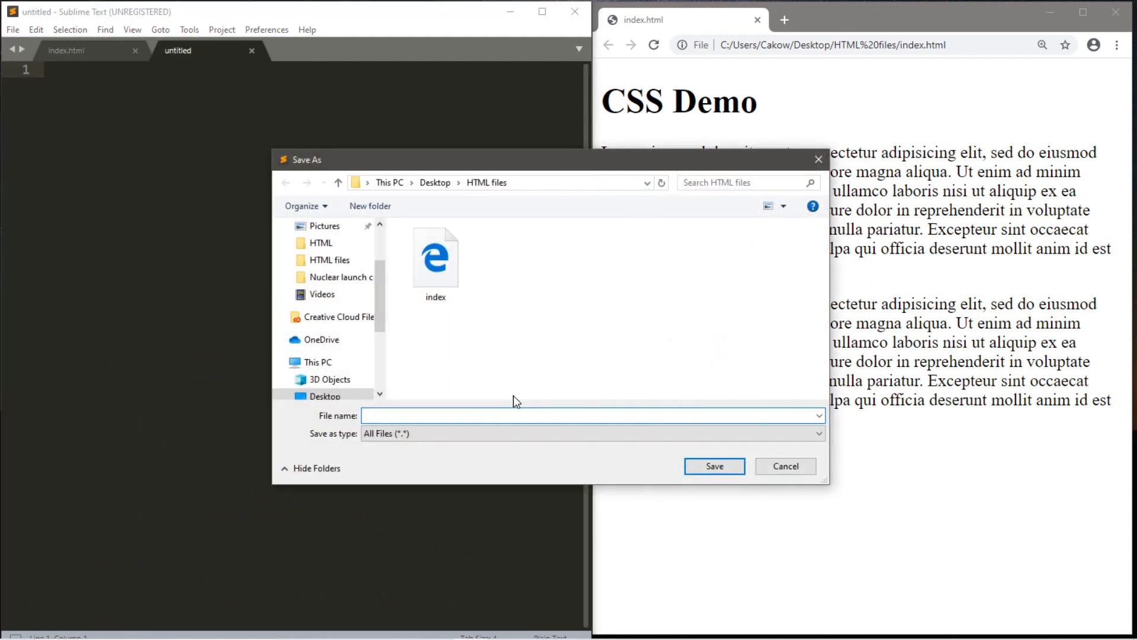
{"action": "mouse_move", "coordinate": [486, 278]}
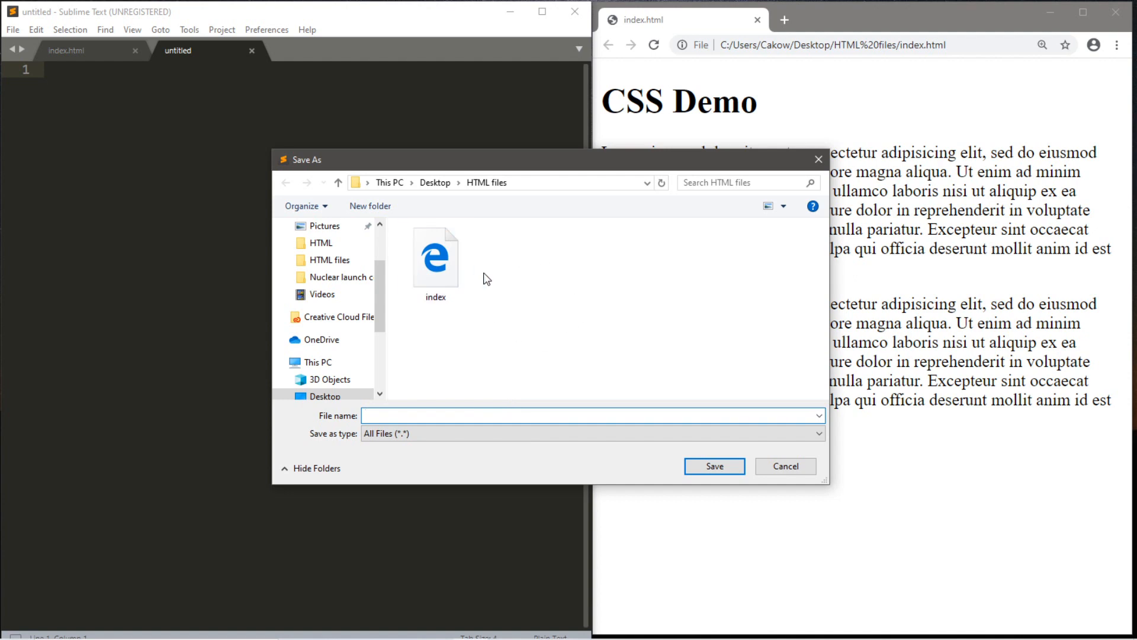
{"action": "left_click", "coordinate": [436, 257]}
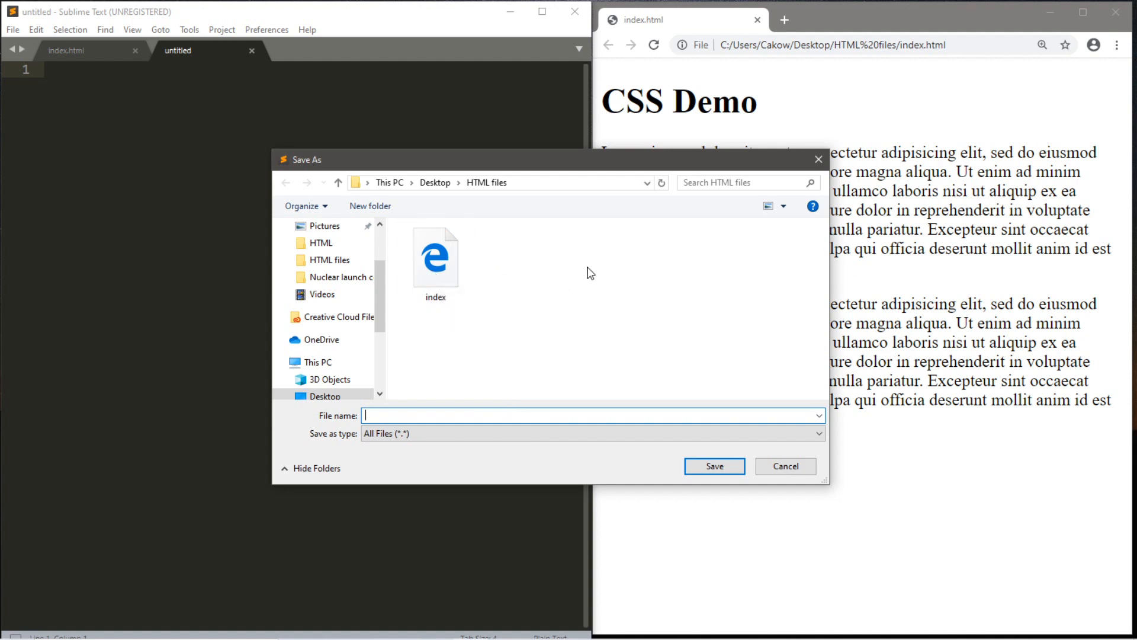
{"action": "mouse_move", "coordinate": [626, 313]}
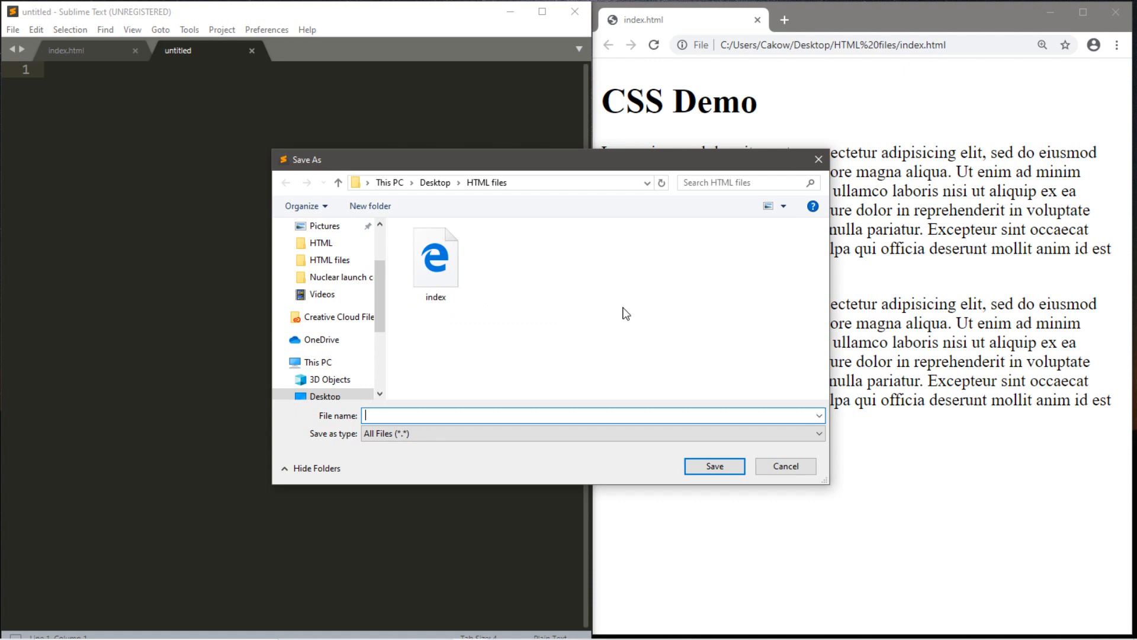
{"action": "type", "text": "style"}
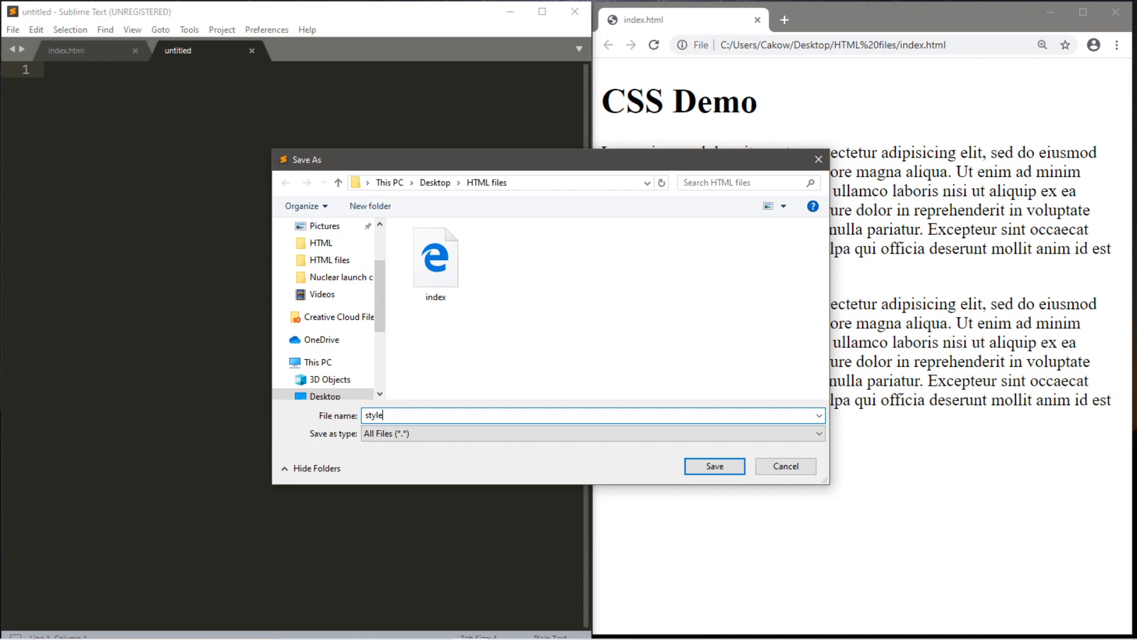
{"action": "type", "text": ".css"}
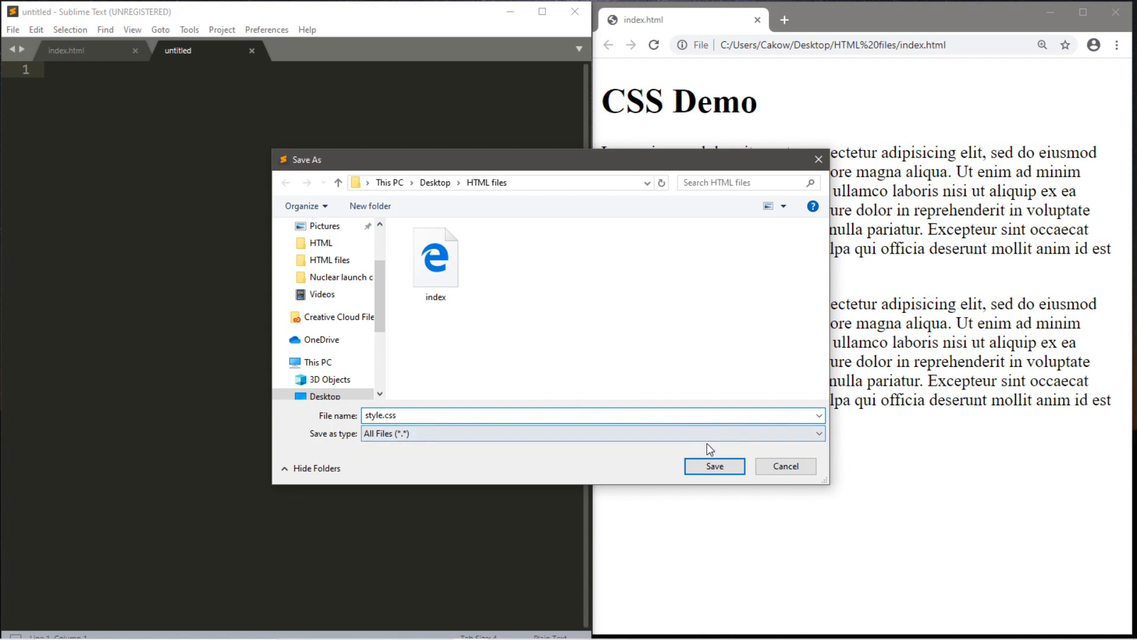
{"action": "left_click", "coordinate": [714, 466]}
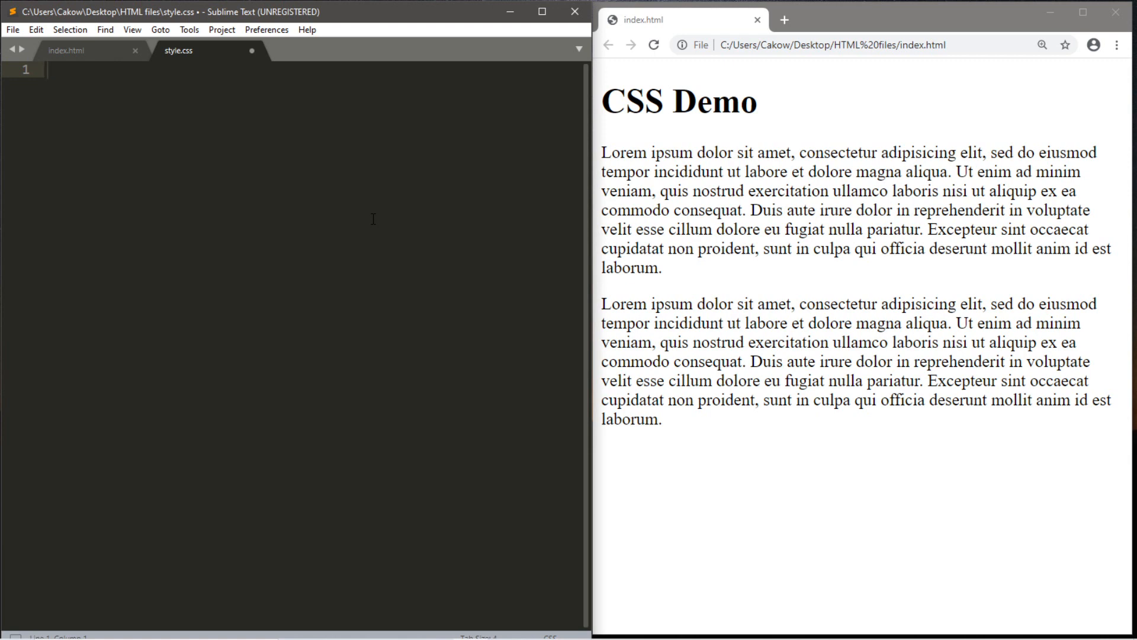
- Write an h1 rule in style.css with background-color #111111
{"action": "type", "text": "h1"}
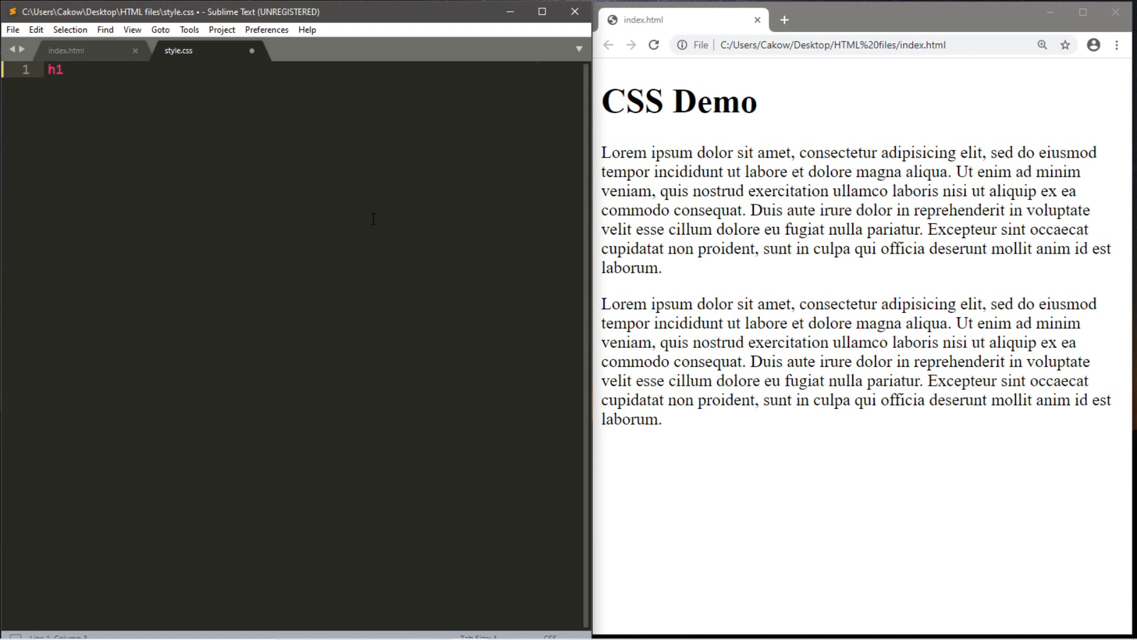
{"action": "type", "text": "{"}
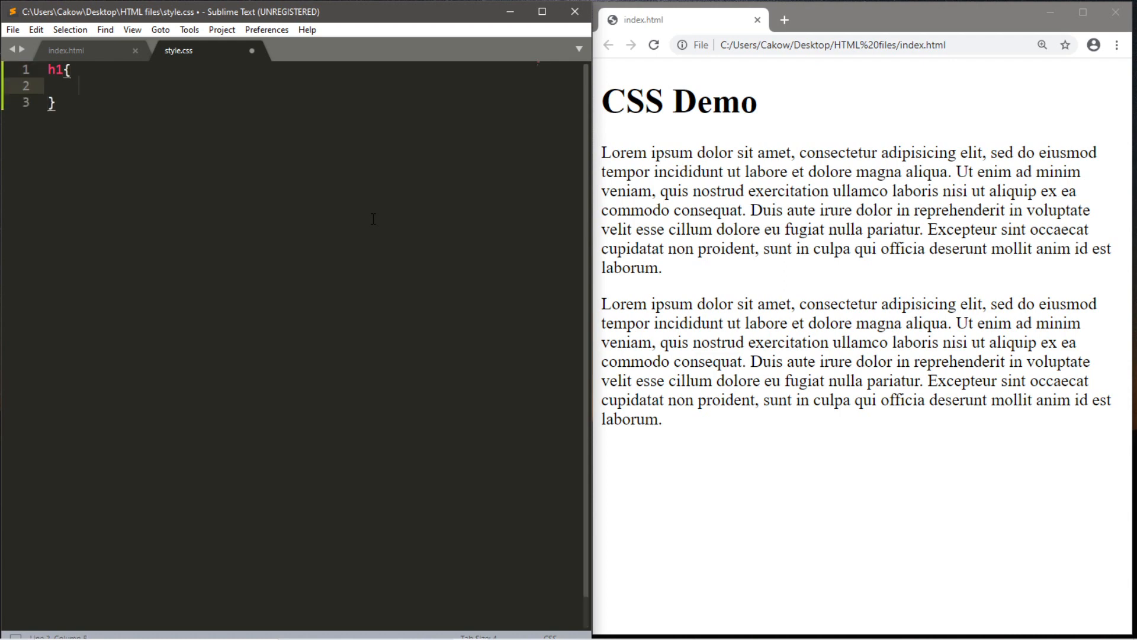
{"action": "left_click", "coordinate": [78, 84]}
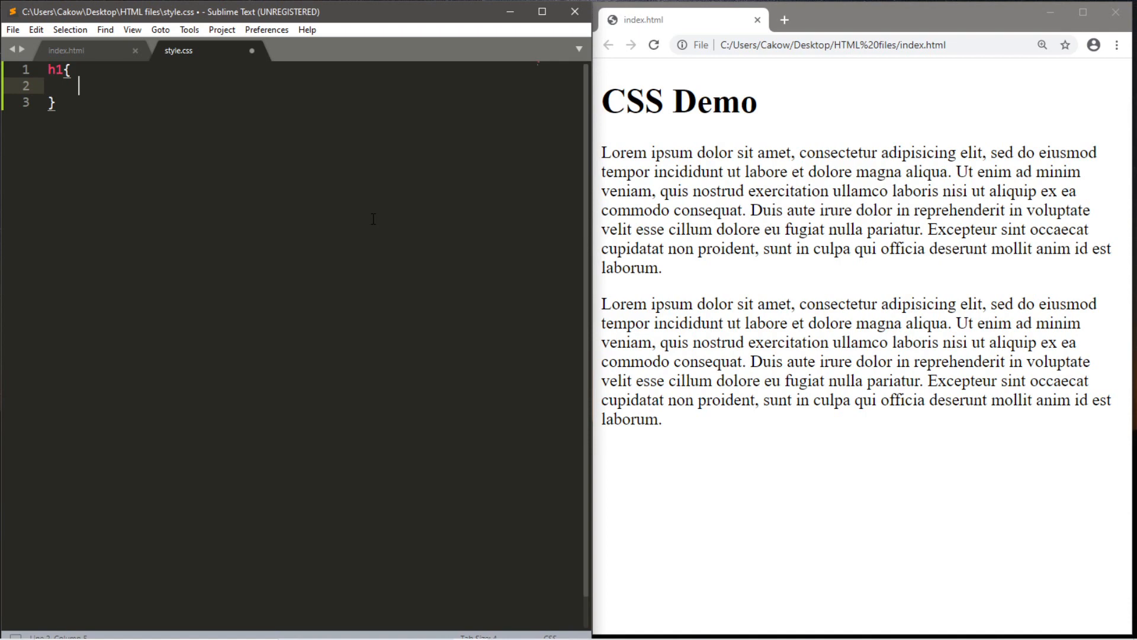
{"action": "type", "text": "background-color"}
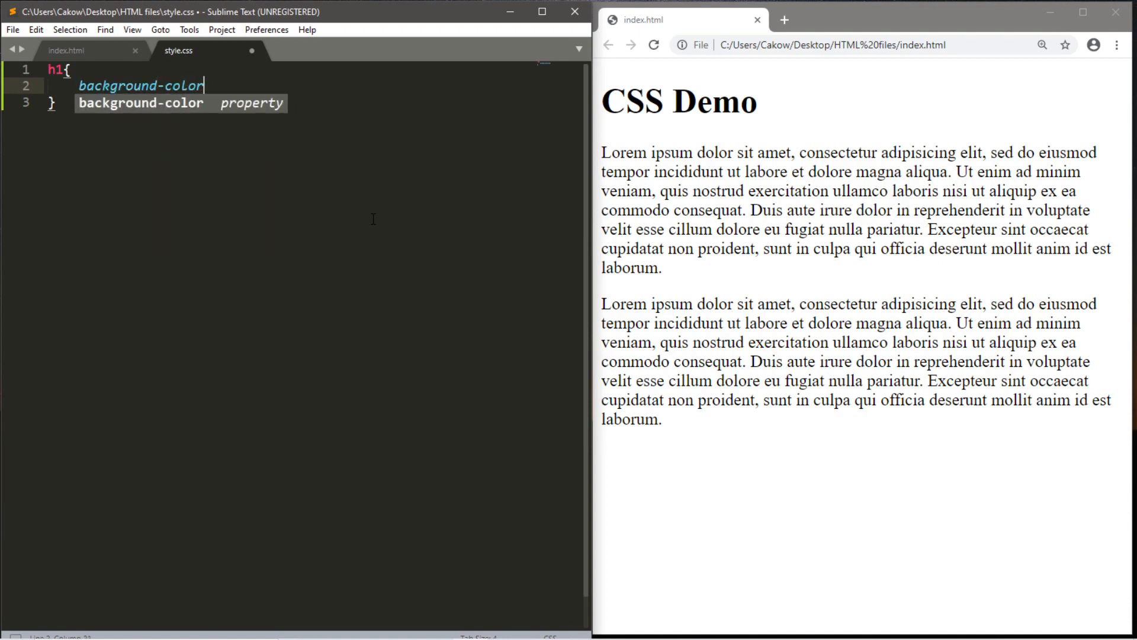
{"action": "type", "text": ":#;"}
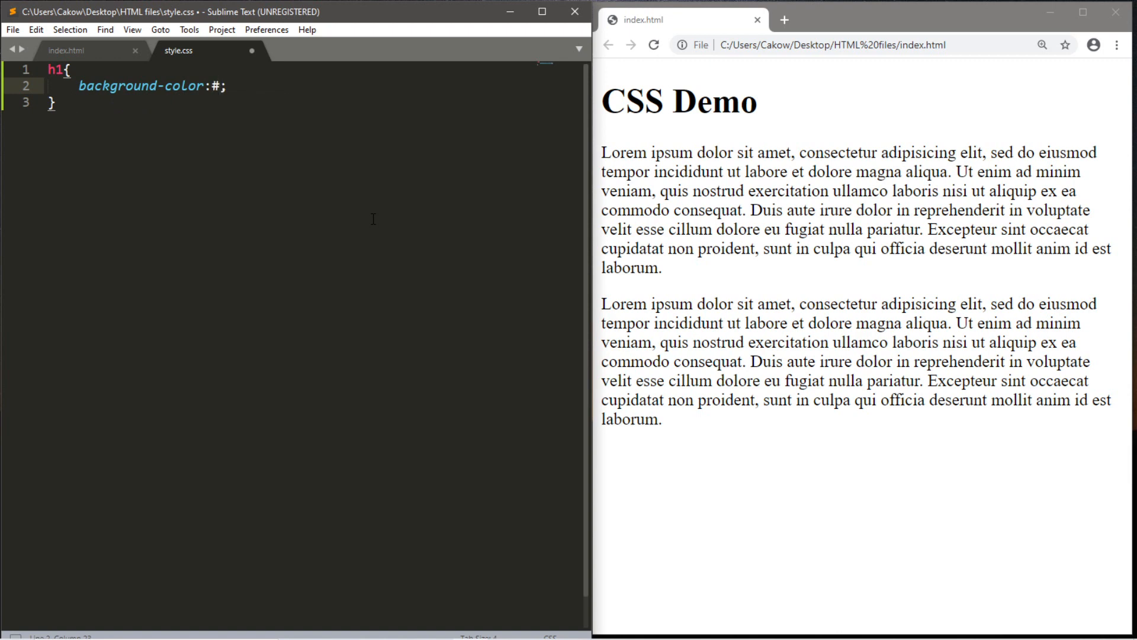
{"action": "type", "text": "111"}
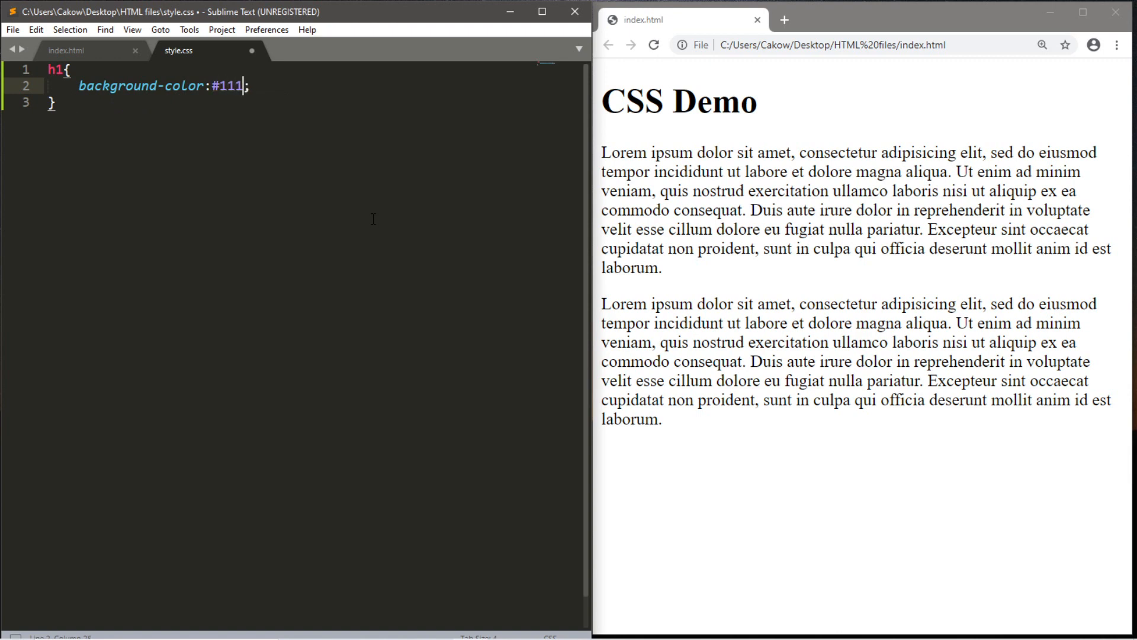
{"action": "type", "text": "111"}
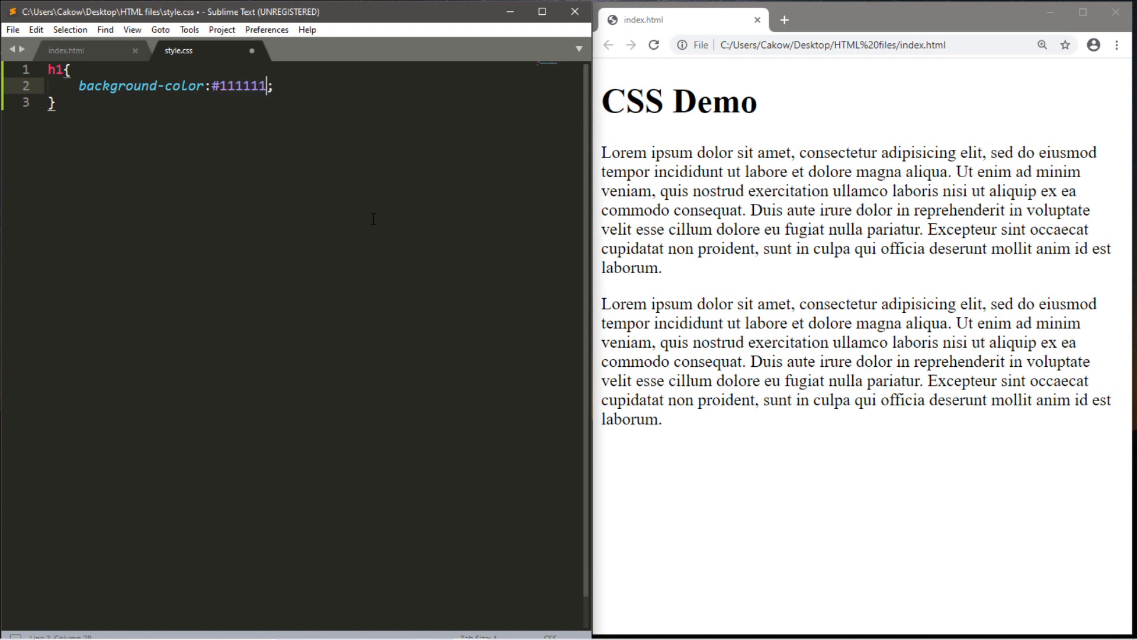
- Give h1 the colour #00aa00 and change the copied p rule's colour to #00ff00
{"action": "type", "text": "color:;"}
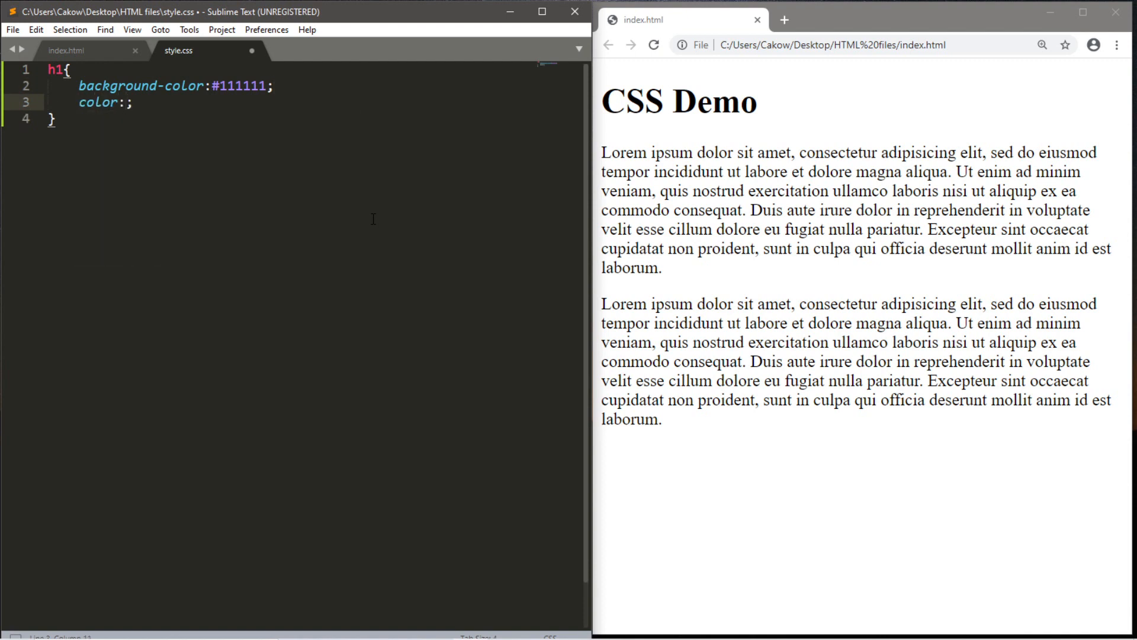
{"action": "type", "text": "#"}
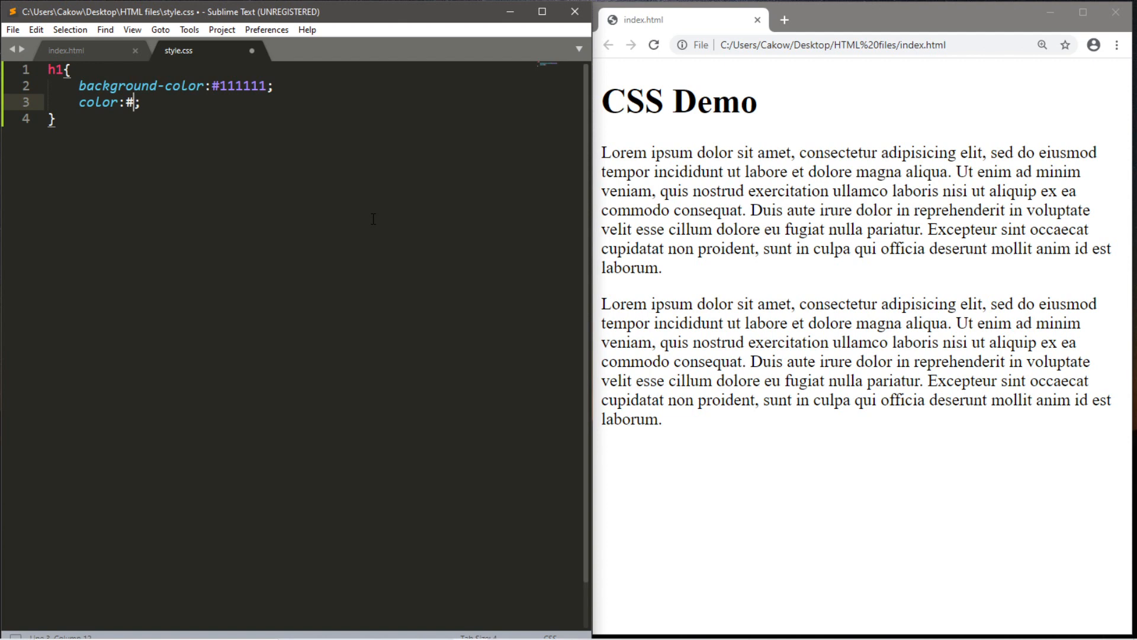
{"action": "type", "text": "00aa00"}
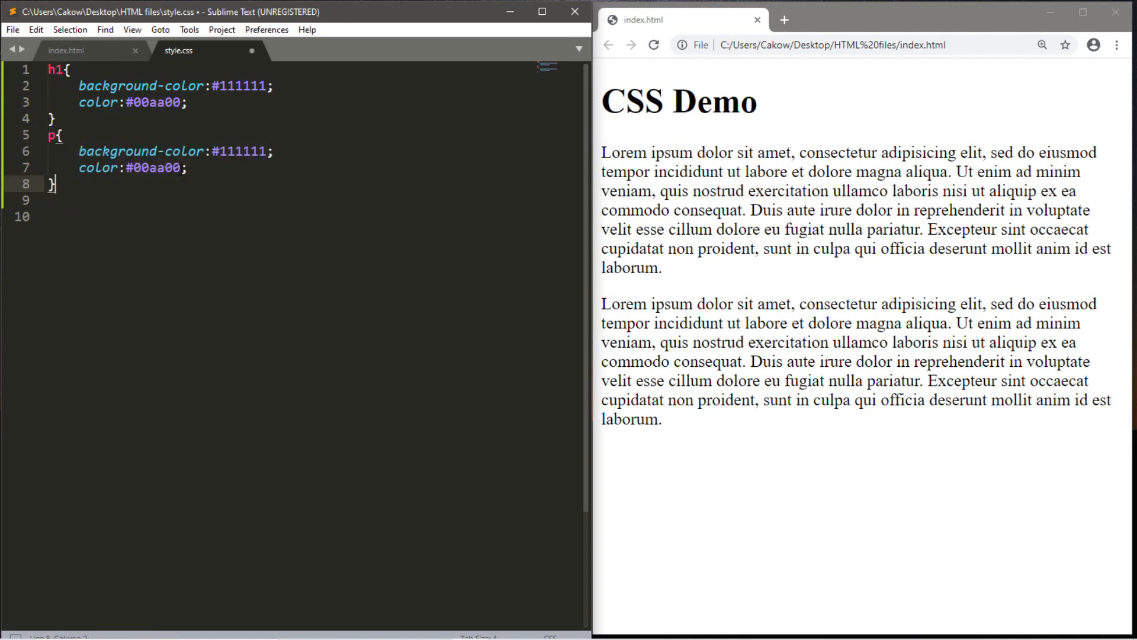
{"action": "double_click", "coordinate": [154, 168]}
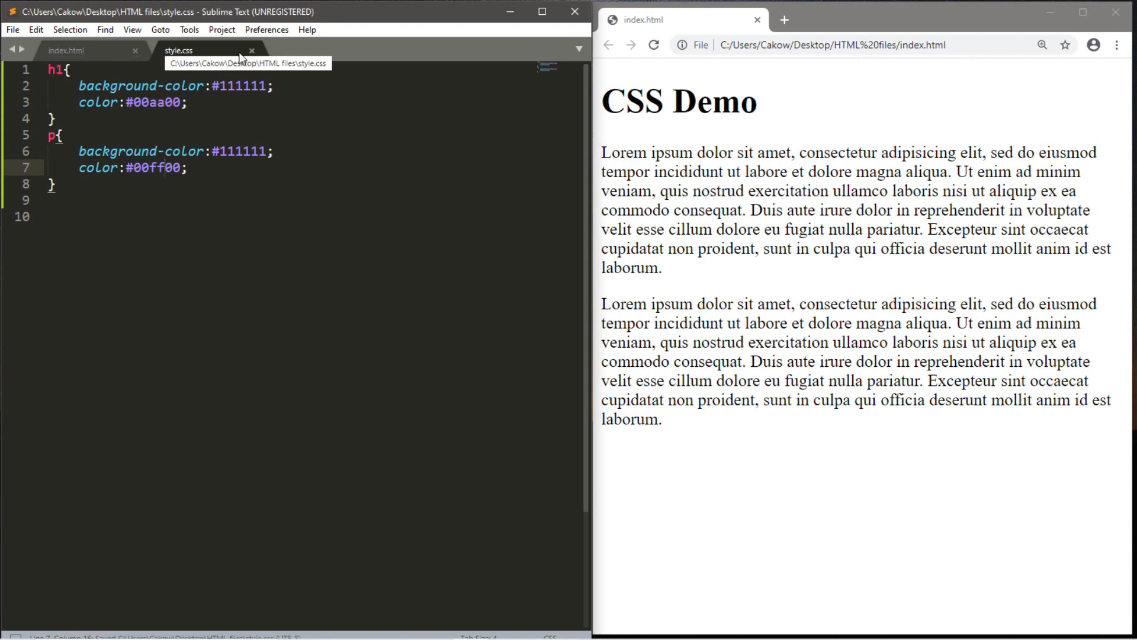
{"action": "left_click", "coordinate": [66, 50]}
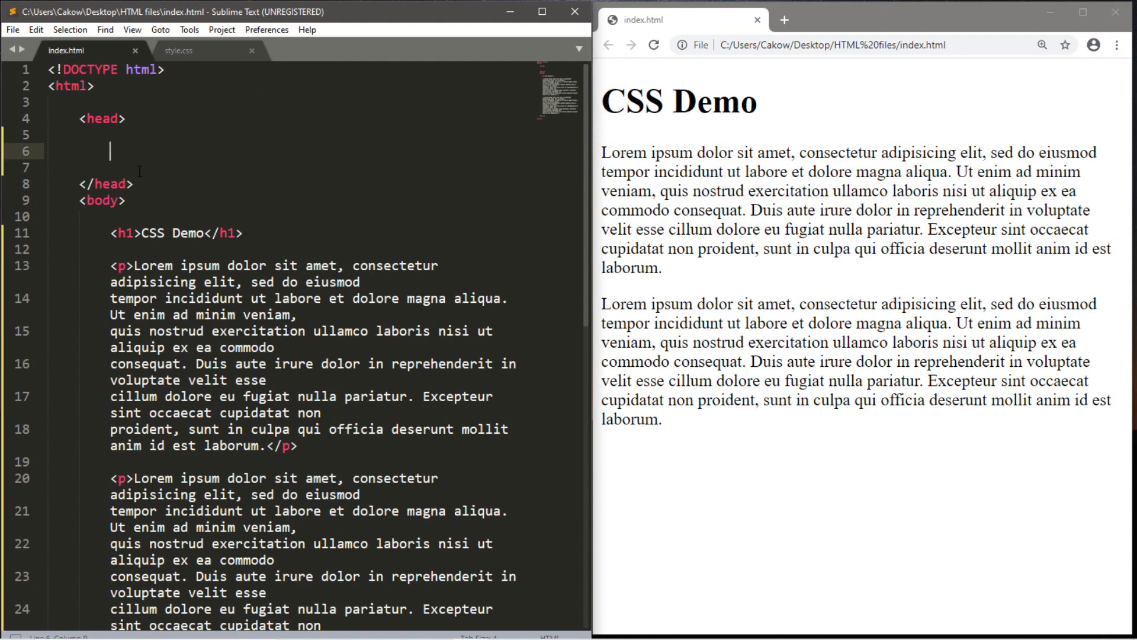
- In index.html's head, start a link tag with rel="stylesheet" and type="text/css"
{"action": "type", "text": "link>"}
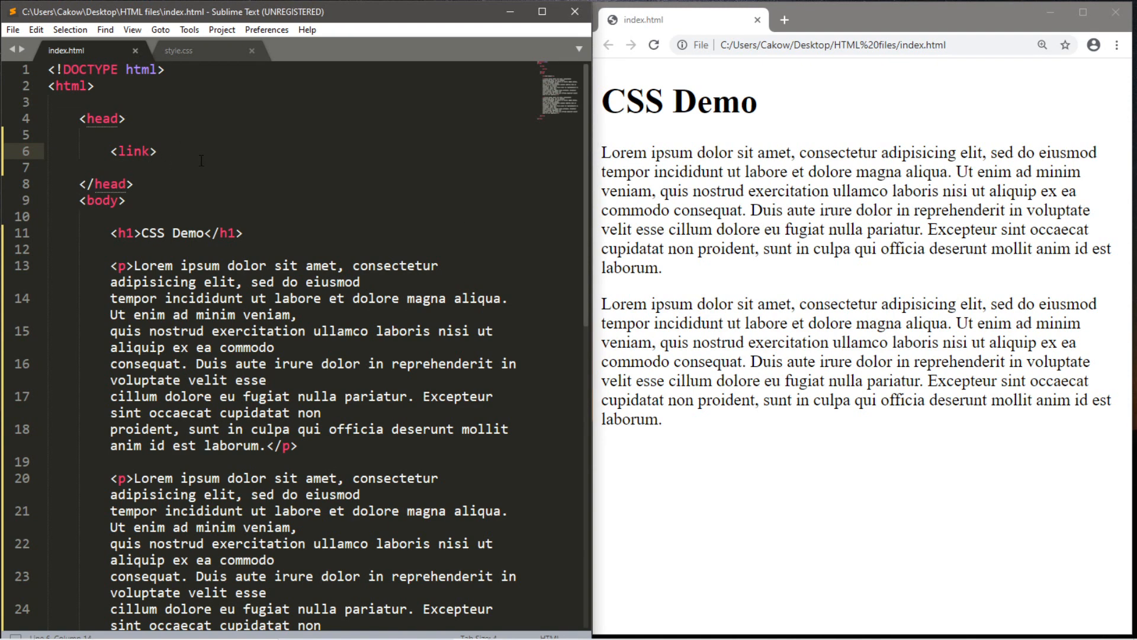
{"action": "type", "text": "rel"}
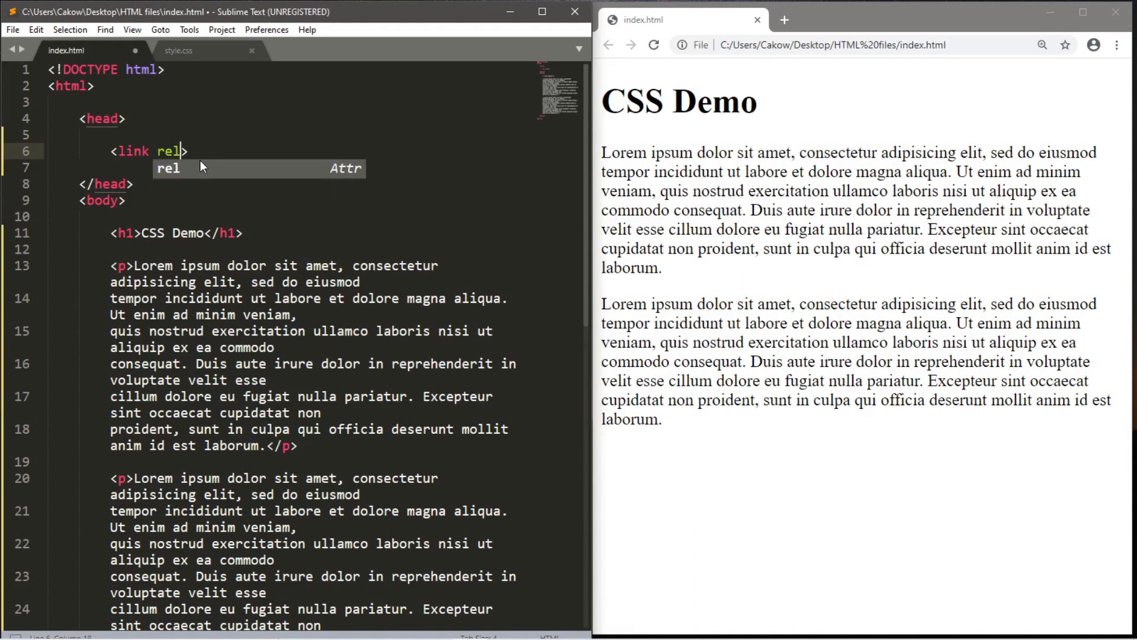
{"action": "type", "text": "="}
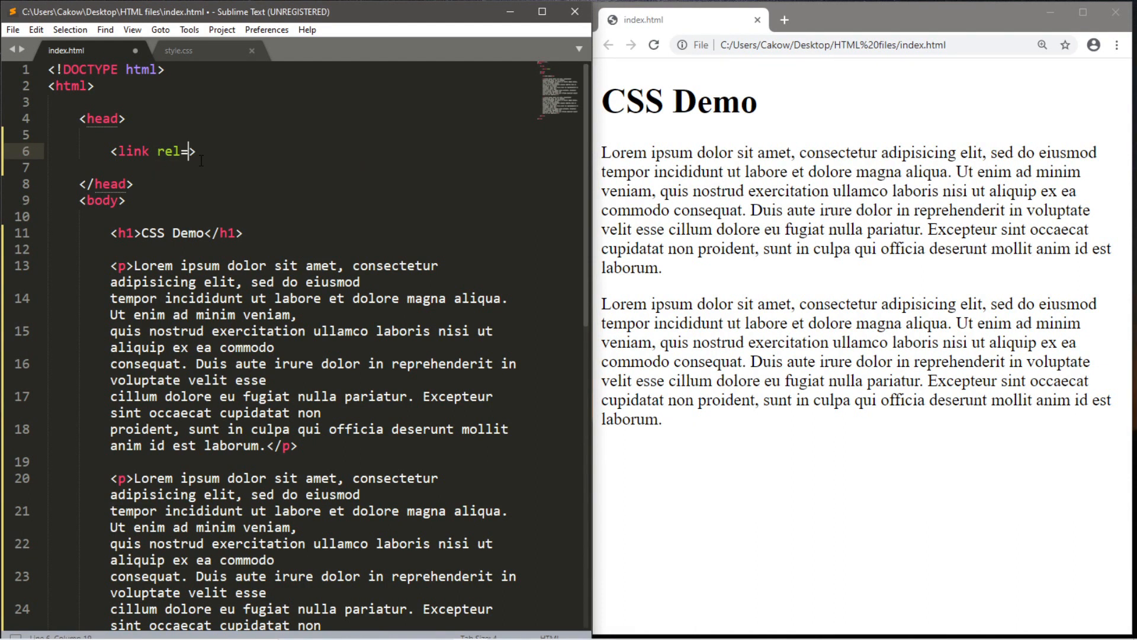
{"action": "type", "text": "\"\""}
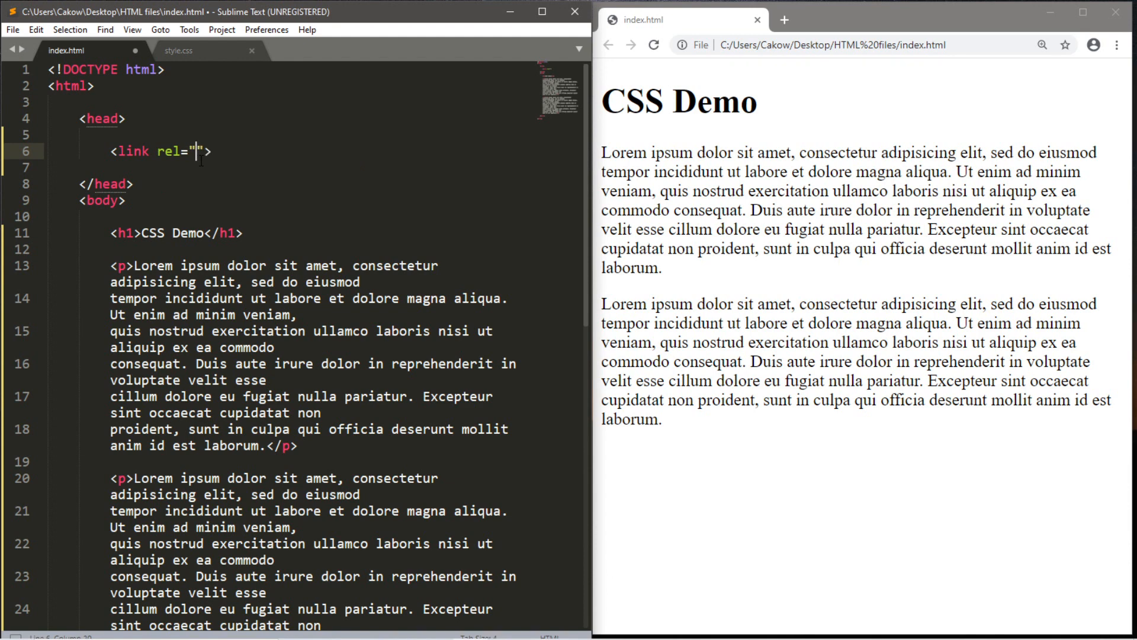
{"action": "type", "text": "styleshee"}
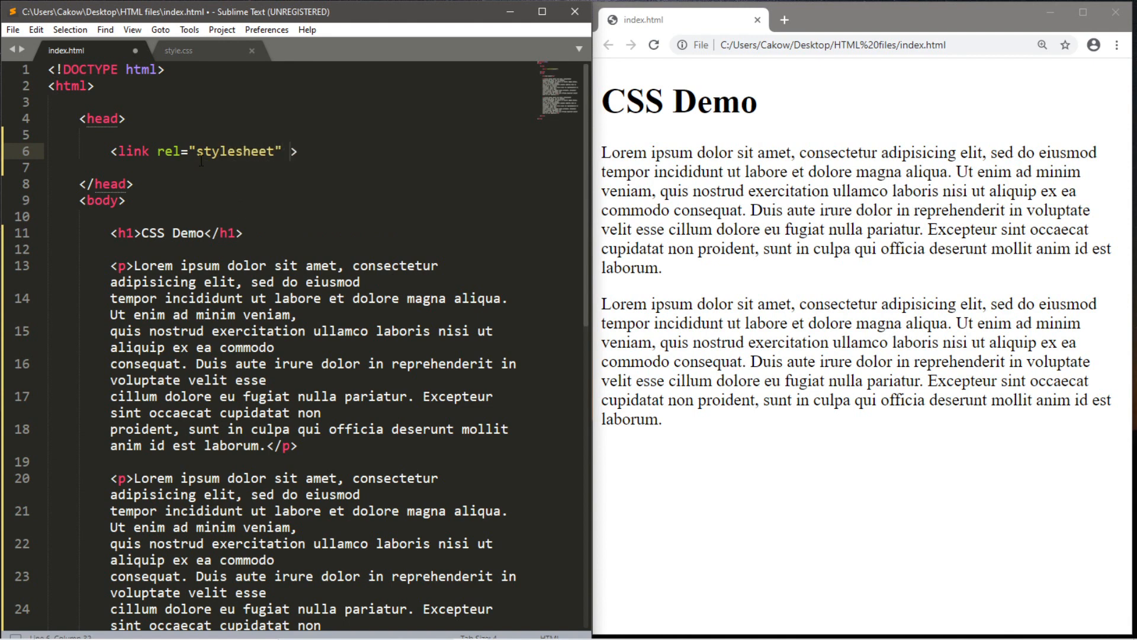
{"action": "type", "text": "typ"}
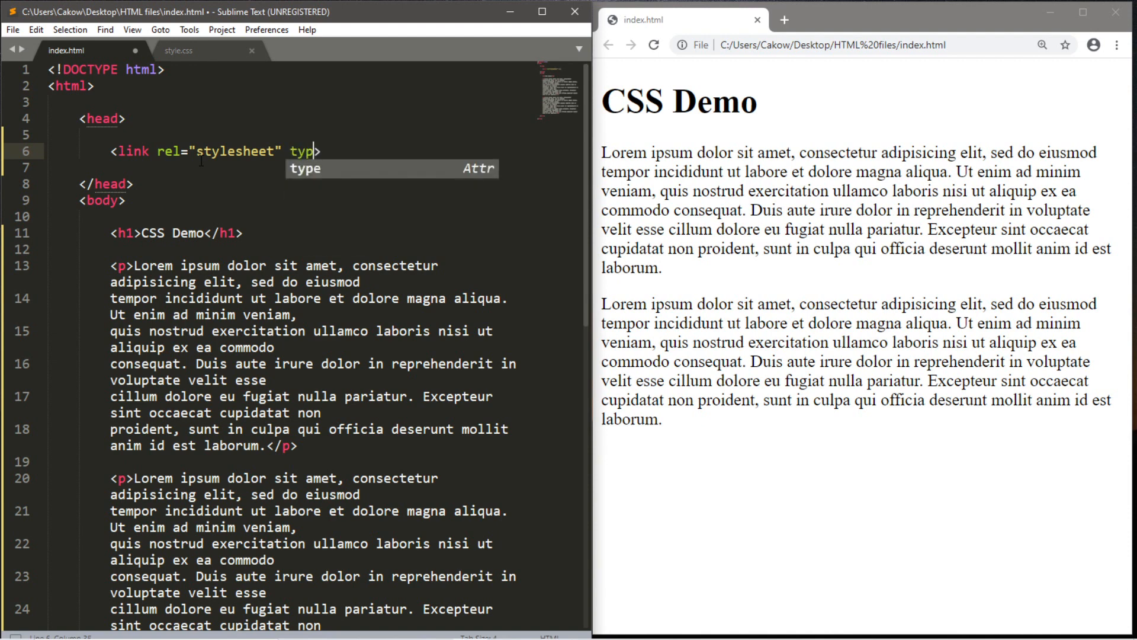
{"action": "type", "text": "e="}
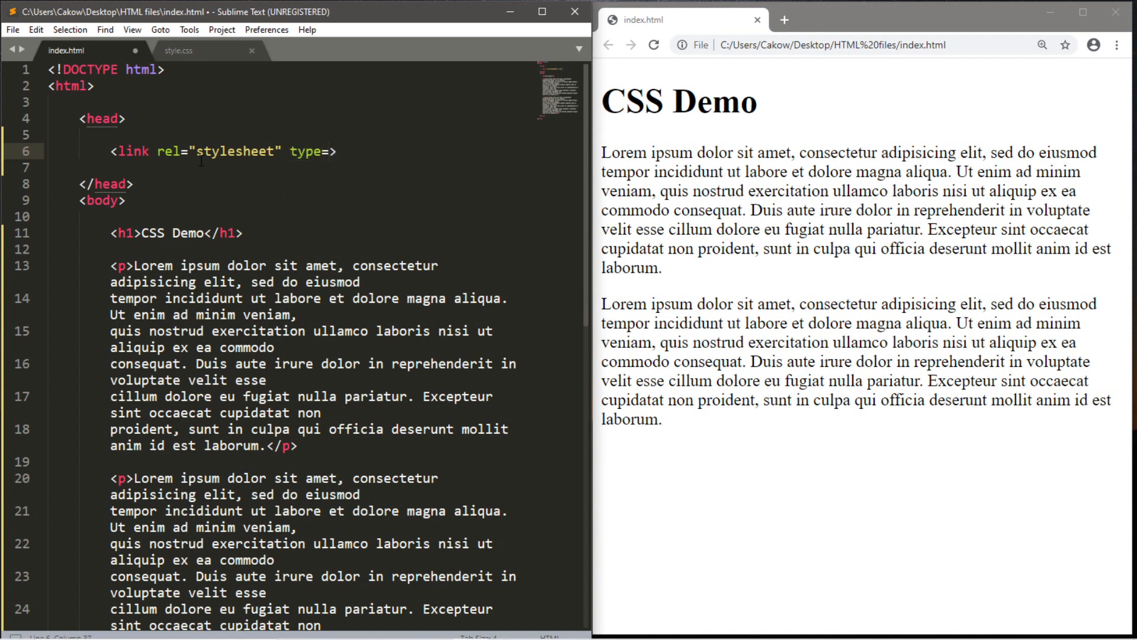
{"action": "type", "text": "\"\""}
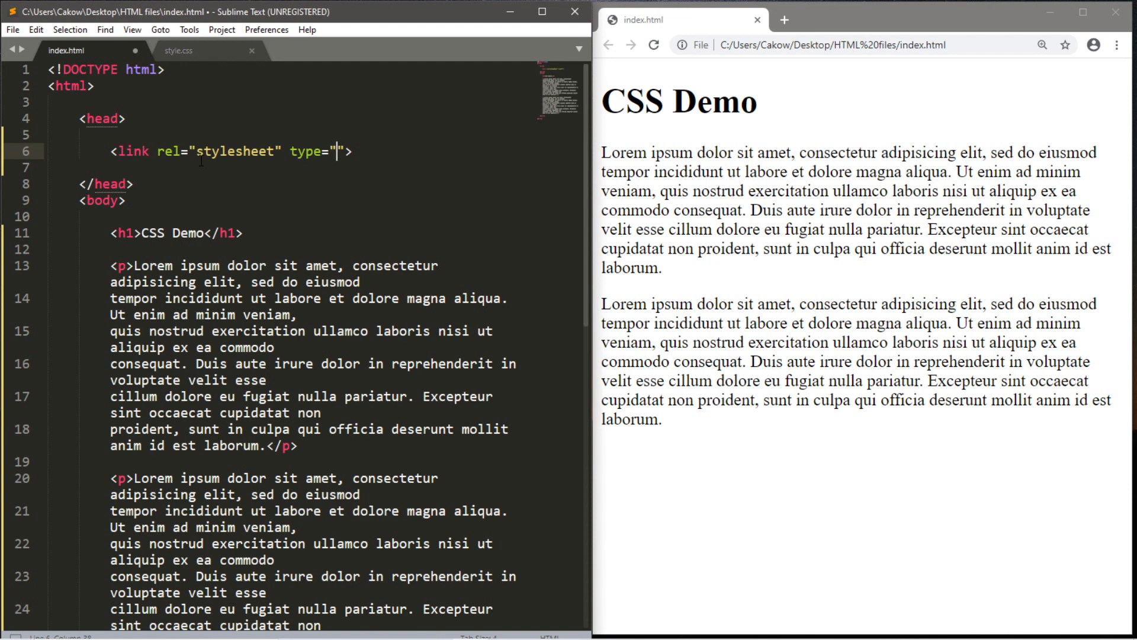
{"action": "type", "text": "te"}
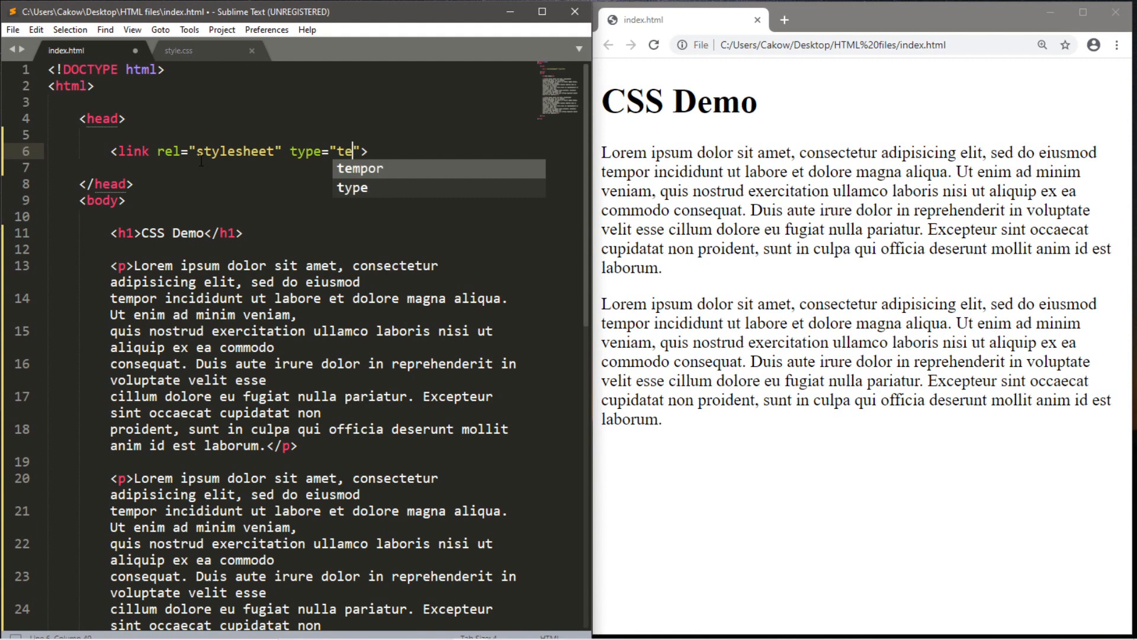
{"action": "type", "text": "xt/css"}
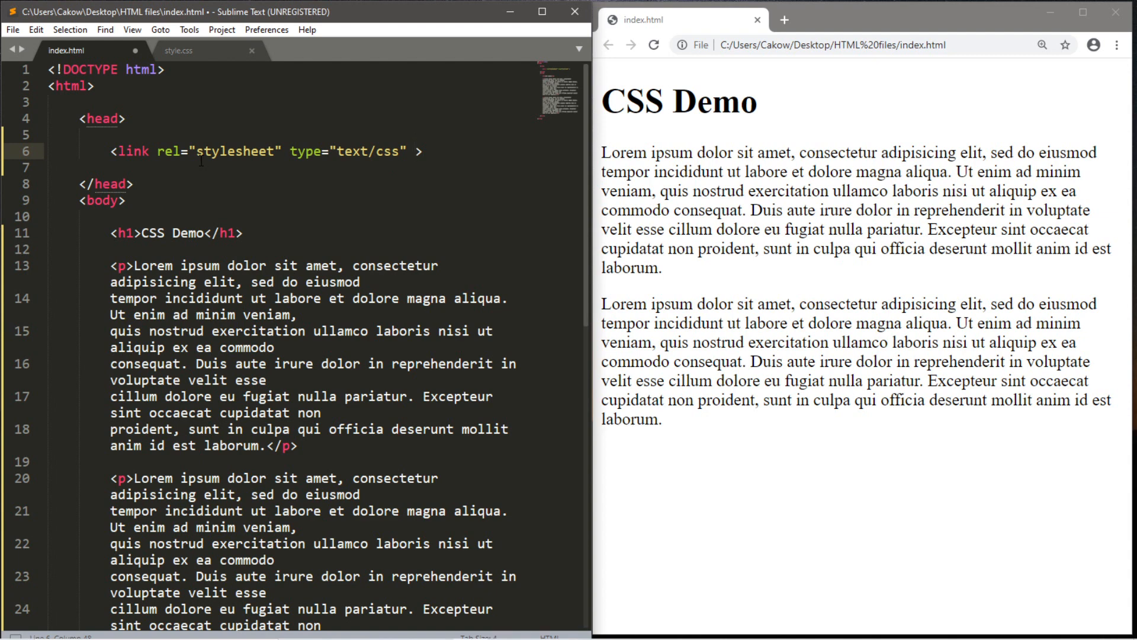
- Set the link tag's href to "style.css"
{"action": "type", "text": "href="}
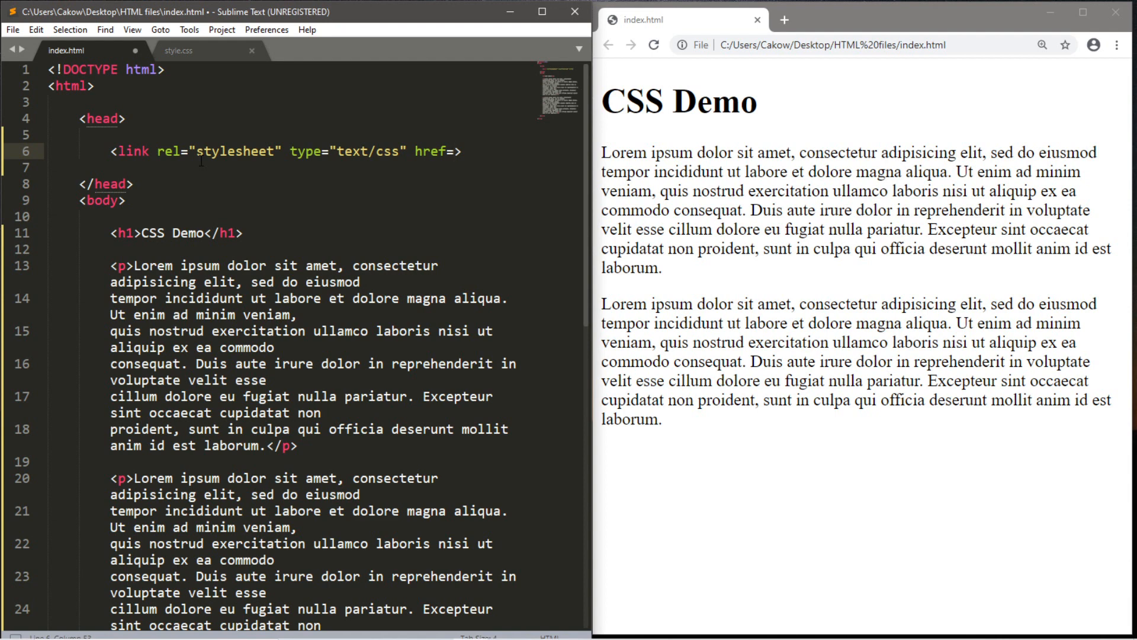
{"action": "type", "text": "\"\""}
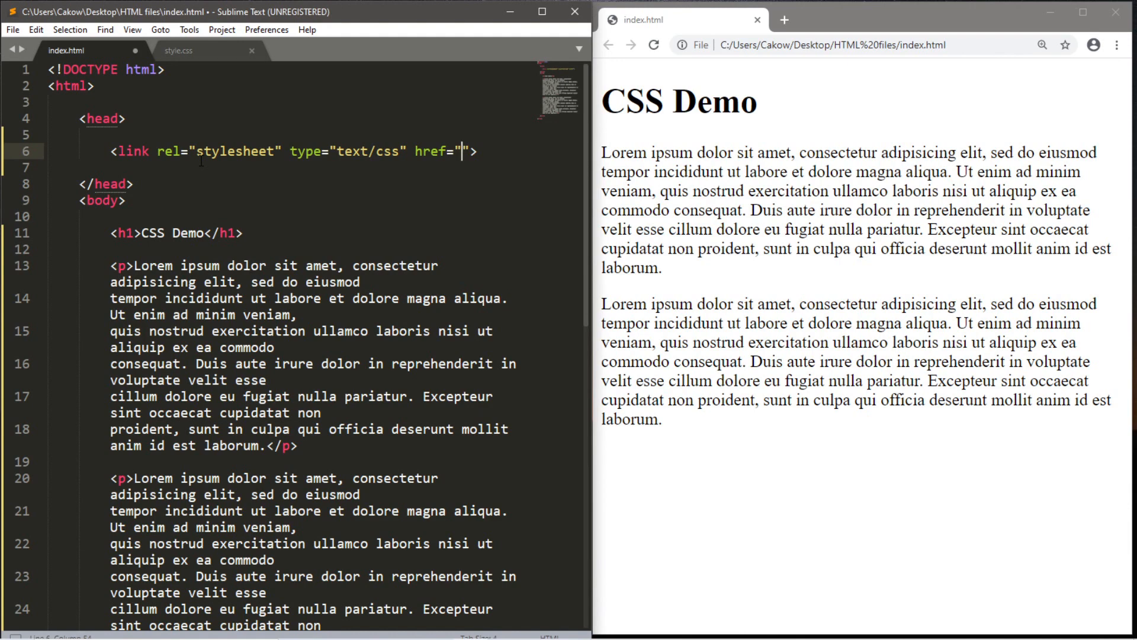
{"action": "type", "text": "style"}
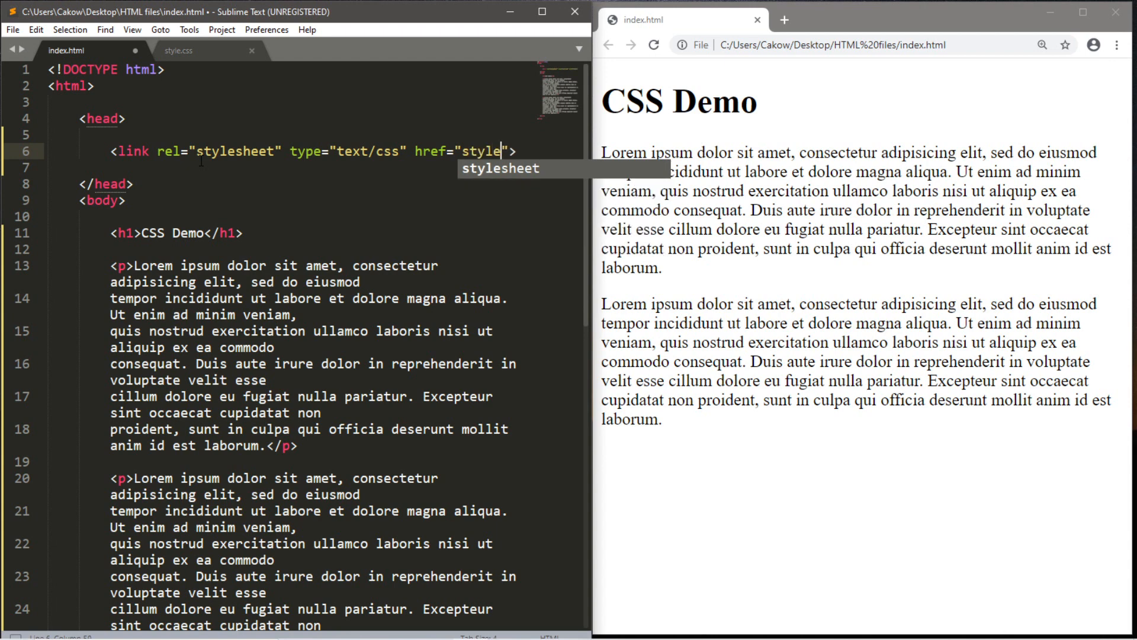
{"action": "type", "text": ".css"}
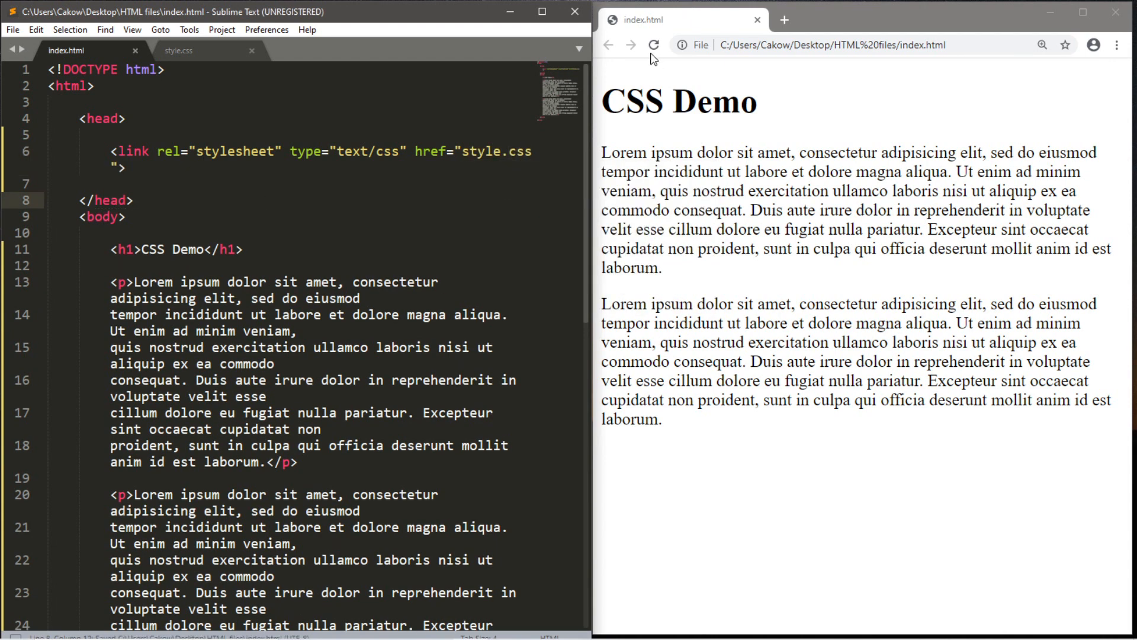
- Reload the dark green CSS Demo page and flip between index.html and style.css, ending on style.css
{"action": "left_click", "coordinate": [653, 45]}
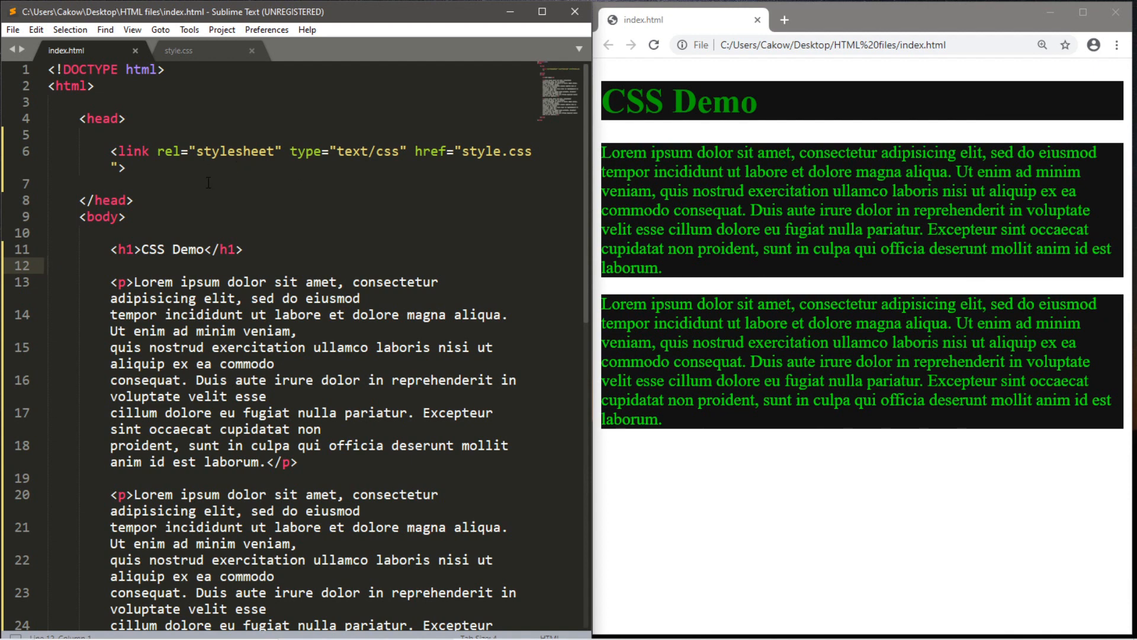
{"action": "left_click", "coordinate": [178, 51]}
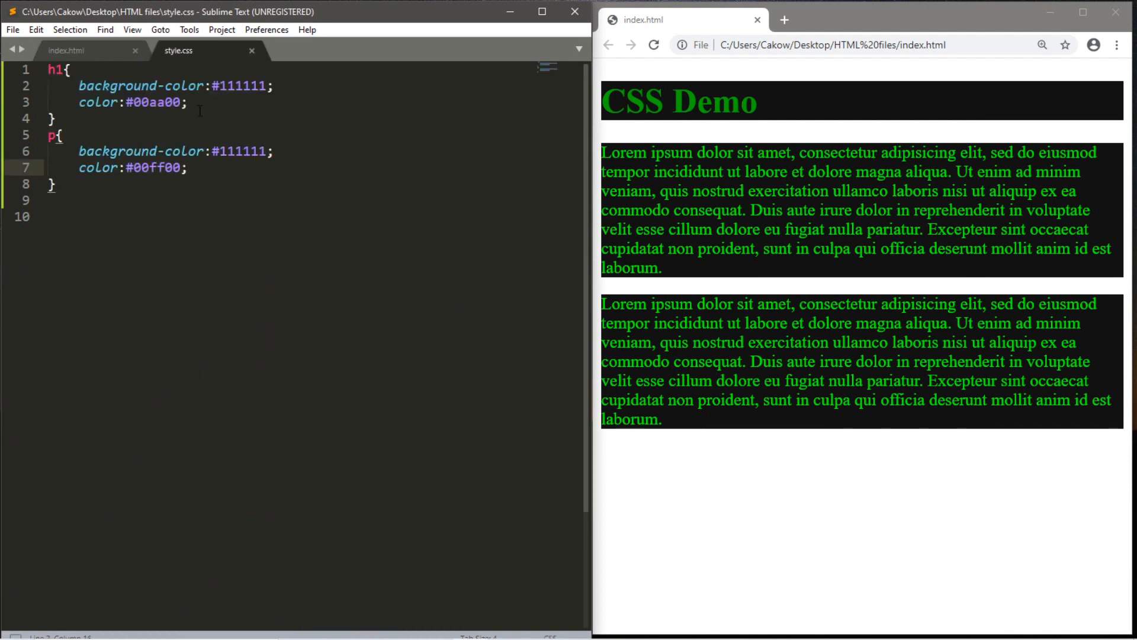
{"action": "left_click", "coordinate": [65, 51]}
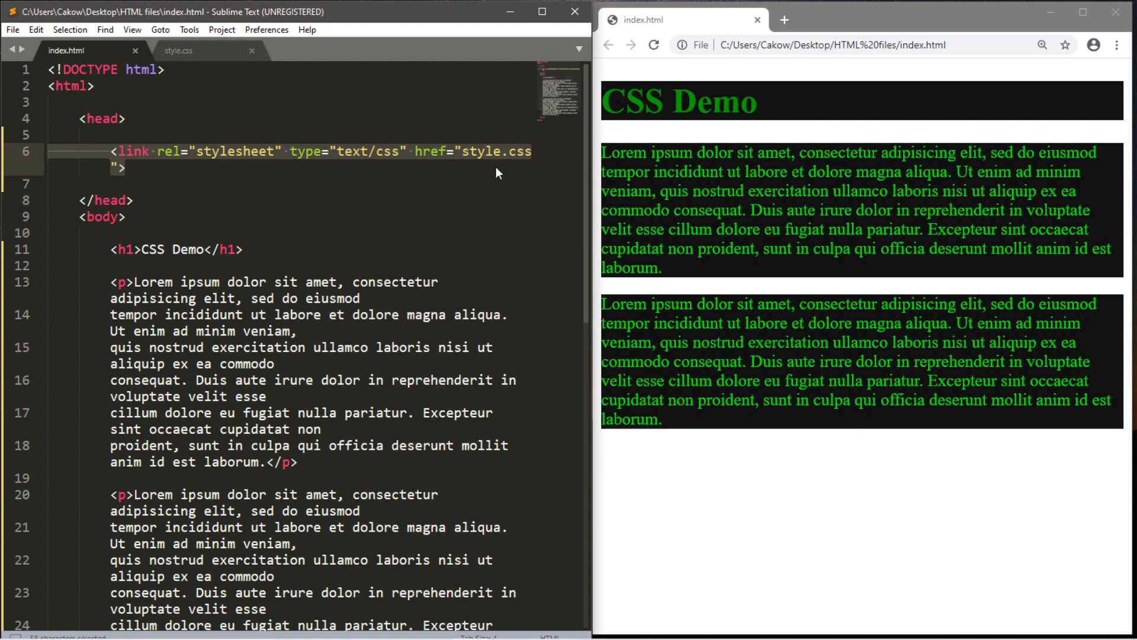
{"action": "left_click", "coordinate": [177, 51]}
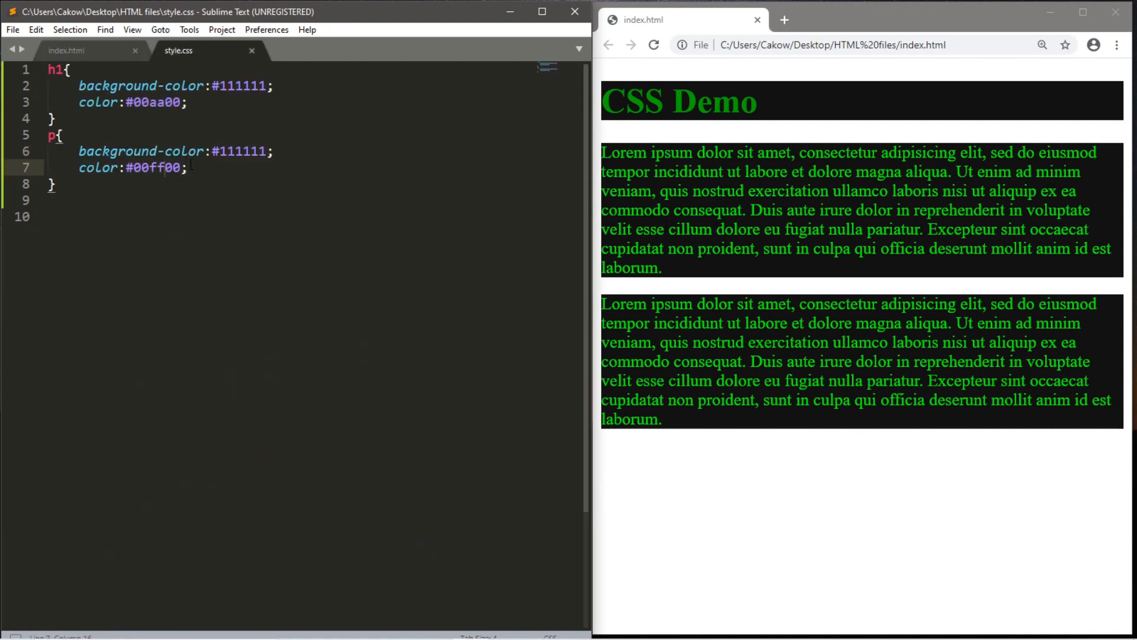
{"action": "left_click", "coordinate": [66, 50]}
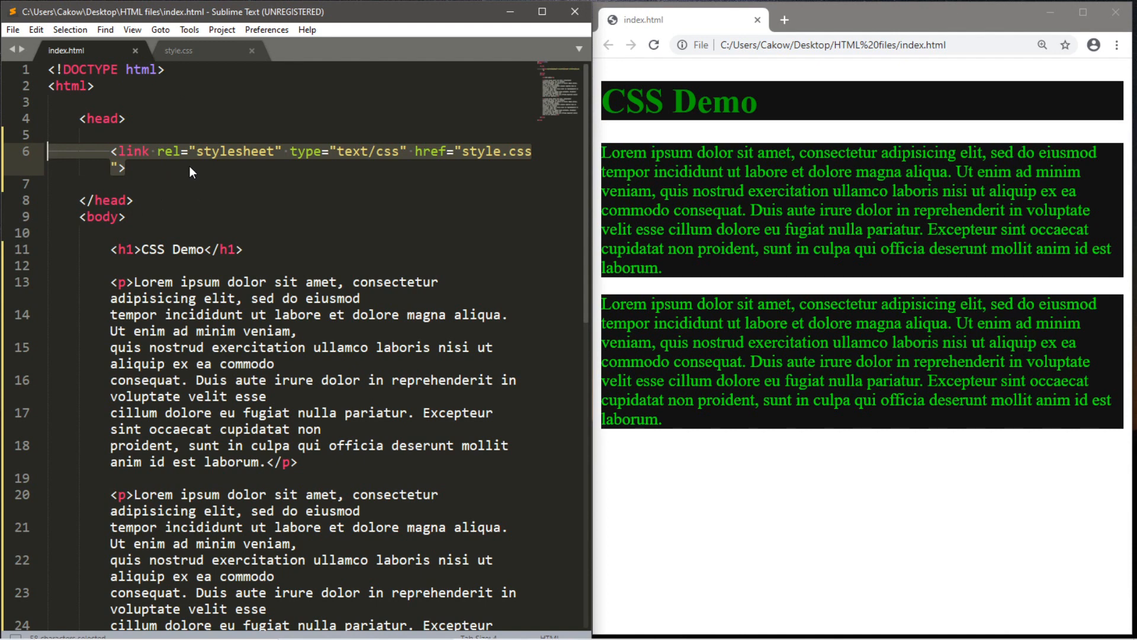
{"action": "left_click", "coordinate": [187, 167]}
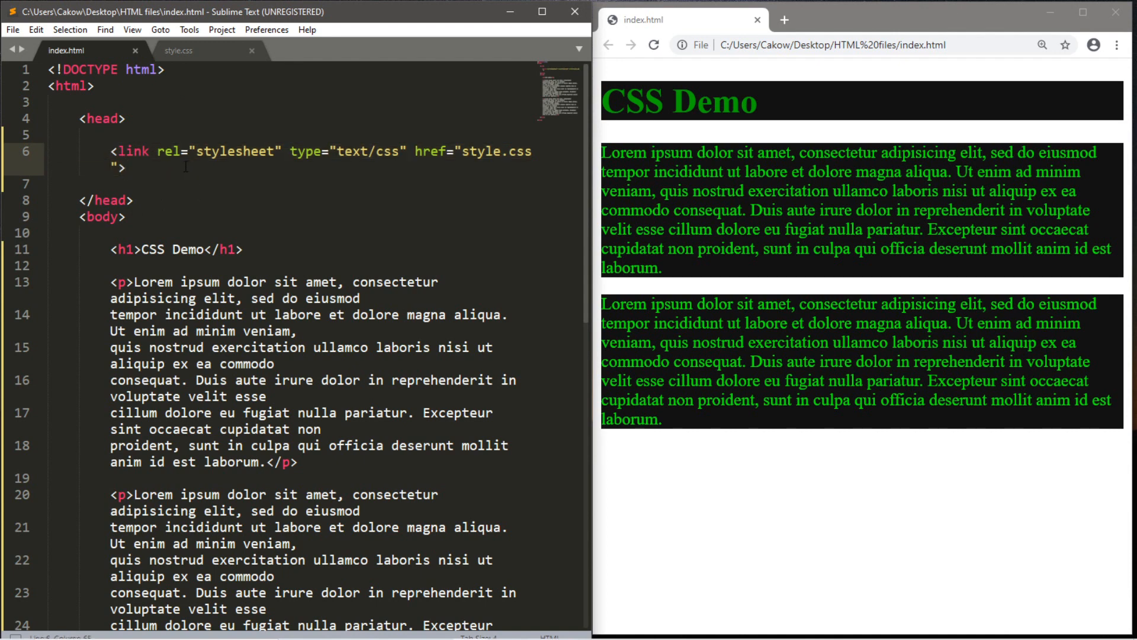
{"action": "left_click", "coordinate": [177, 51]}
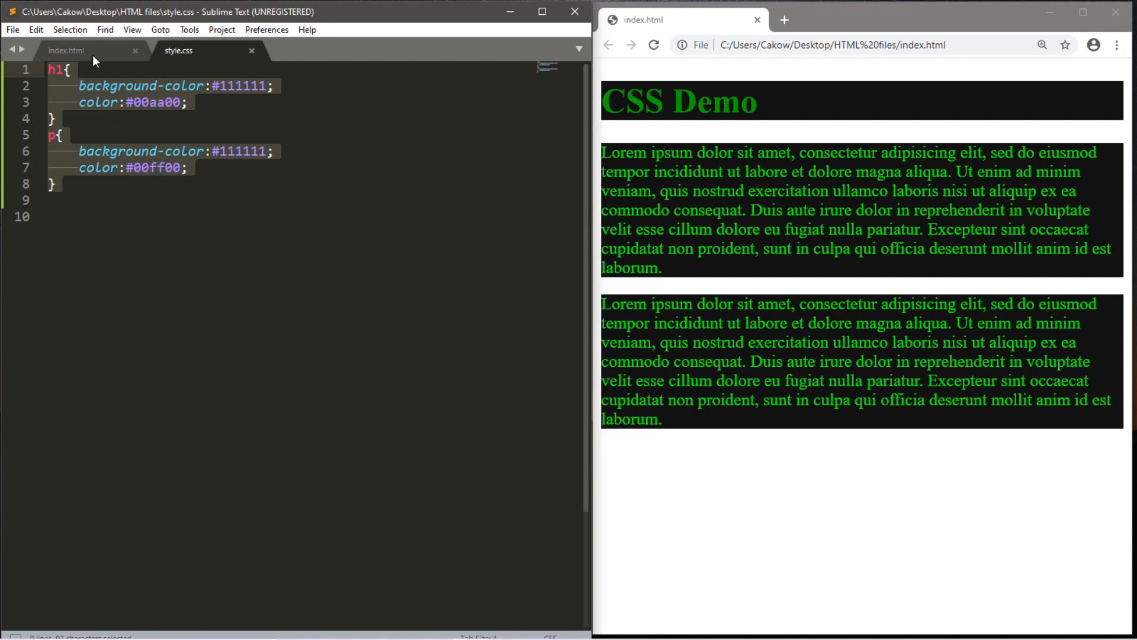
{"action": "left_click", "coordinate": [65, 50]}
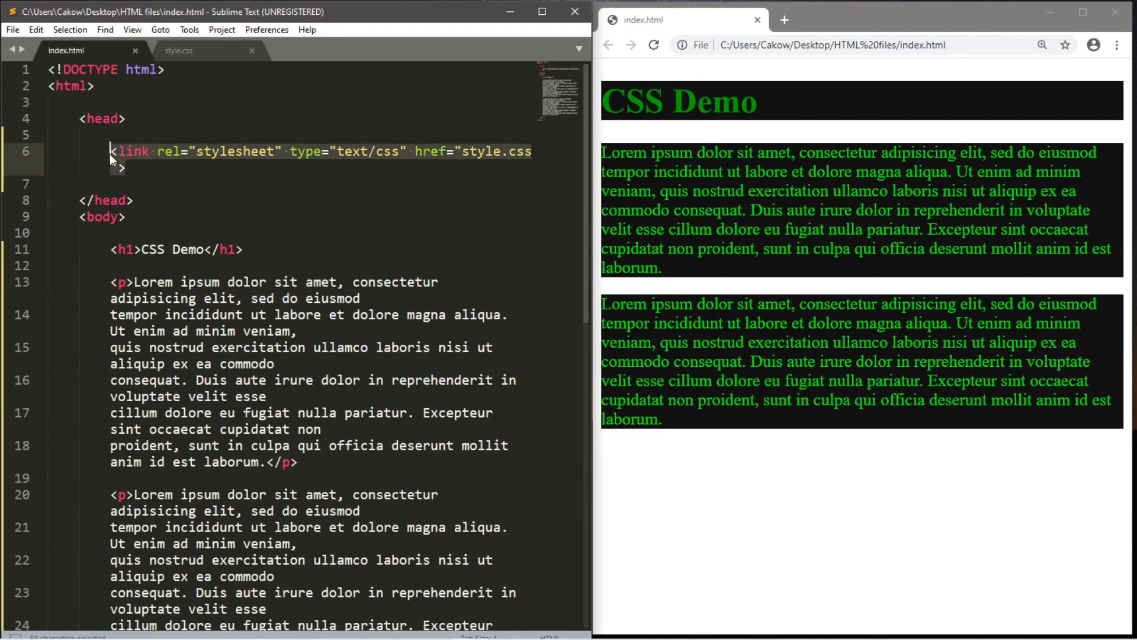
{"action": "left_click", "coordinate": [178, 51]}
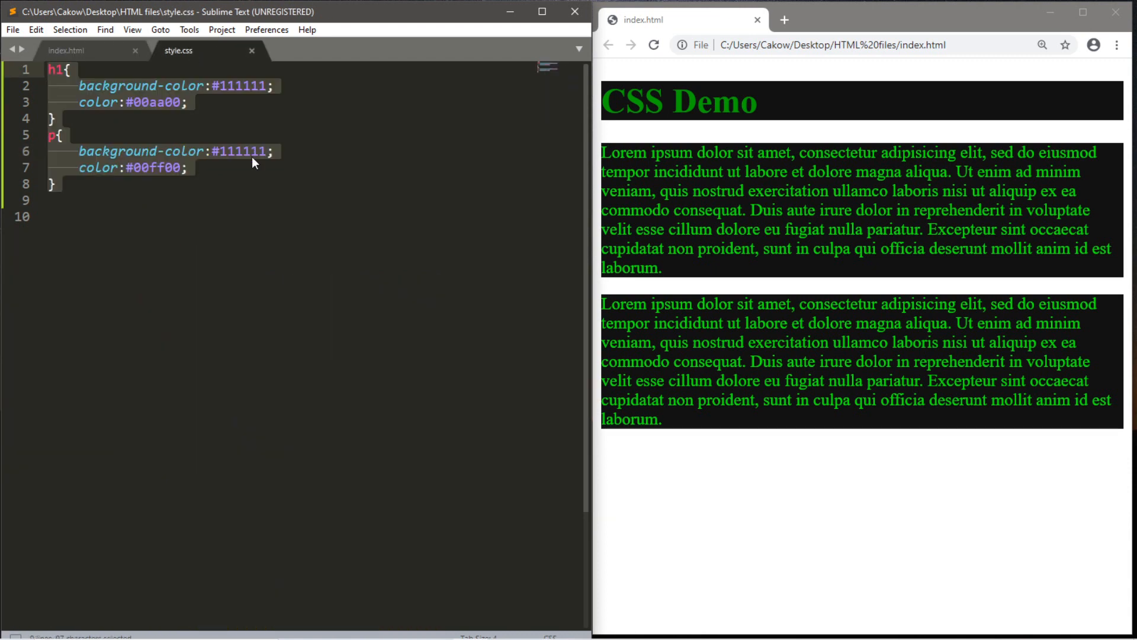